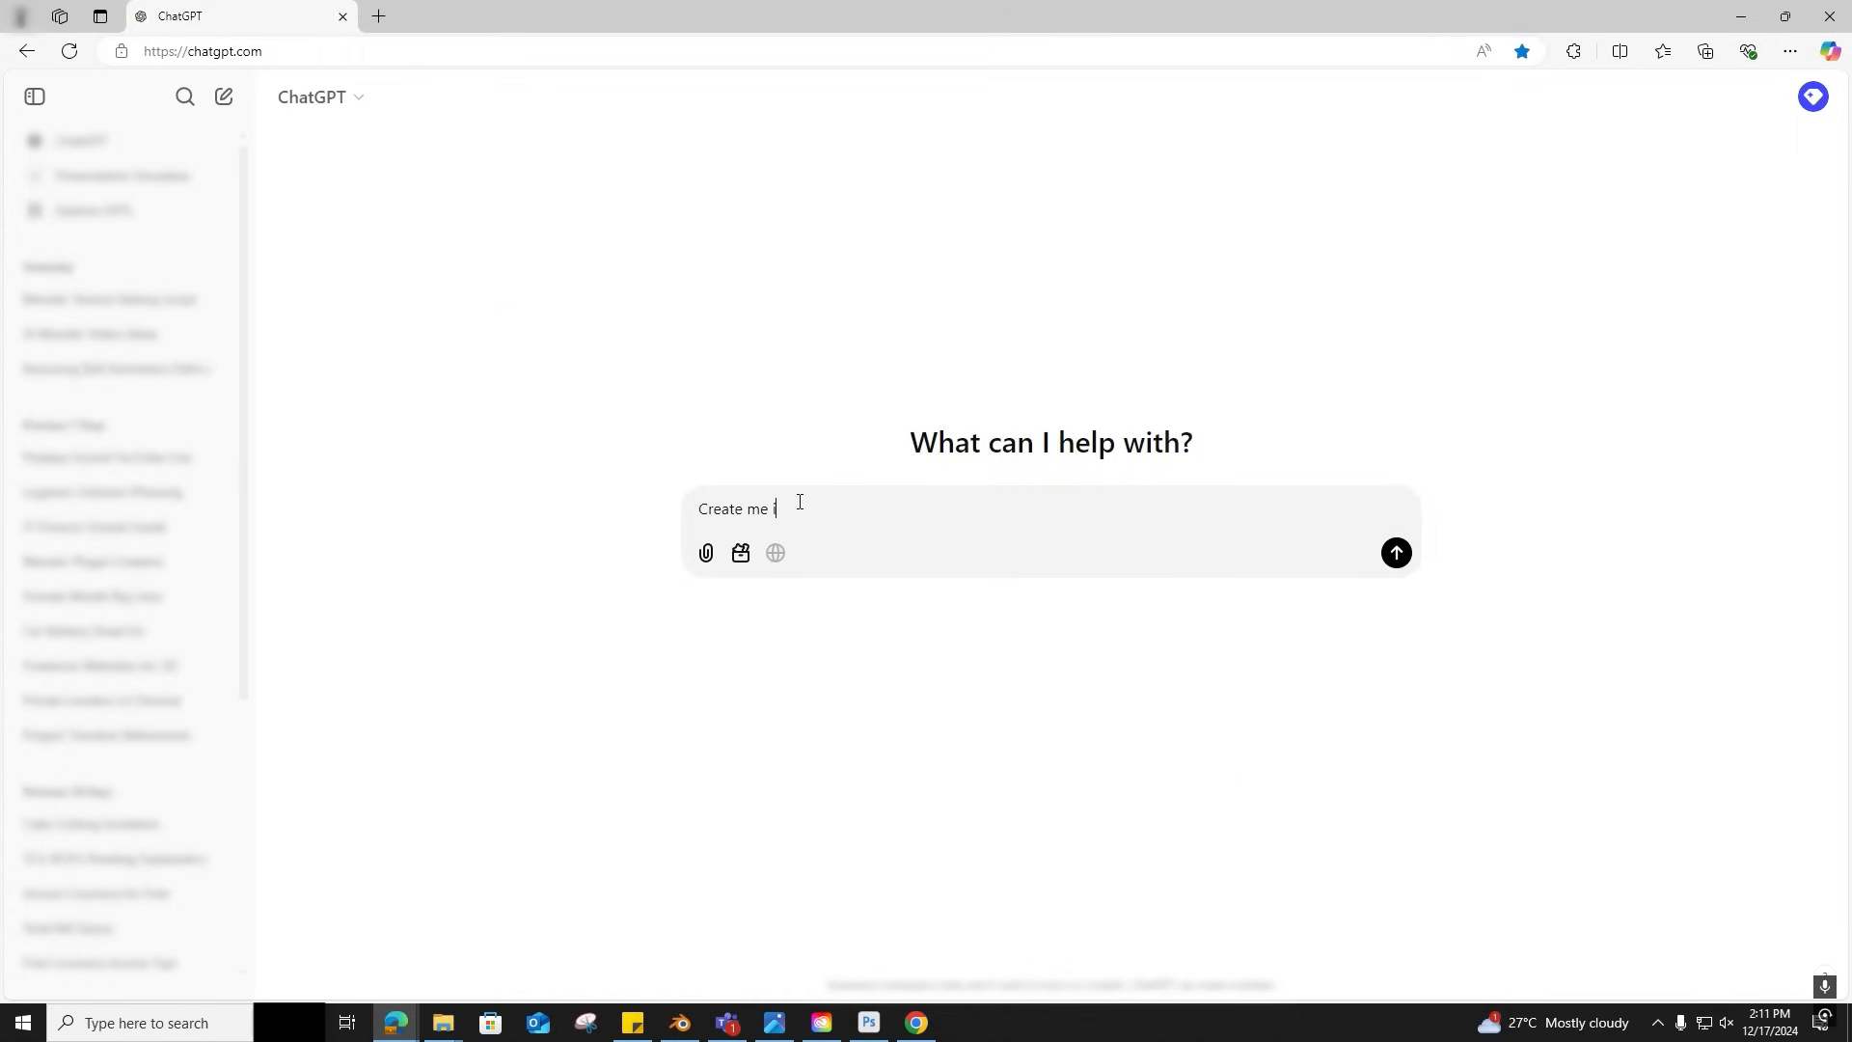
Ask ChatGPT for a clear image of a cartoon girl in toonish style.
text(image of a cartoon)
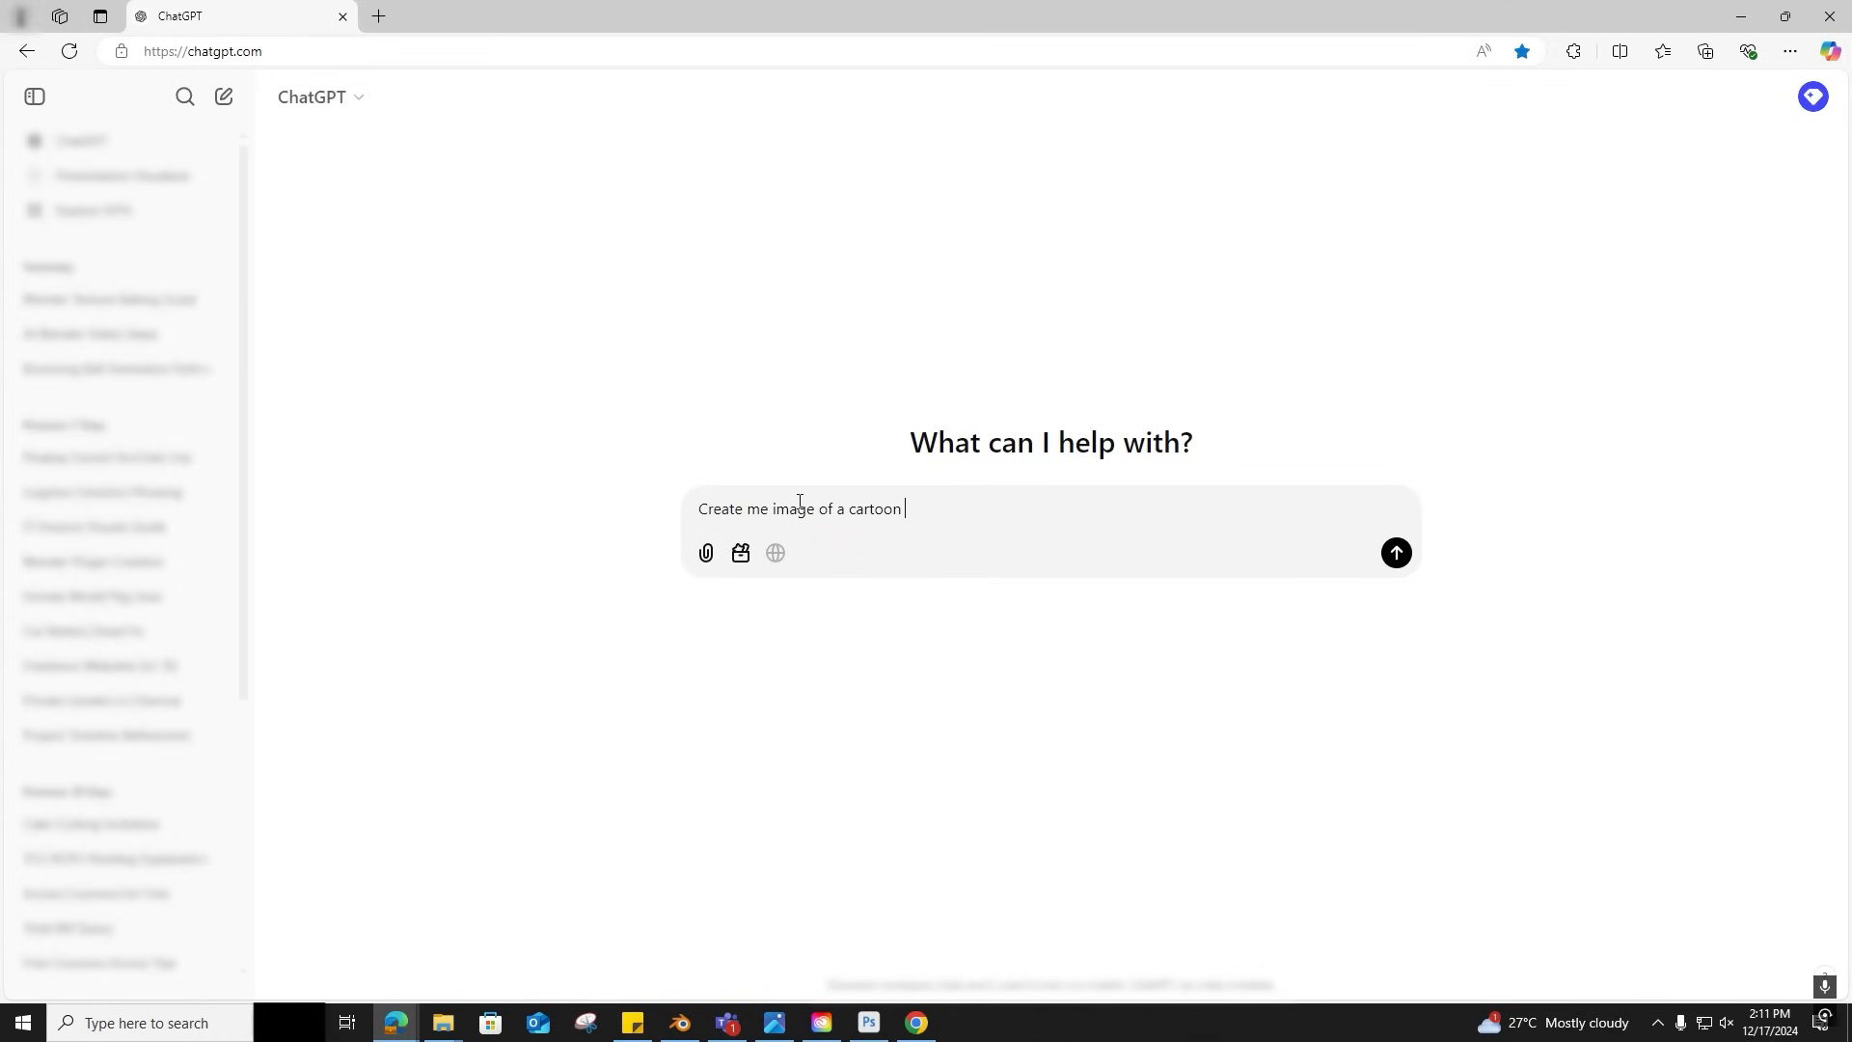
text(girl toonish style)
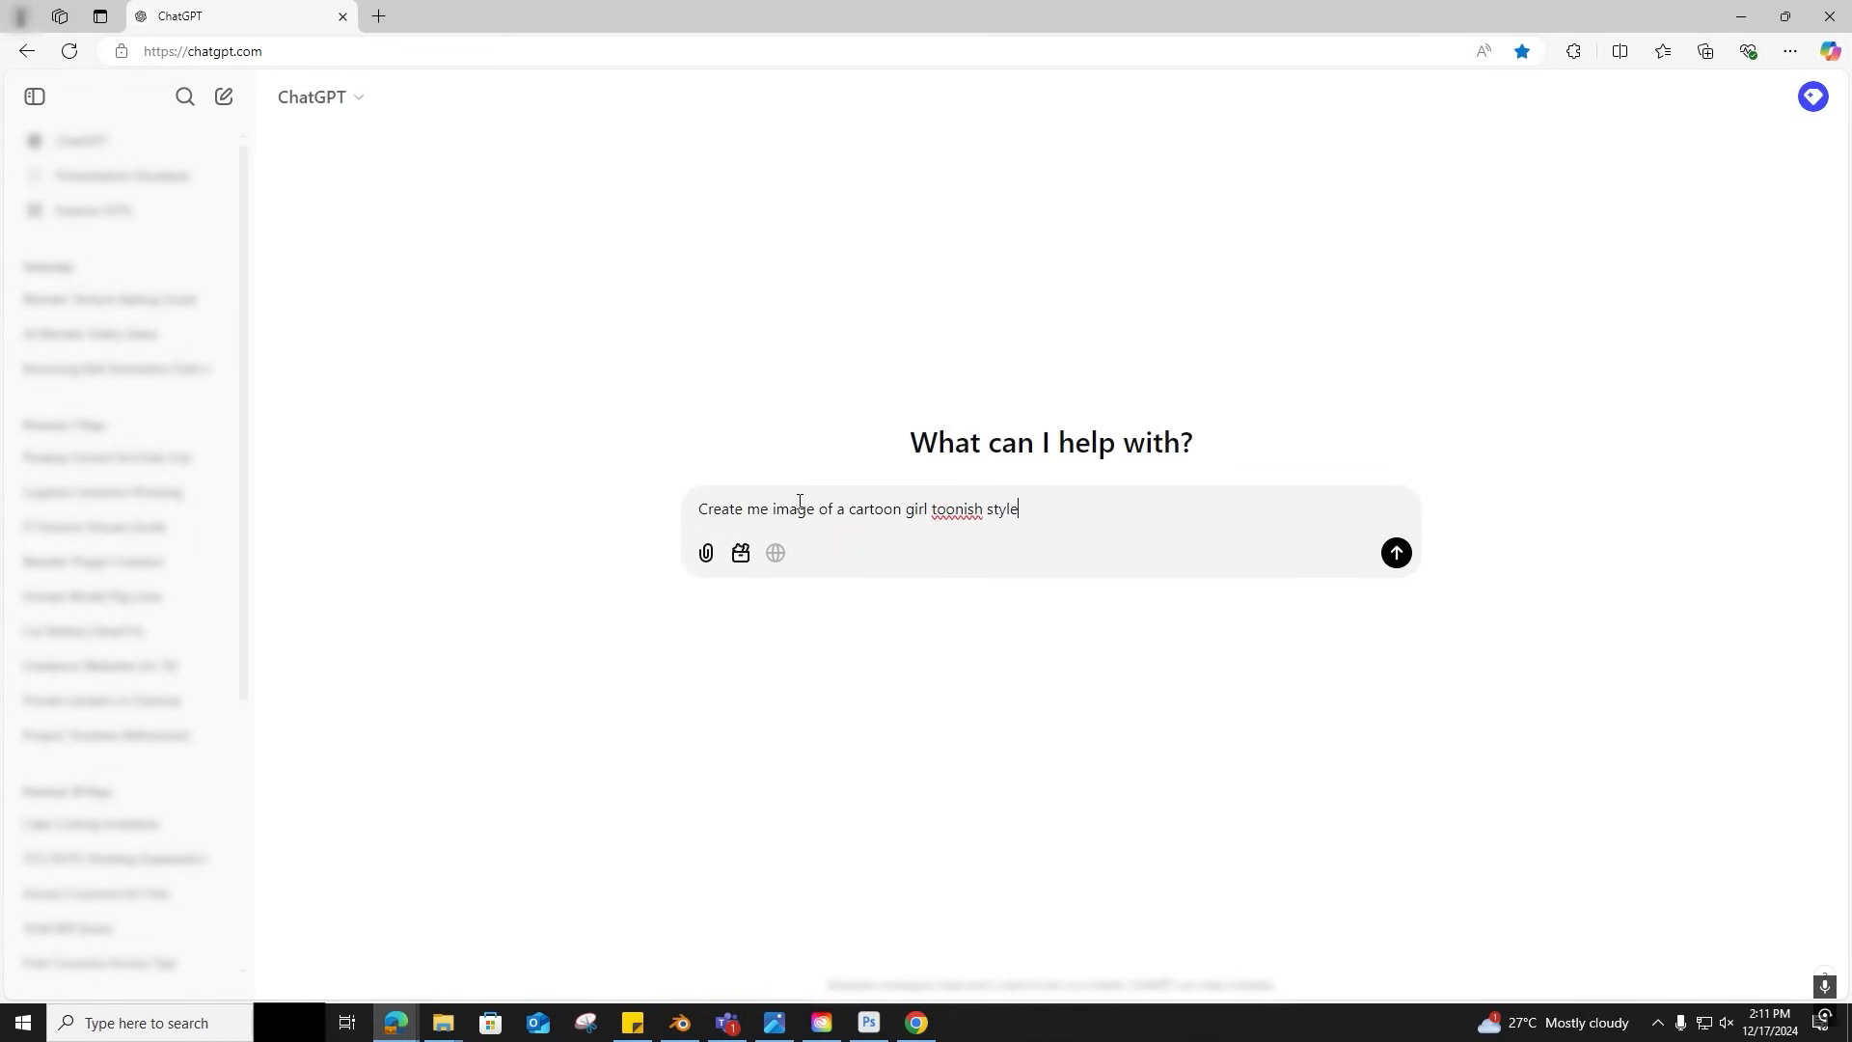
text(- clear image)
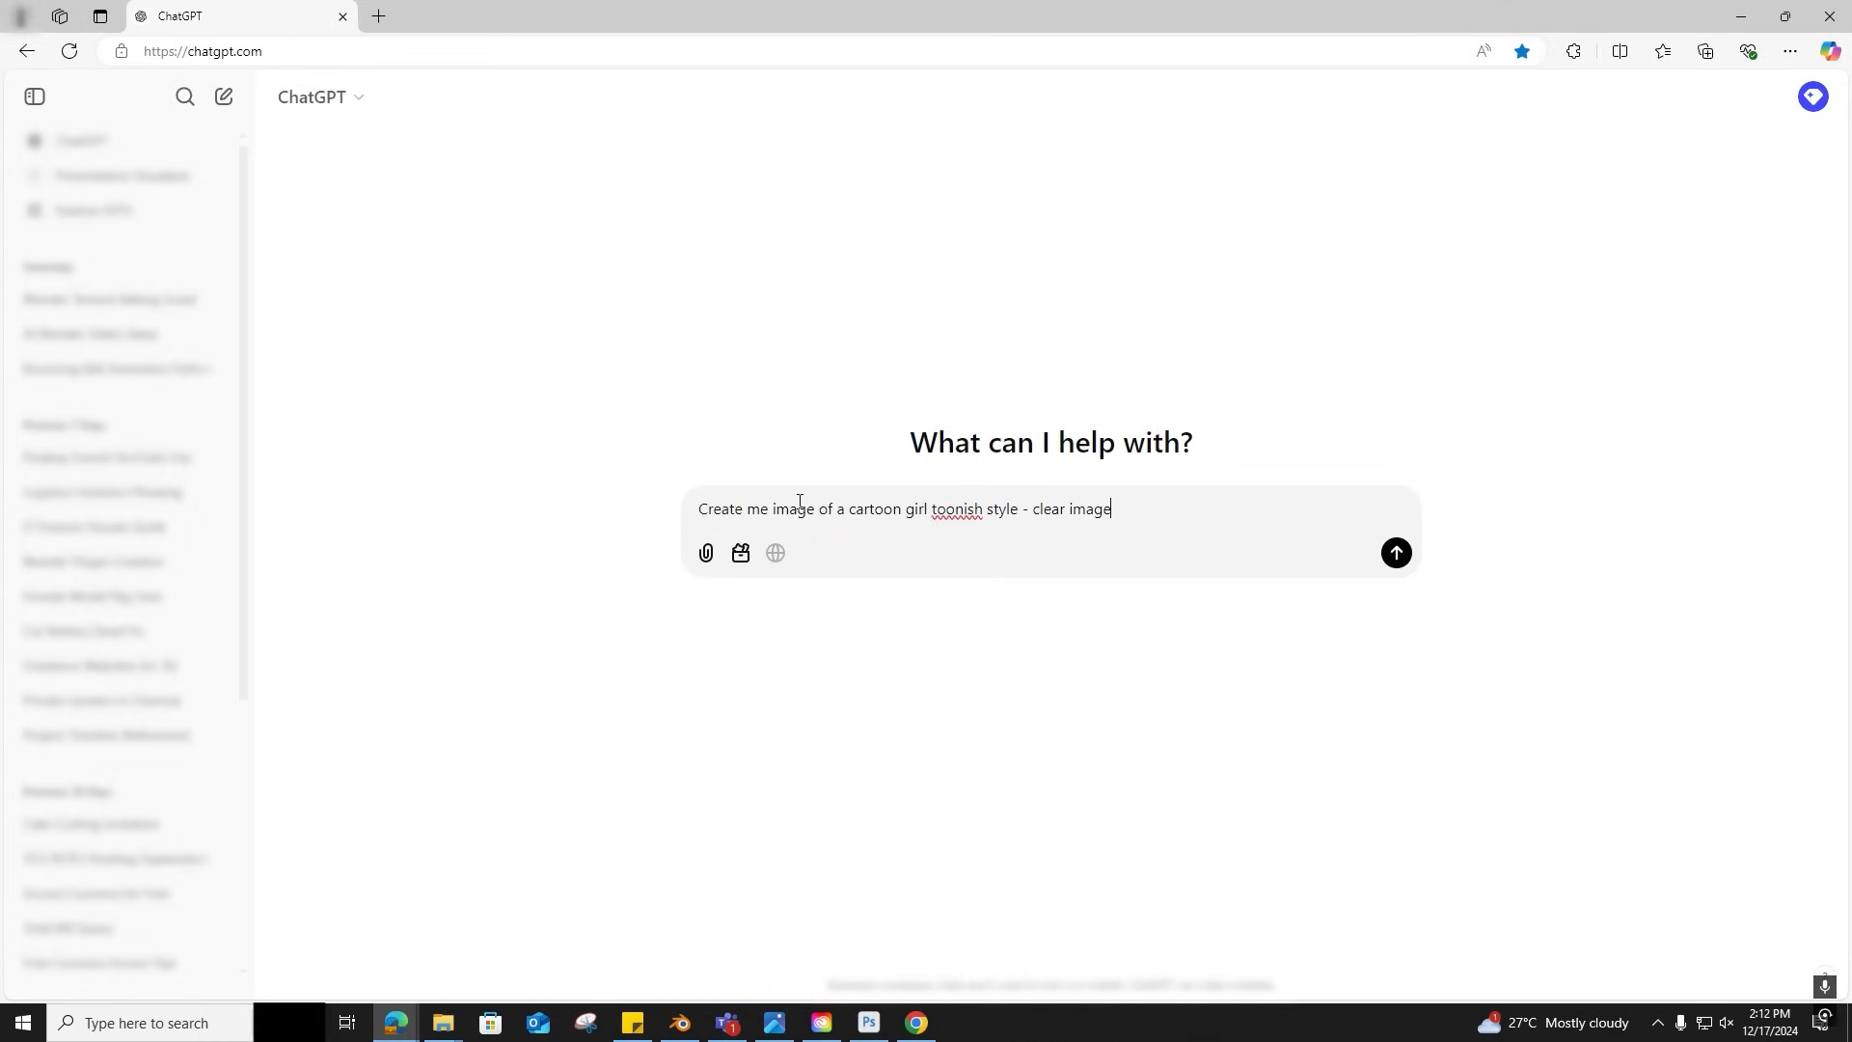
click(1395, 553)
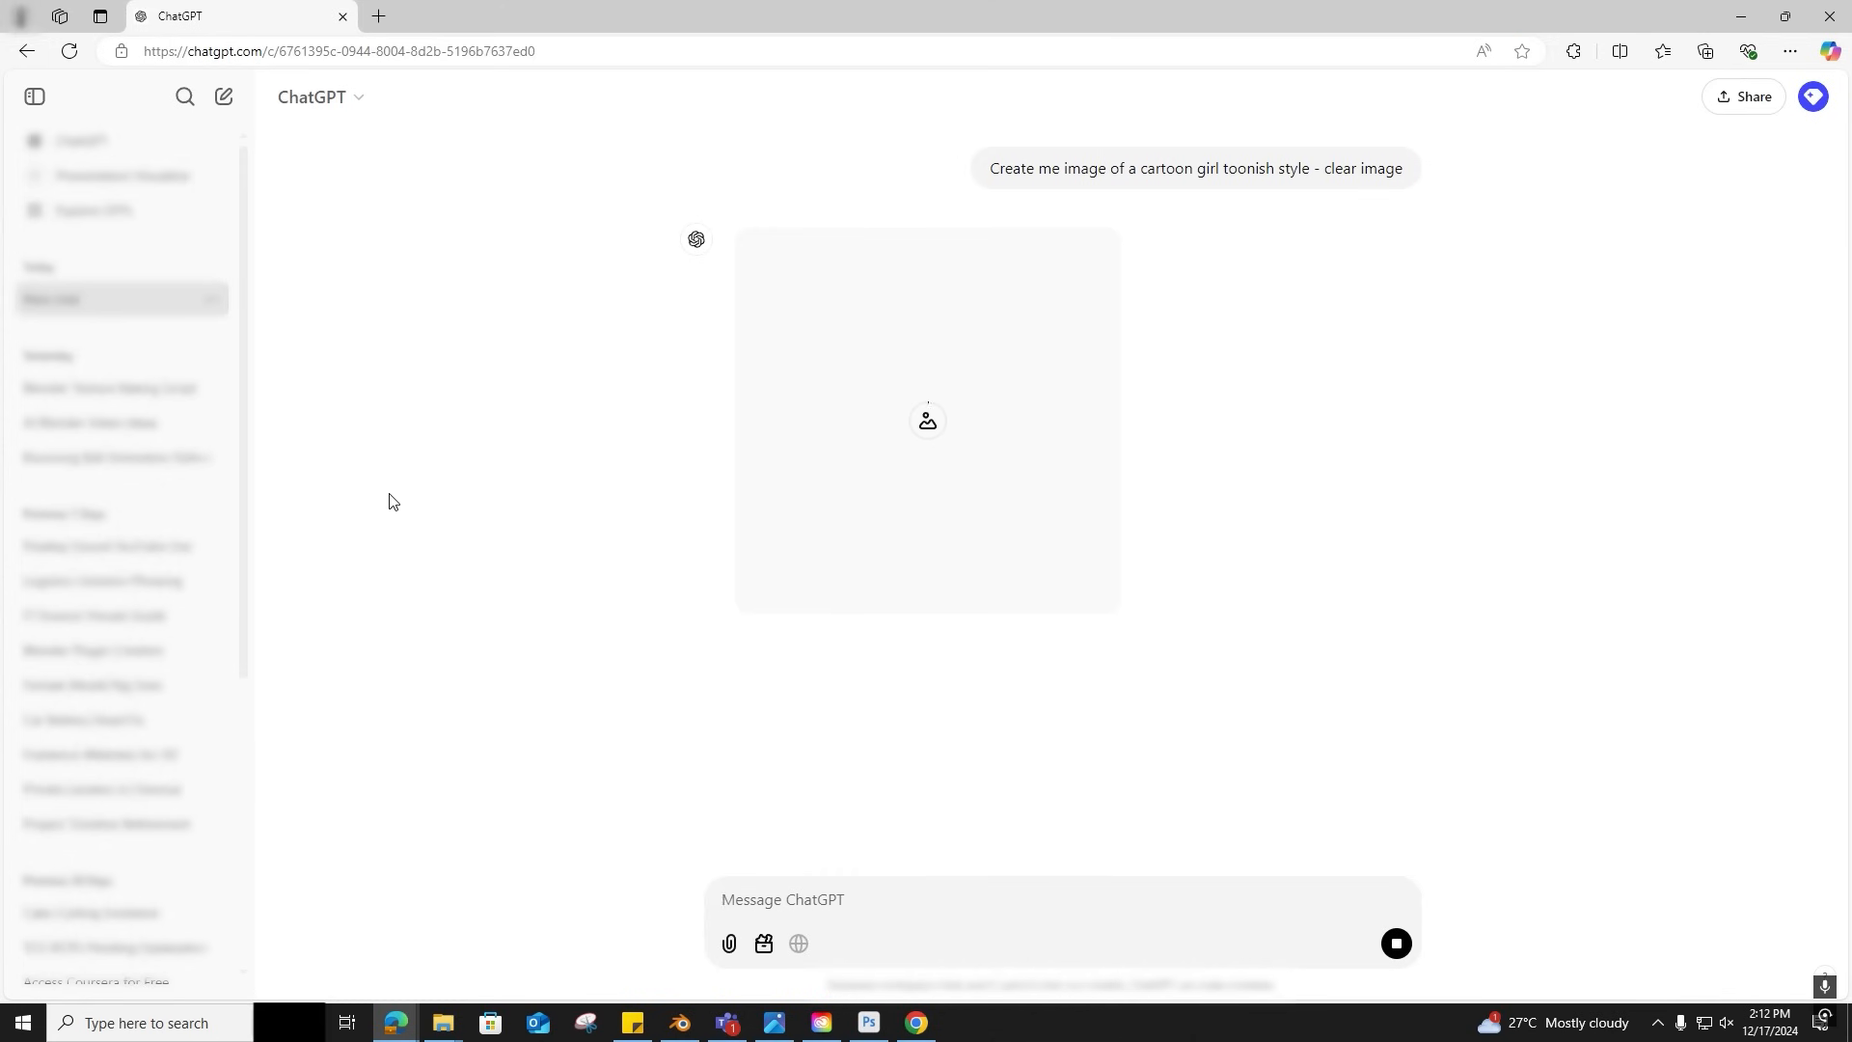
Request a '3d girl a pose' image and scroll down to the generated result.
text(3d girl)
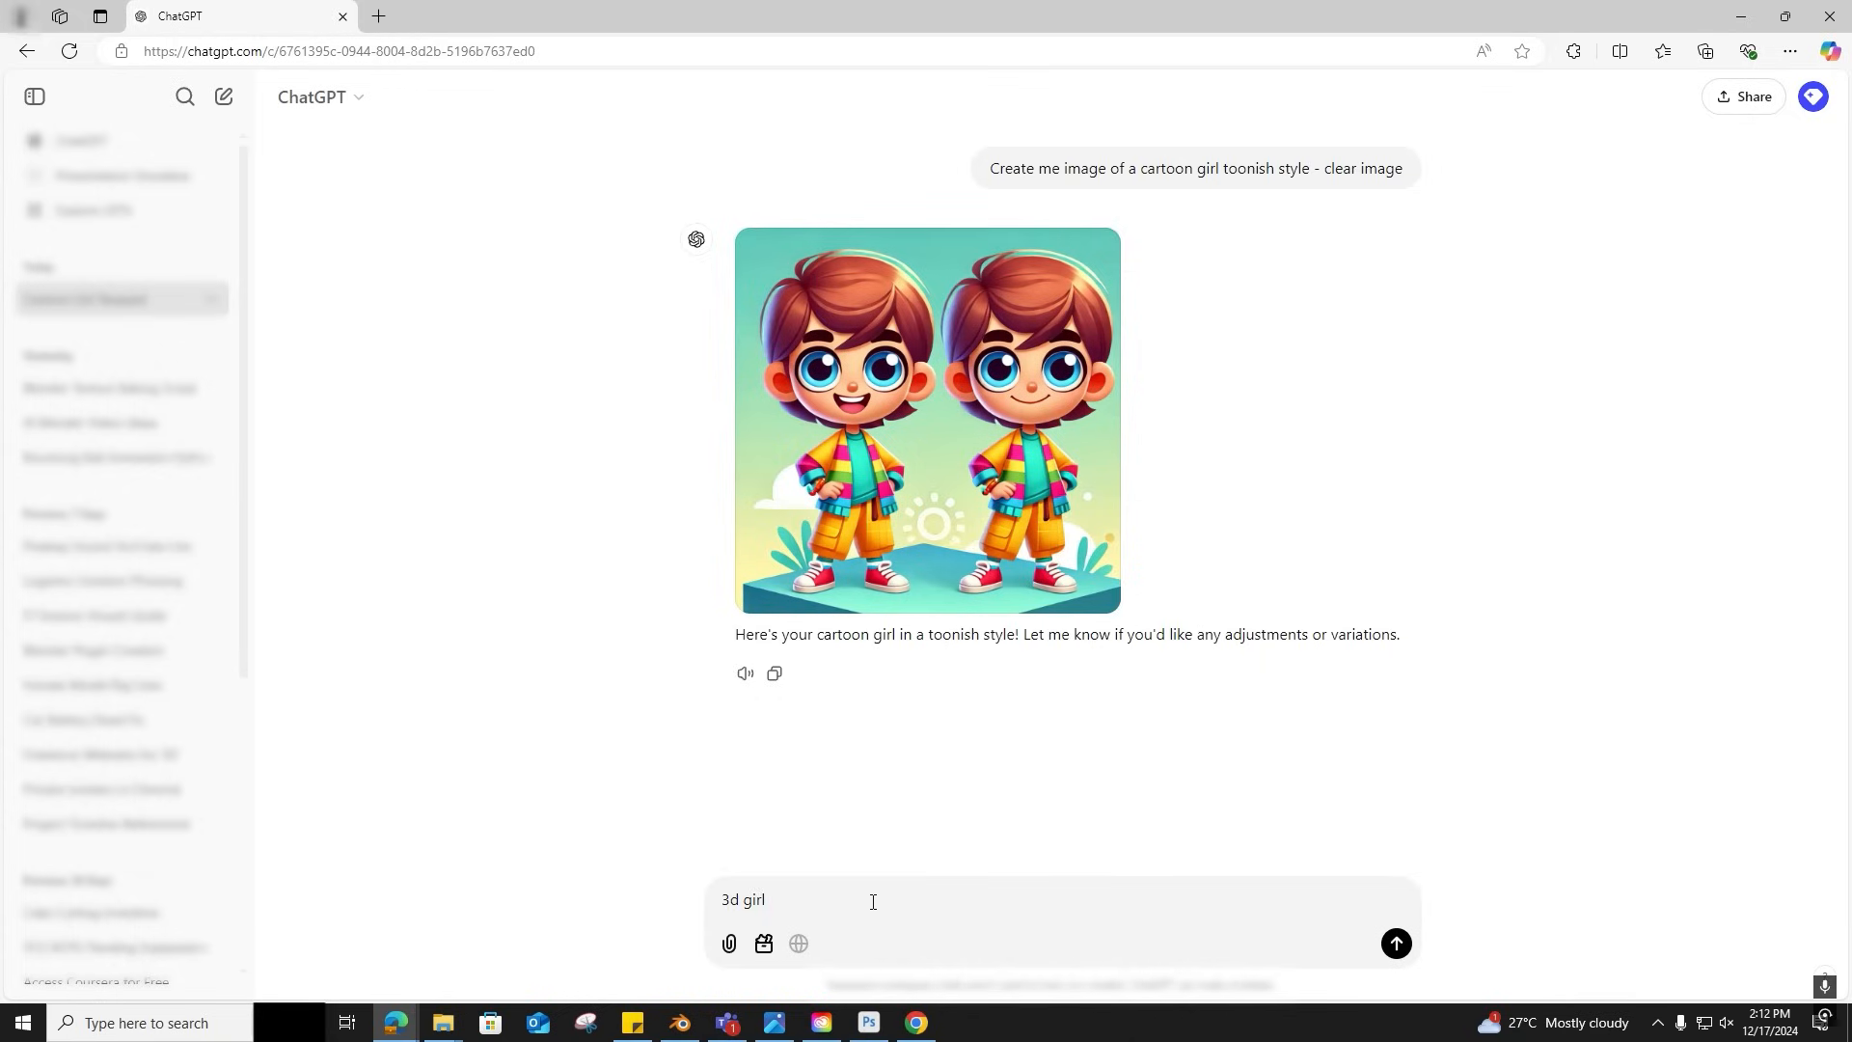
click(1395, 943)
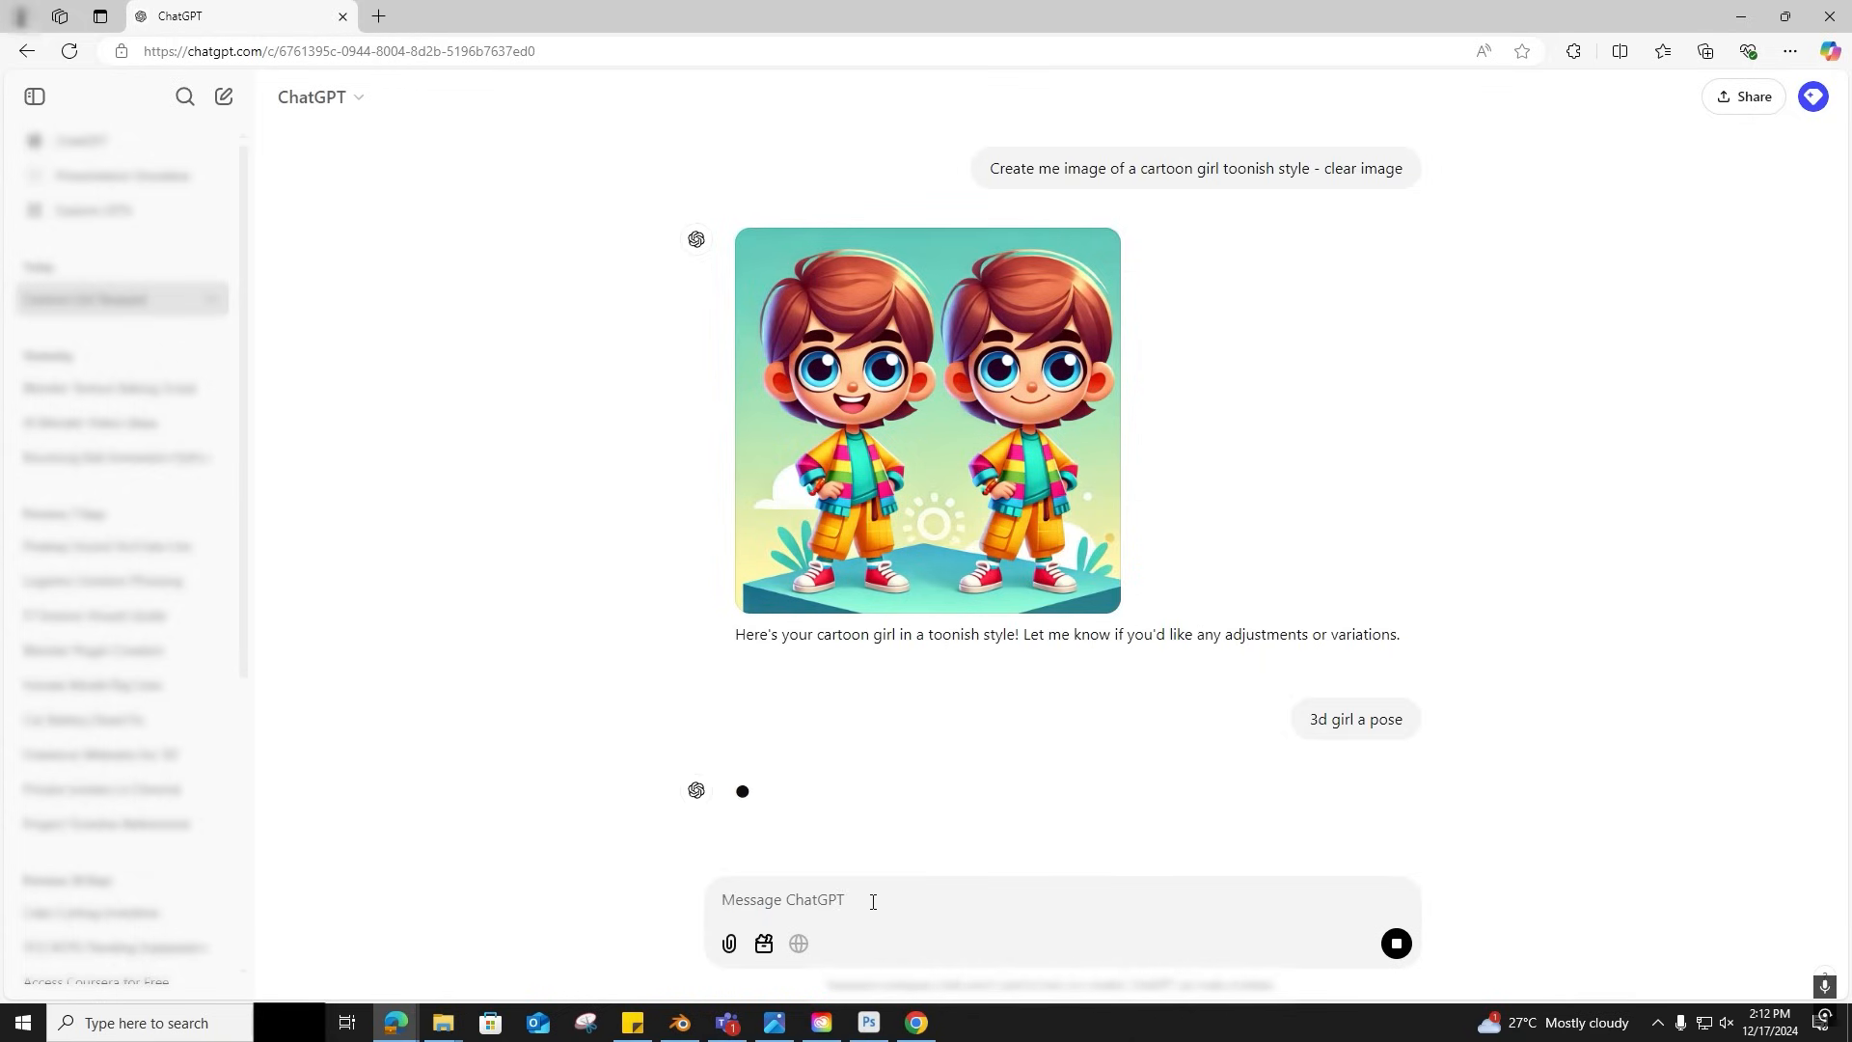
scroll(down, 3)
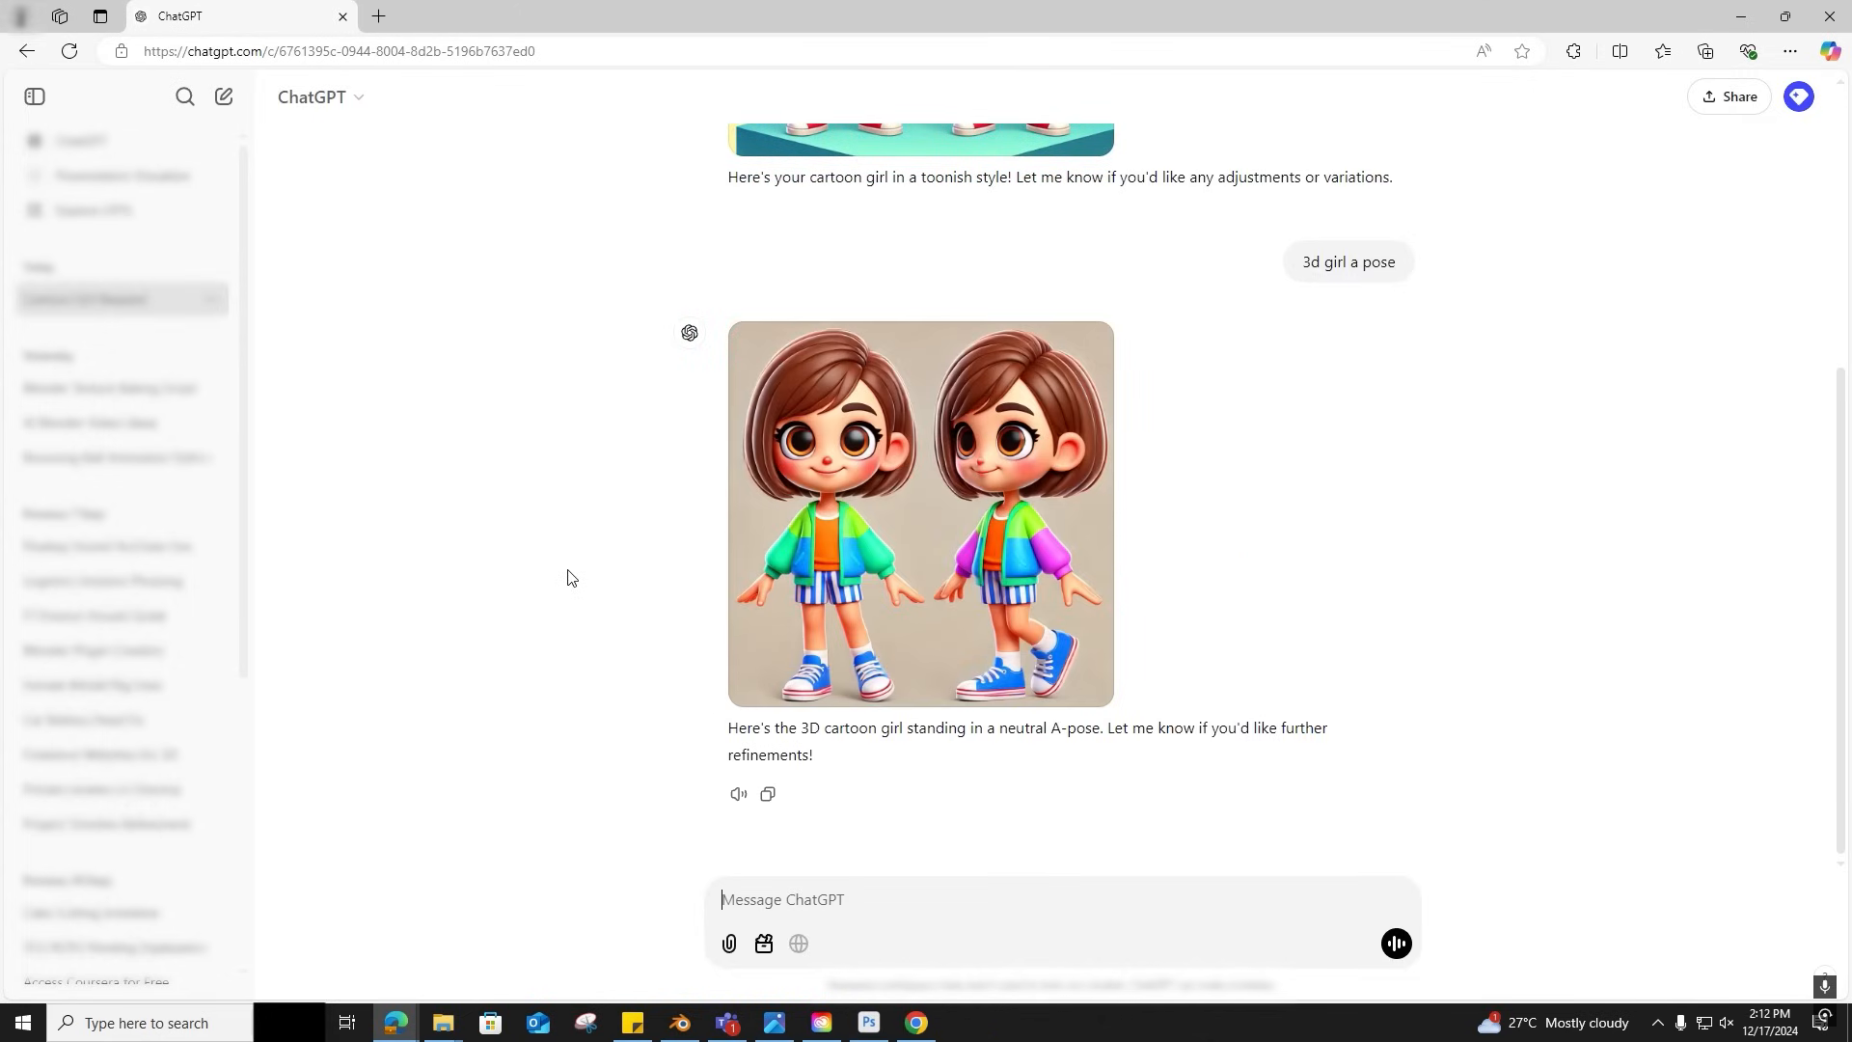
click(919, 514)
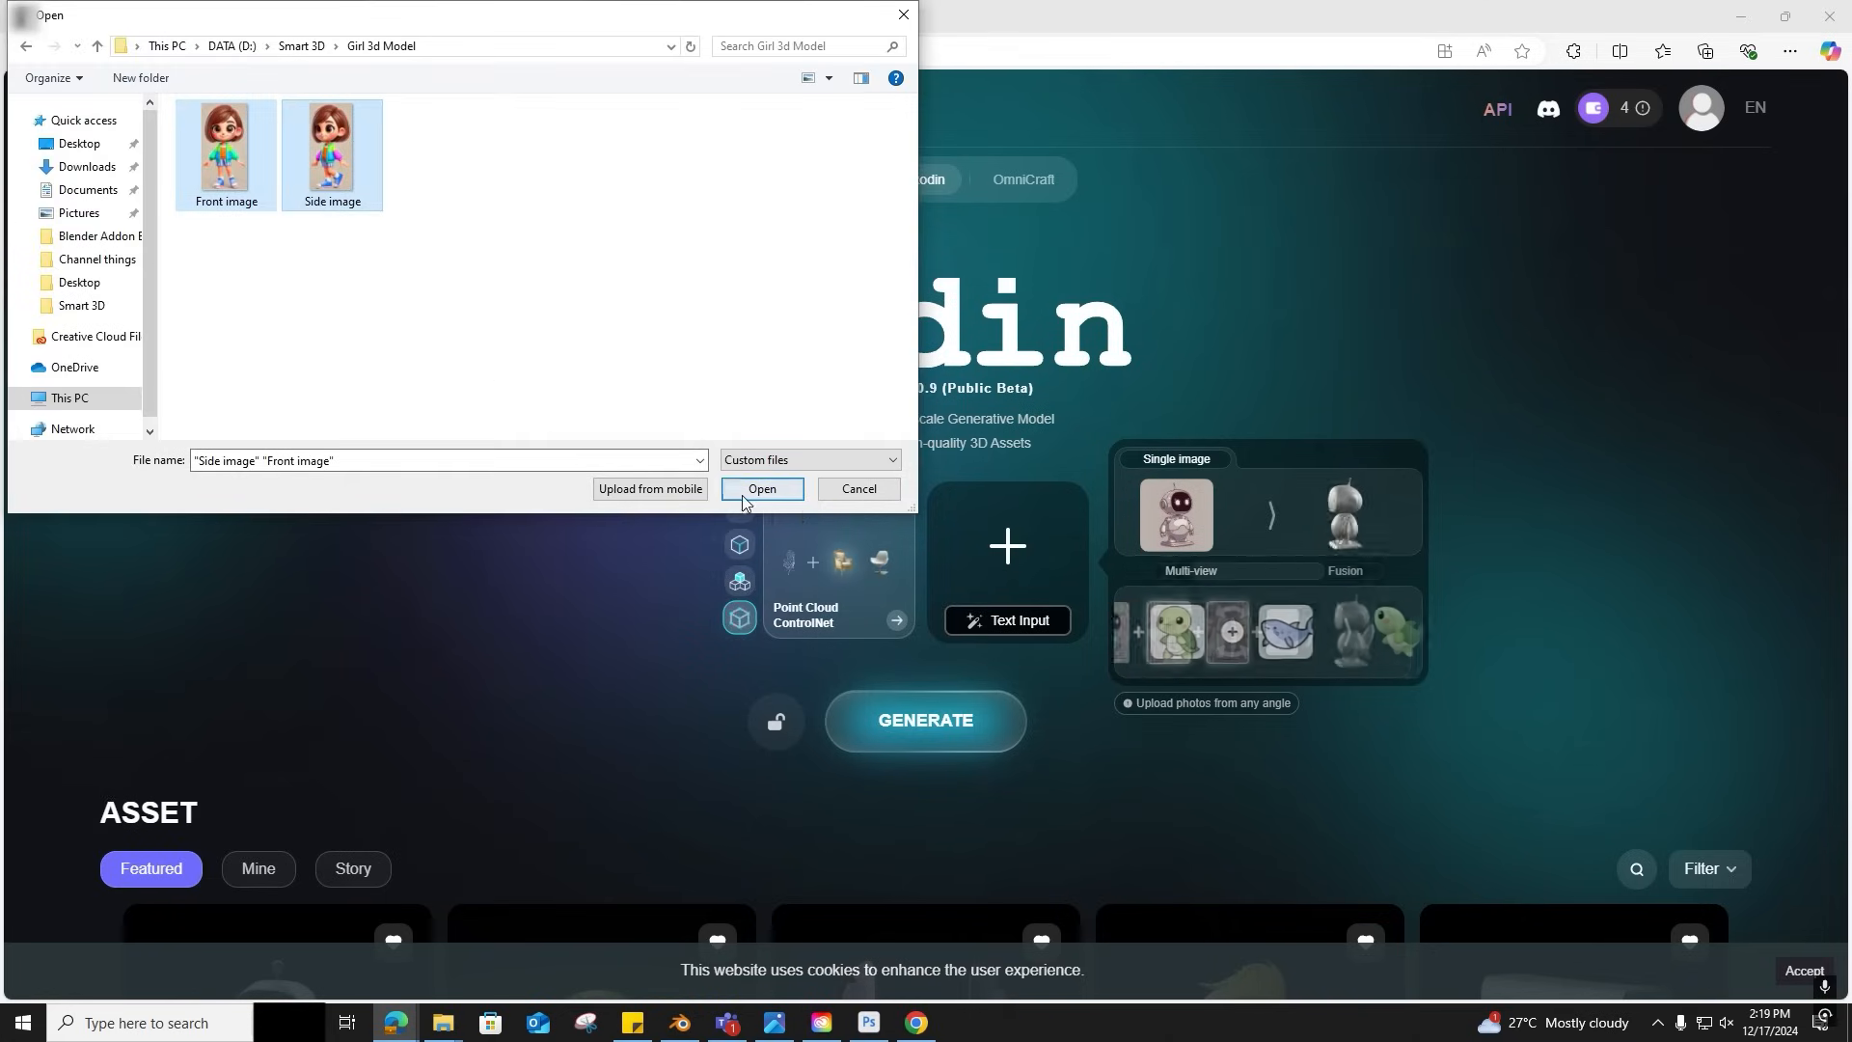
Upload the front and side girl images to Rodin and generate the 3D model.
click(762, 489)
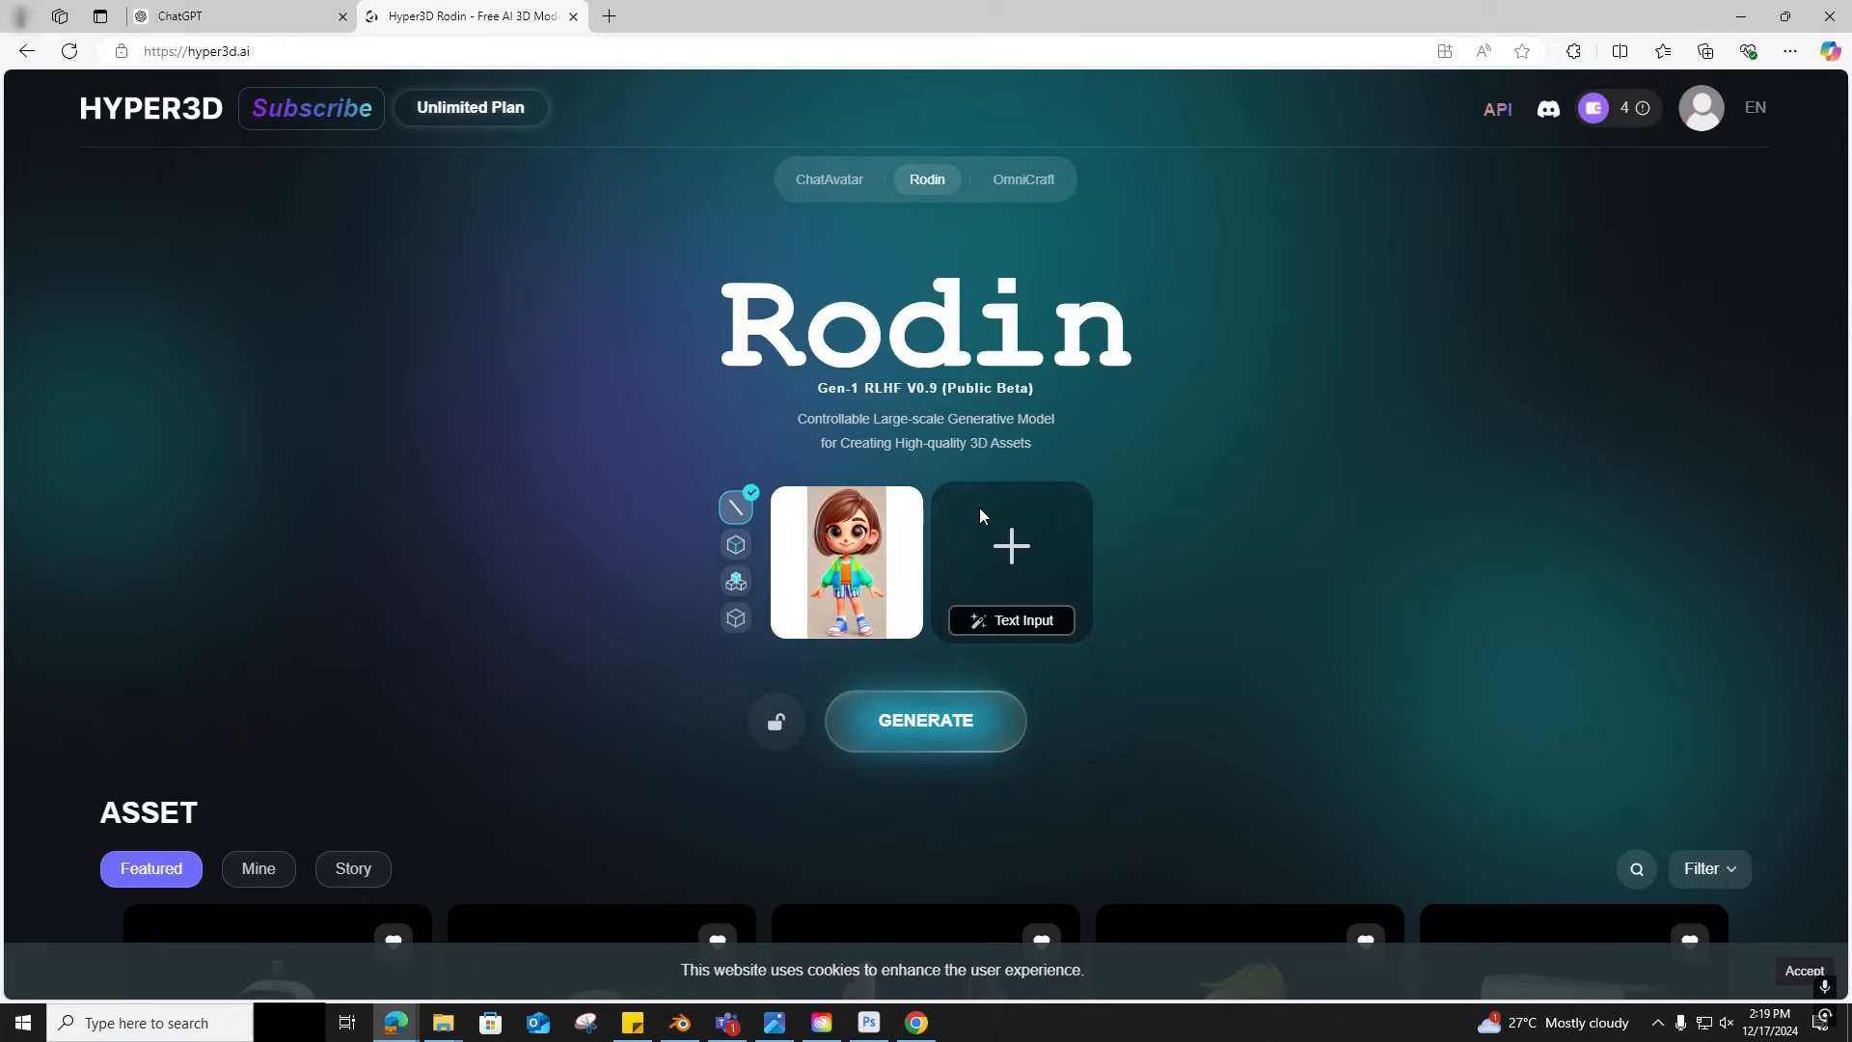
click(925, 719)
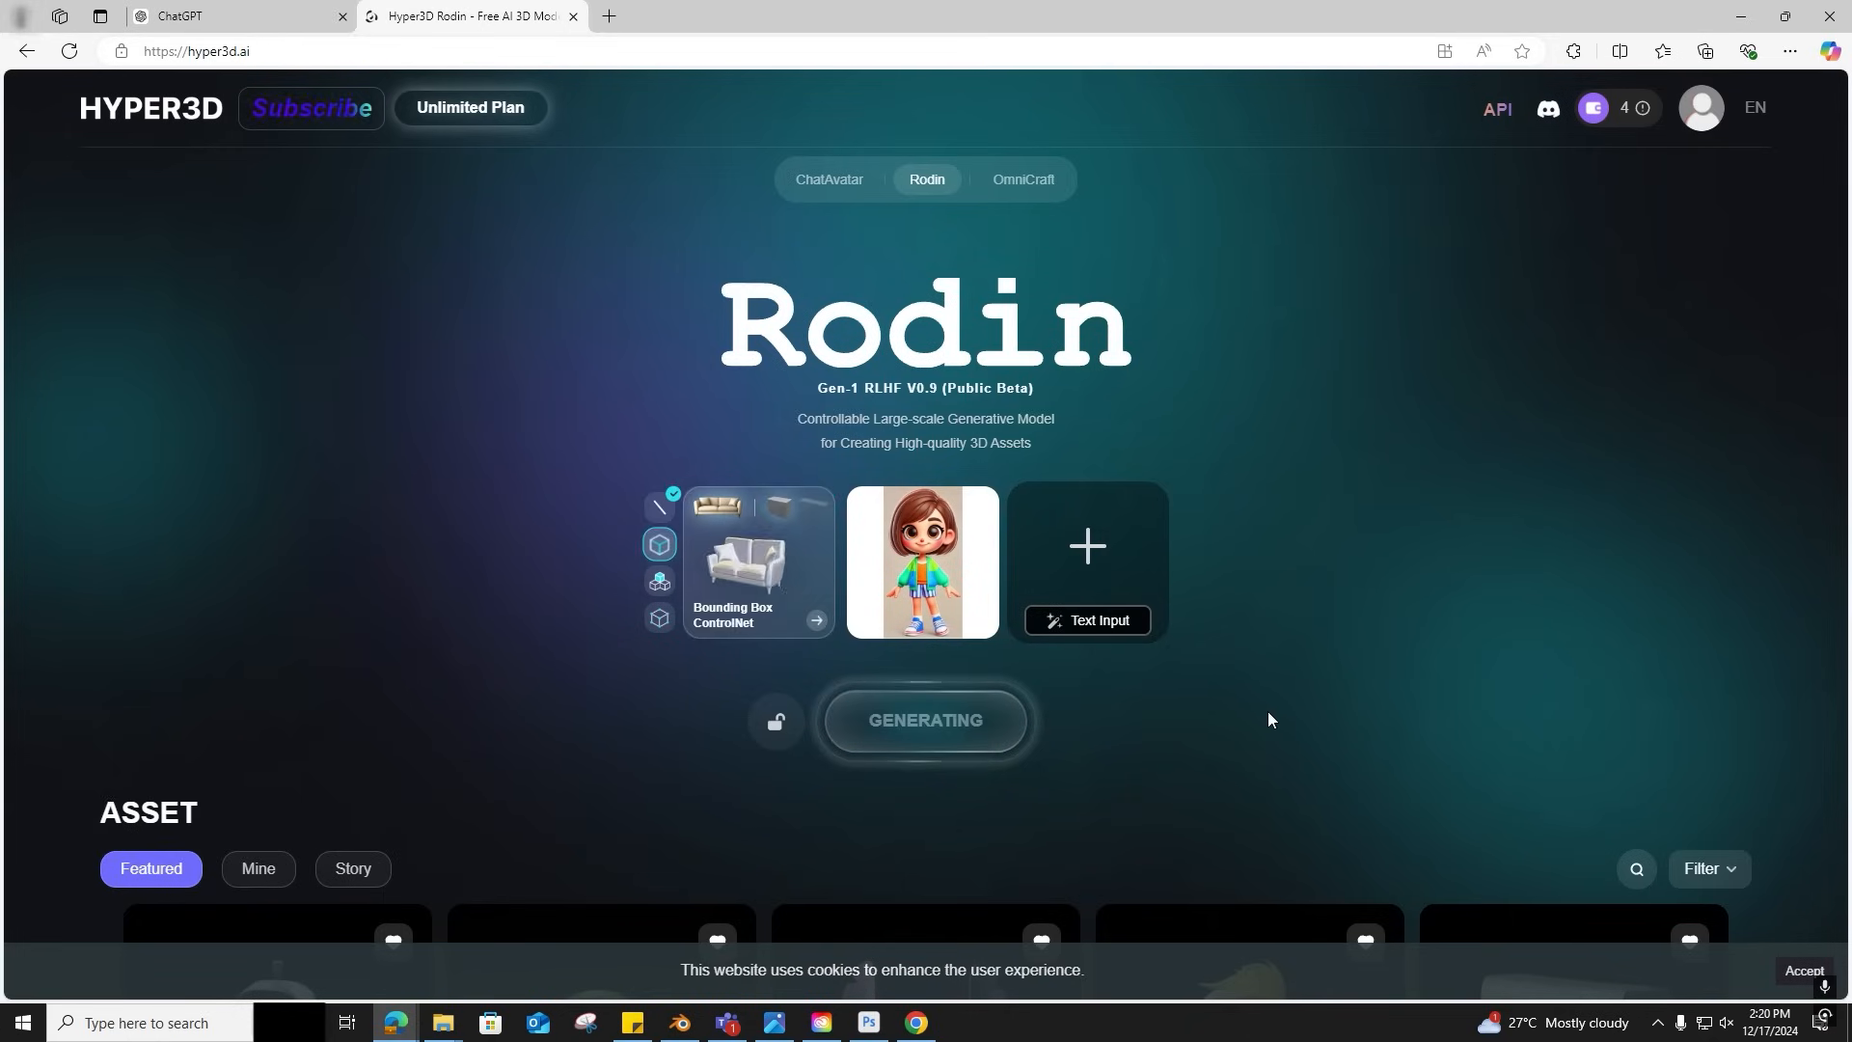
click(659, 618)
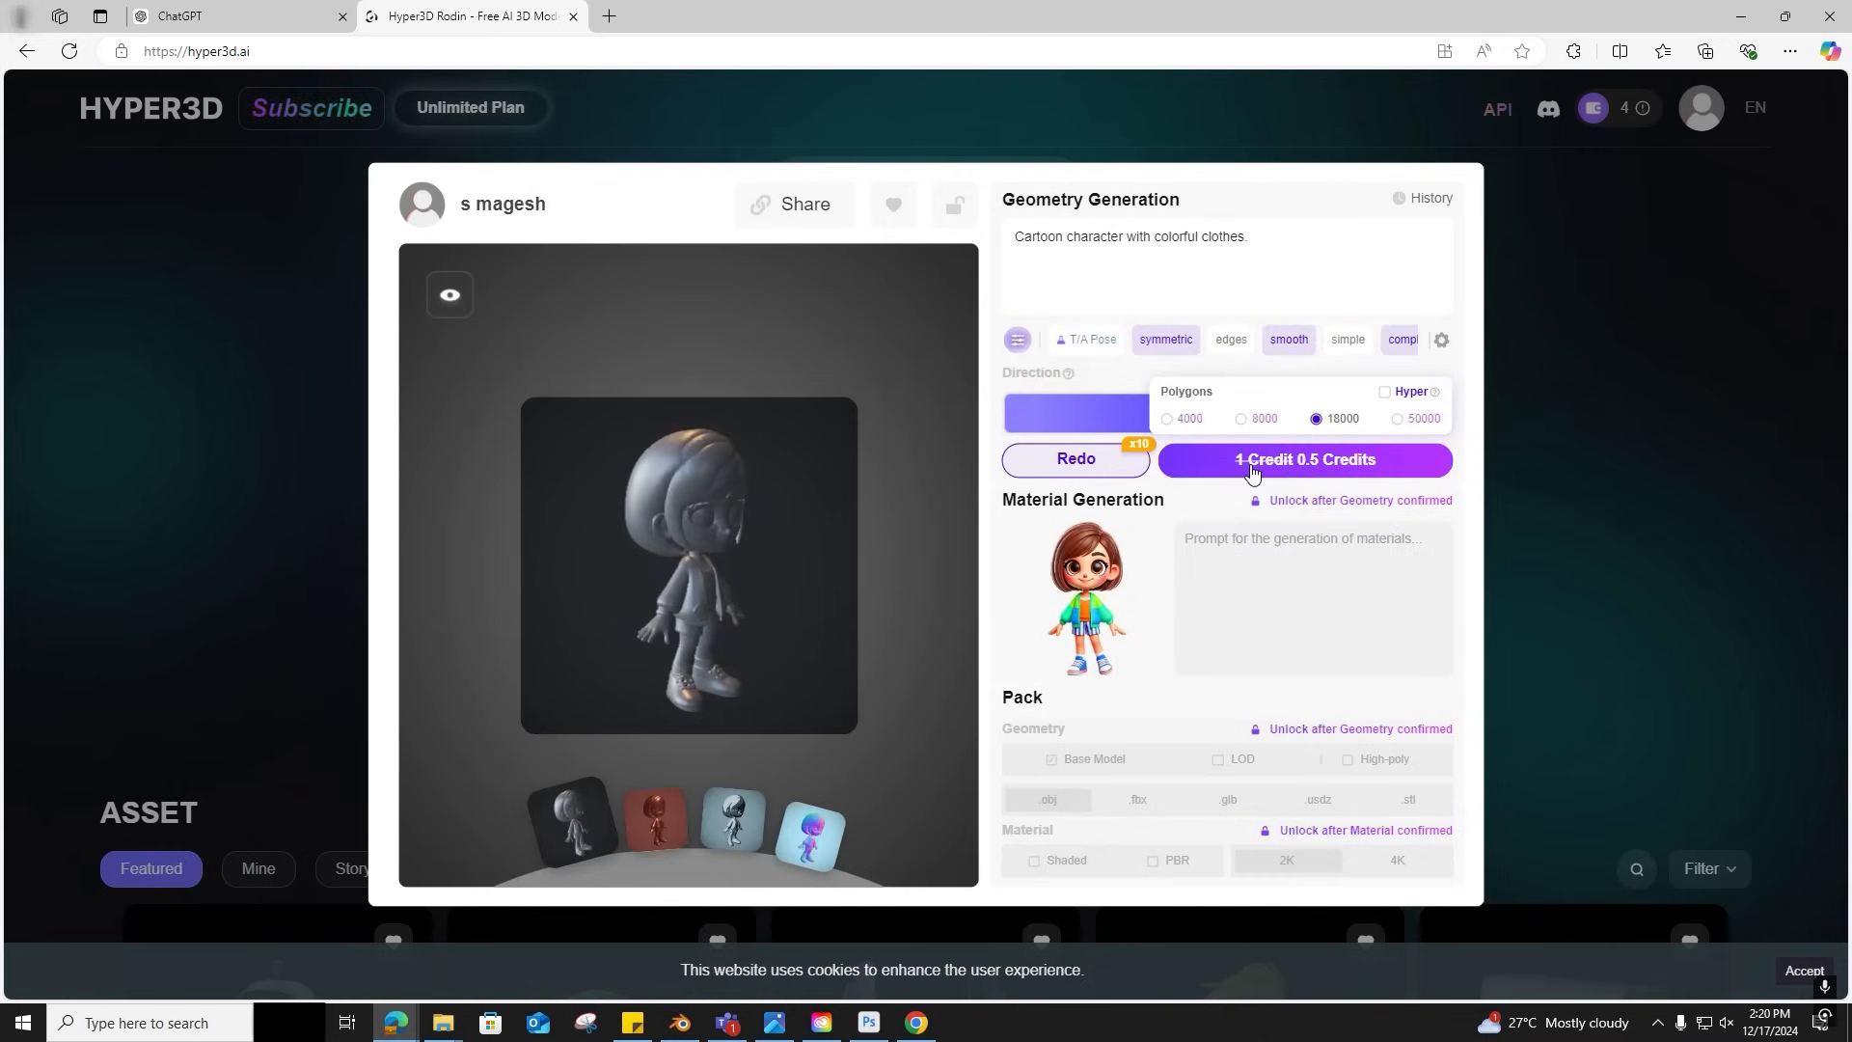
Confirm the geometry, generate textures, view the model from the front, and pick a download format.
click(1305, 459)
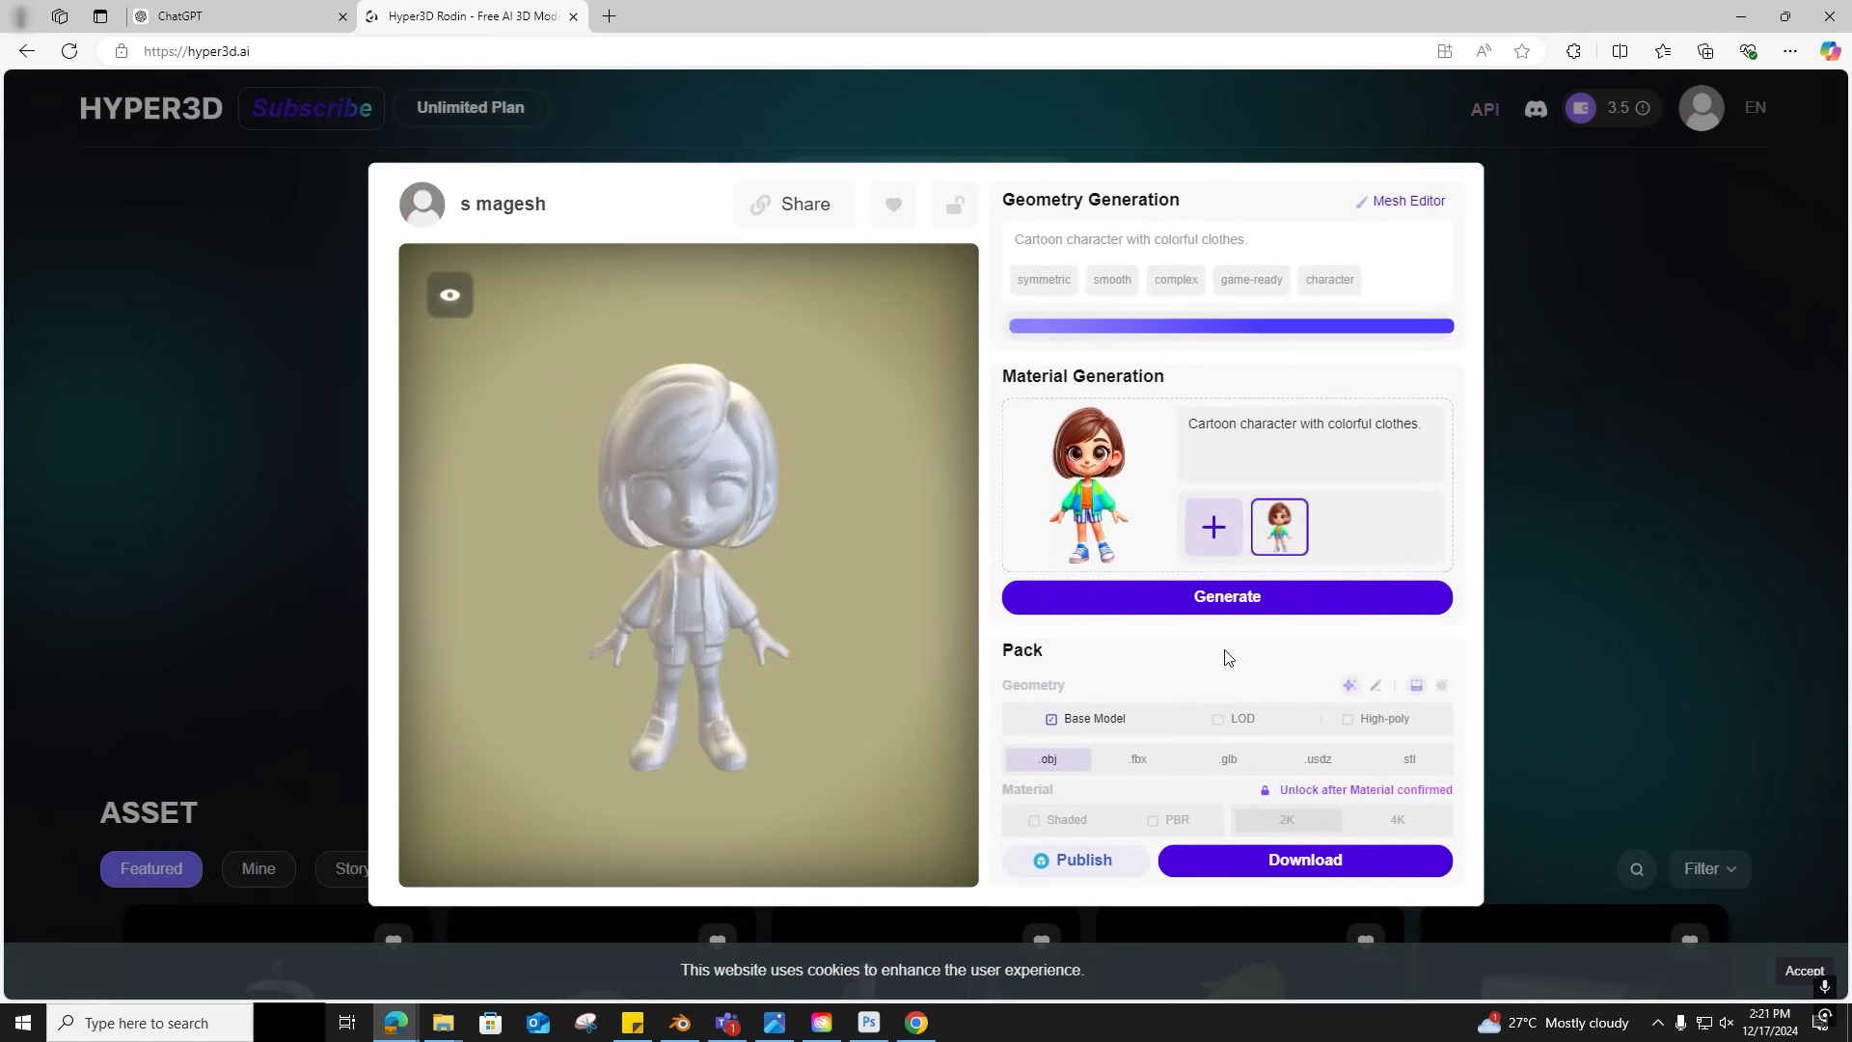
click(1225, 596)
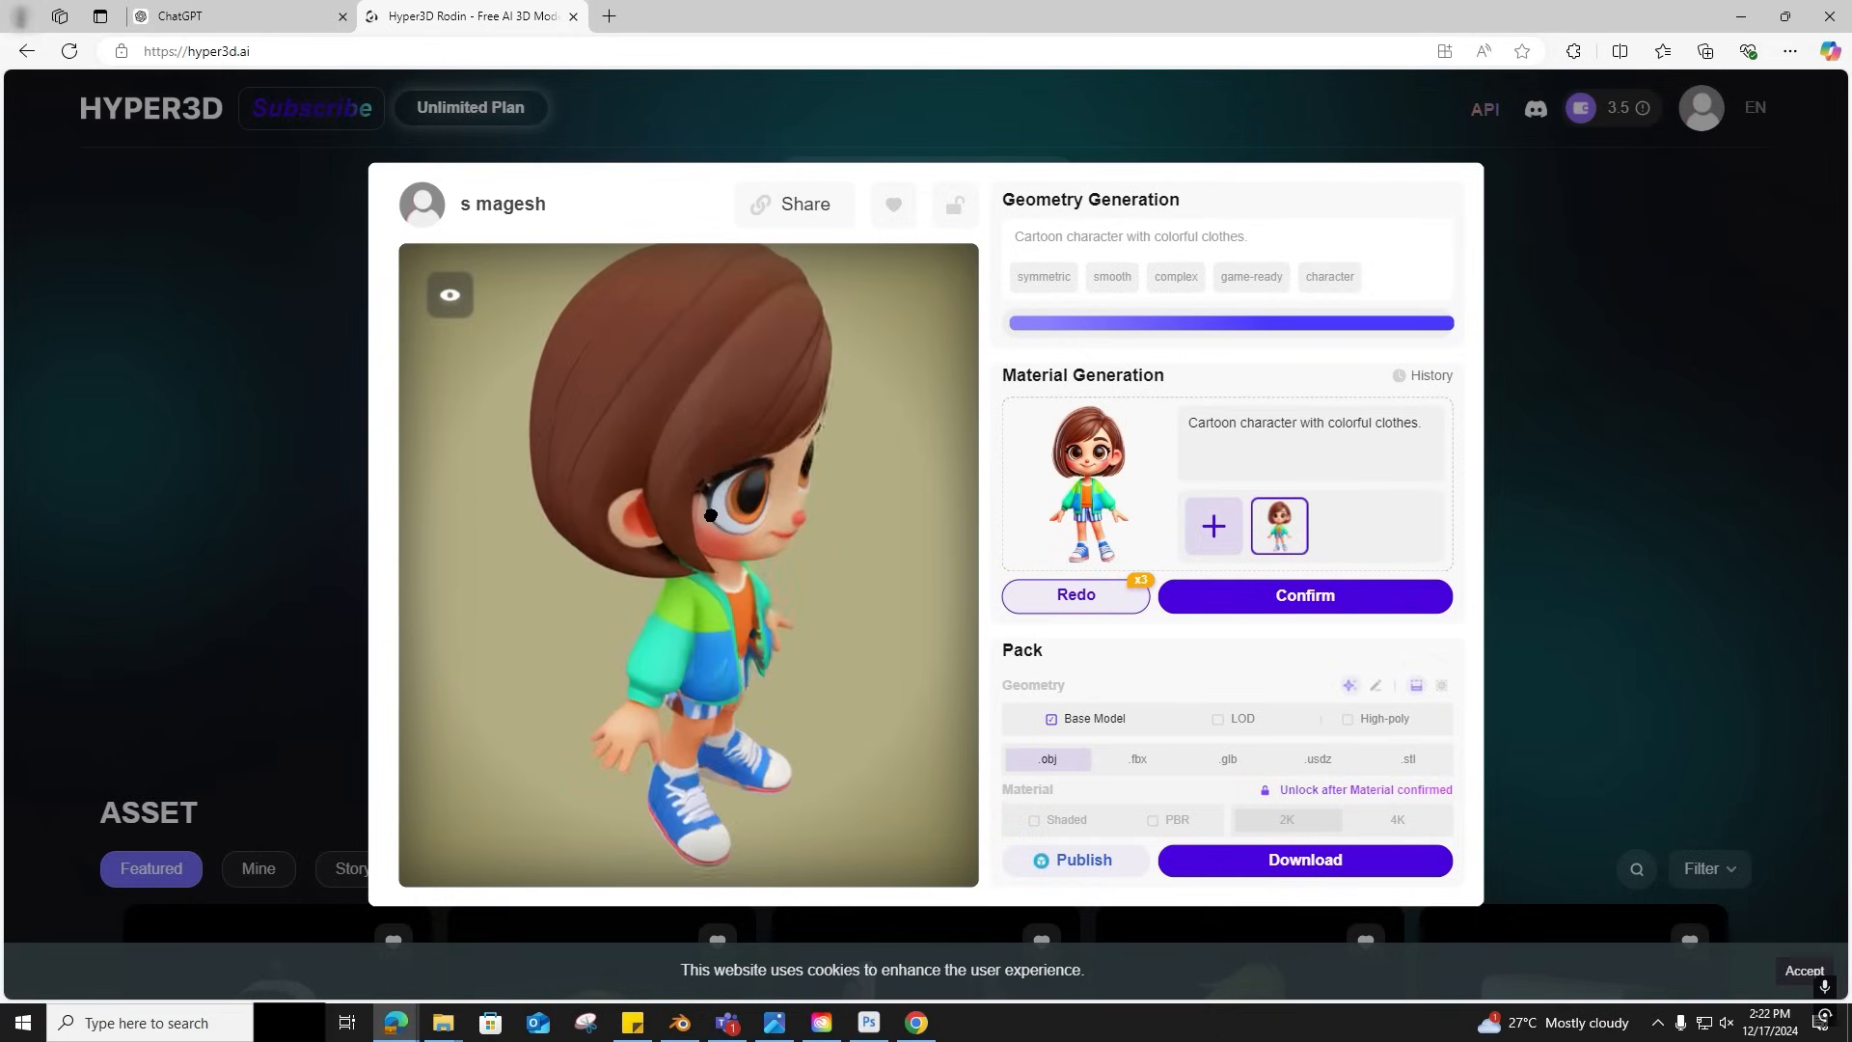
drag(709, 515, 544, 472)
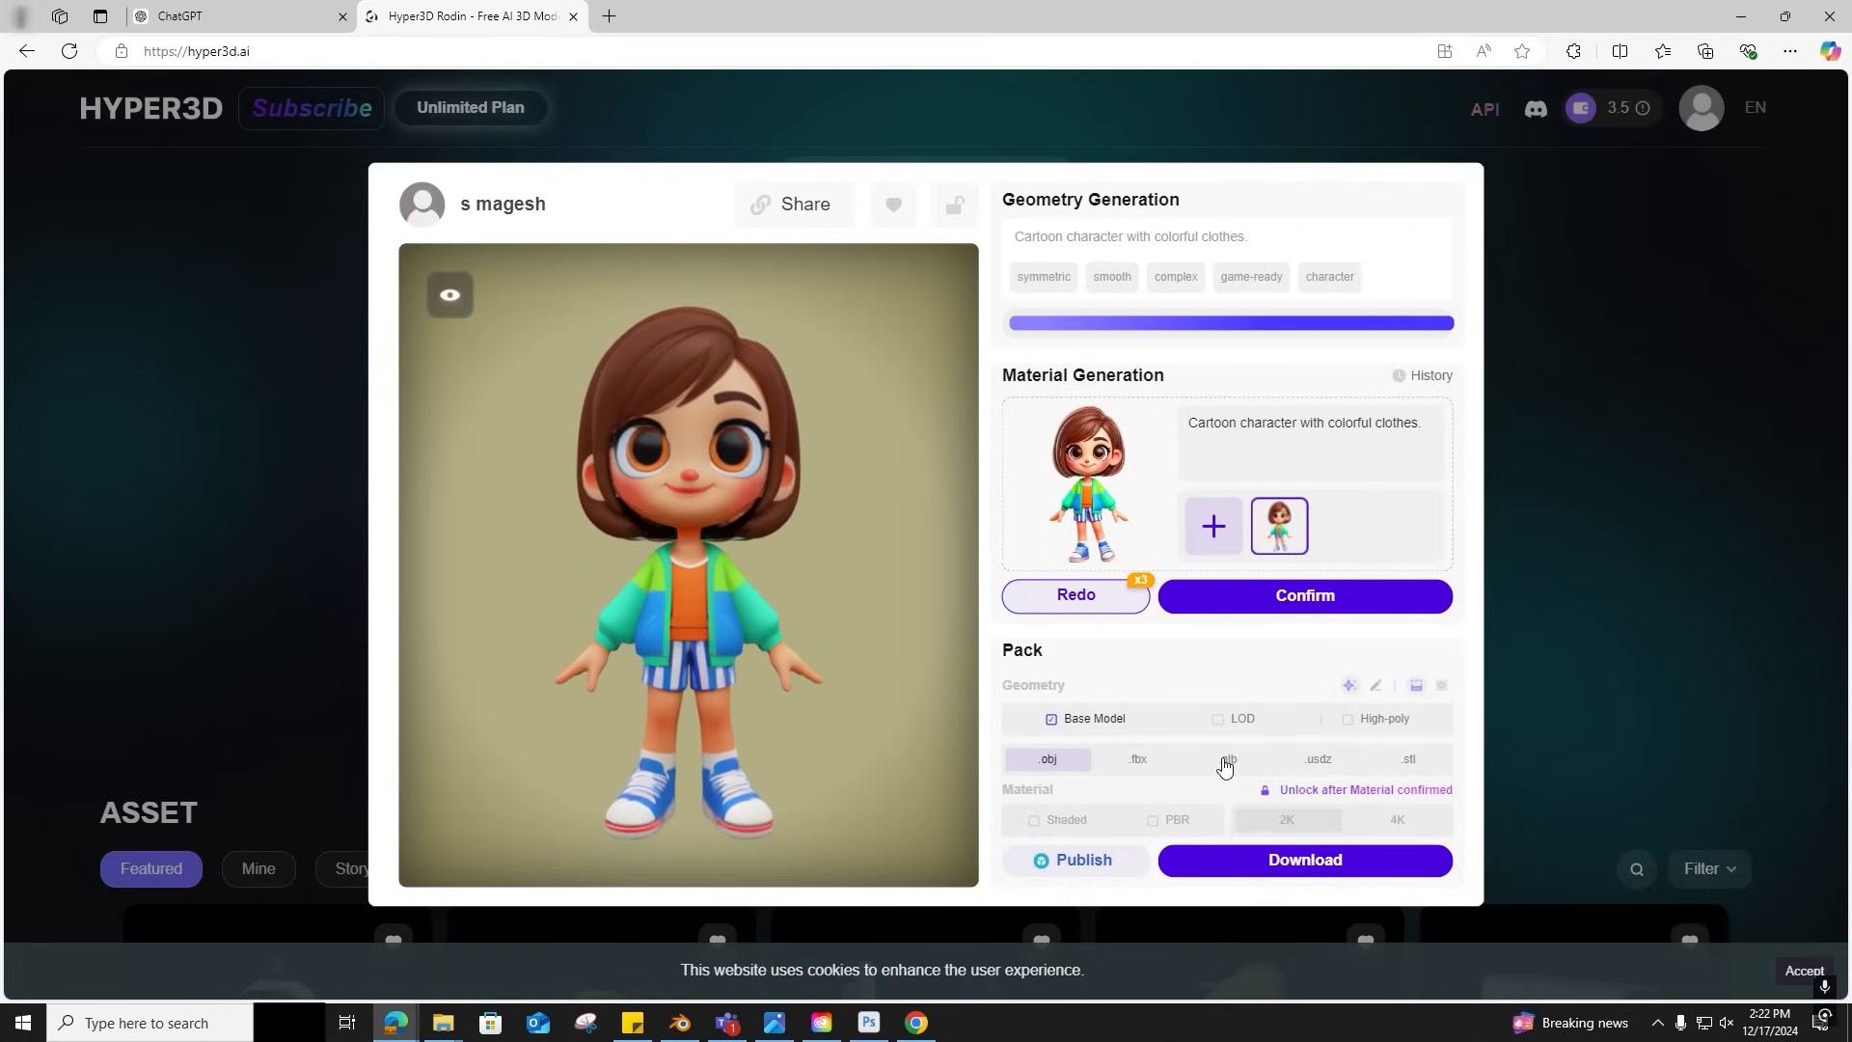
click(1303, 858)
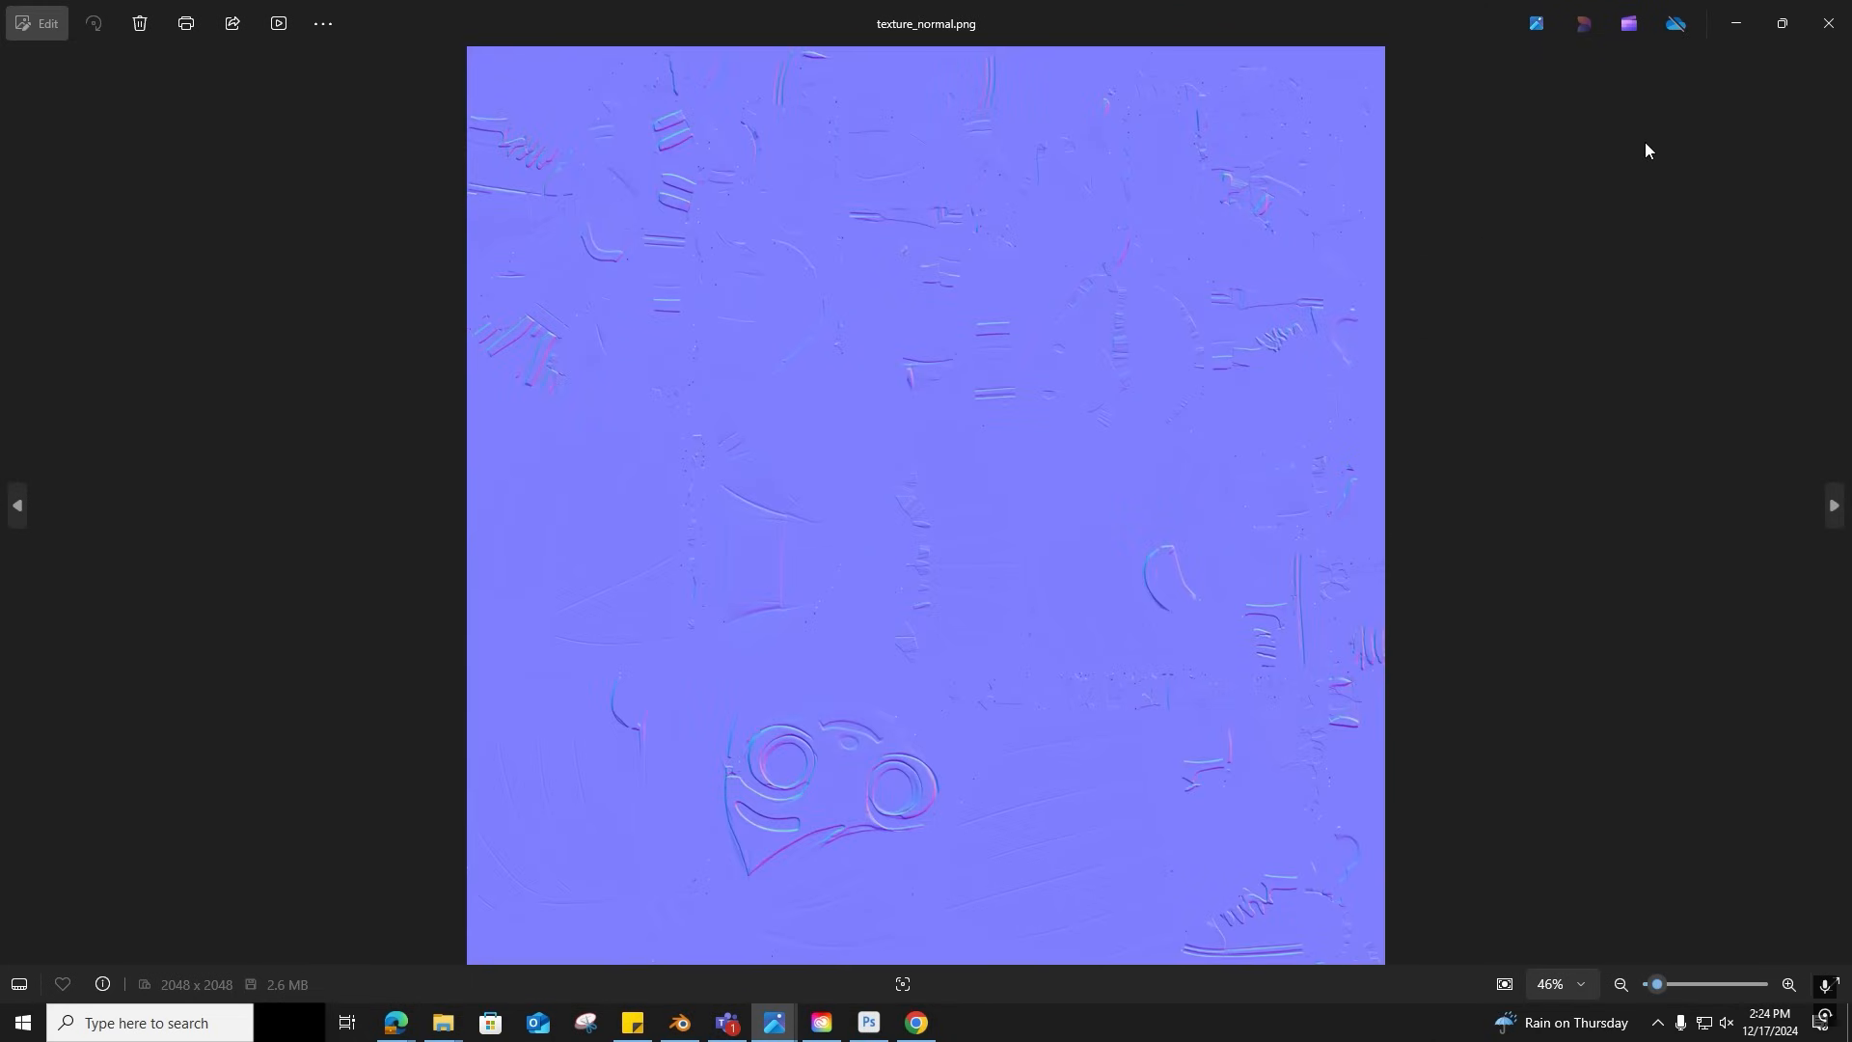
Close the normal map preview and open a folder inside Rodin Girl 3D.
click(443, 1030)
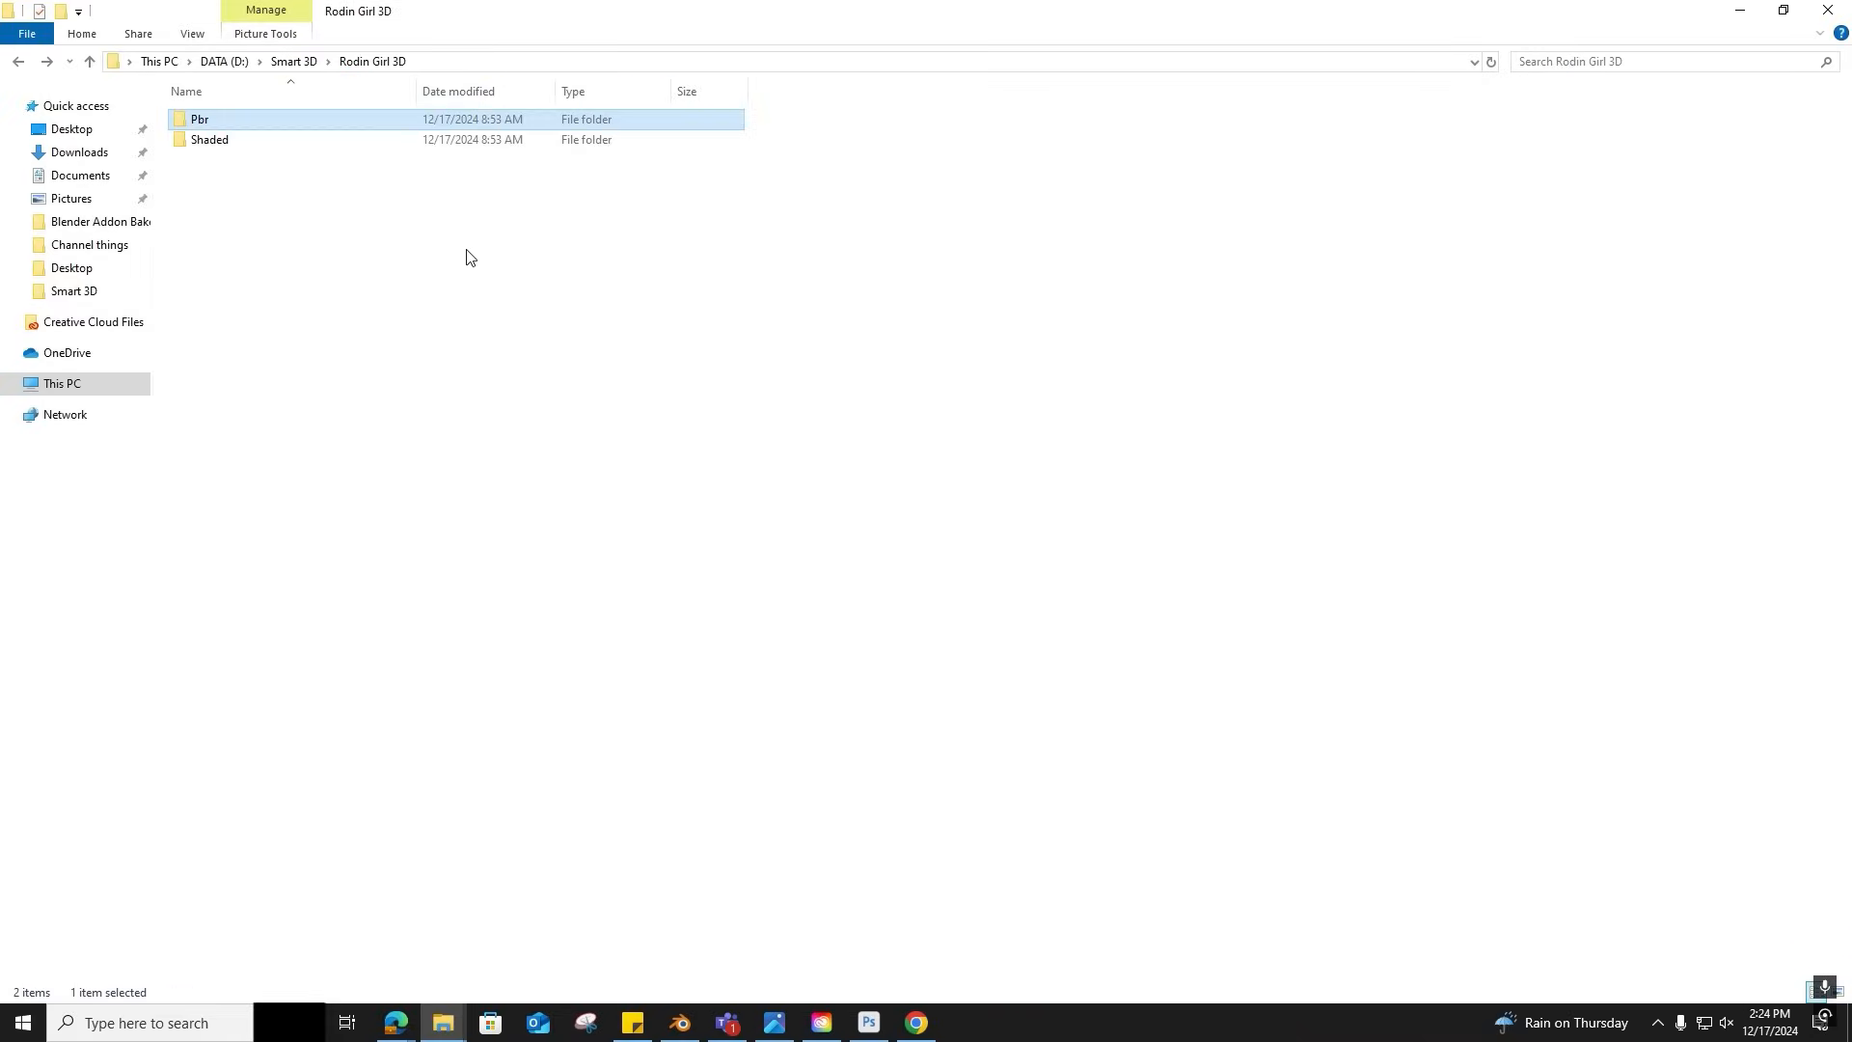
double_click(209, 139)
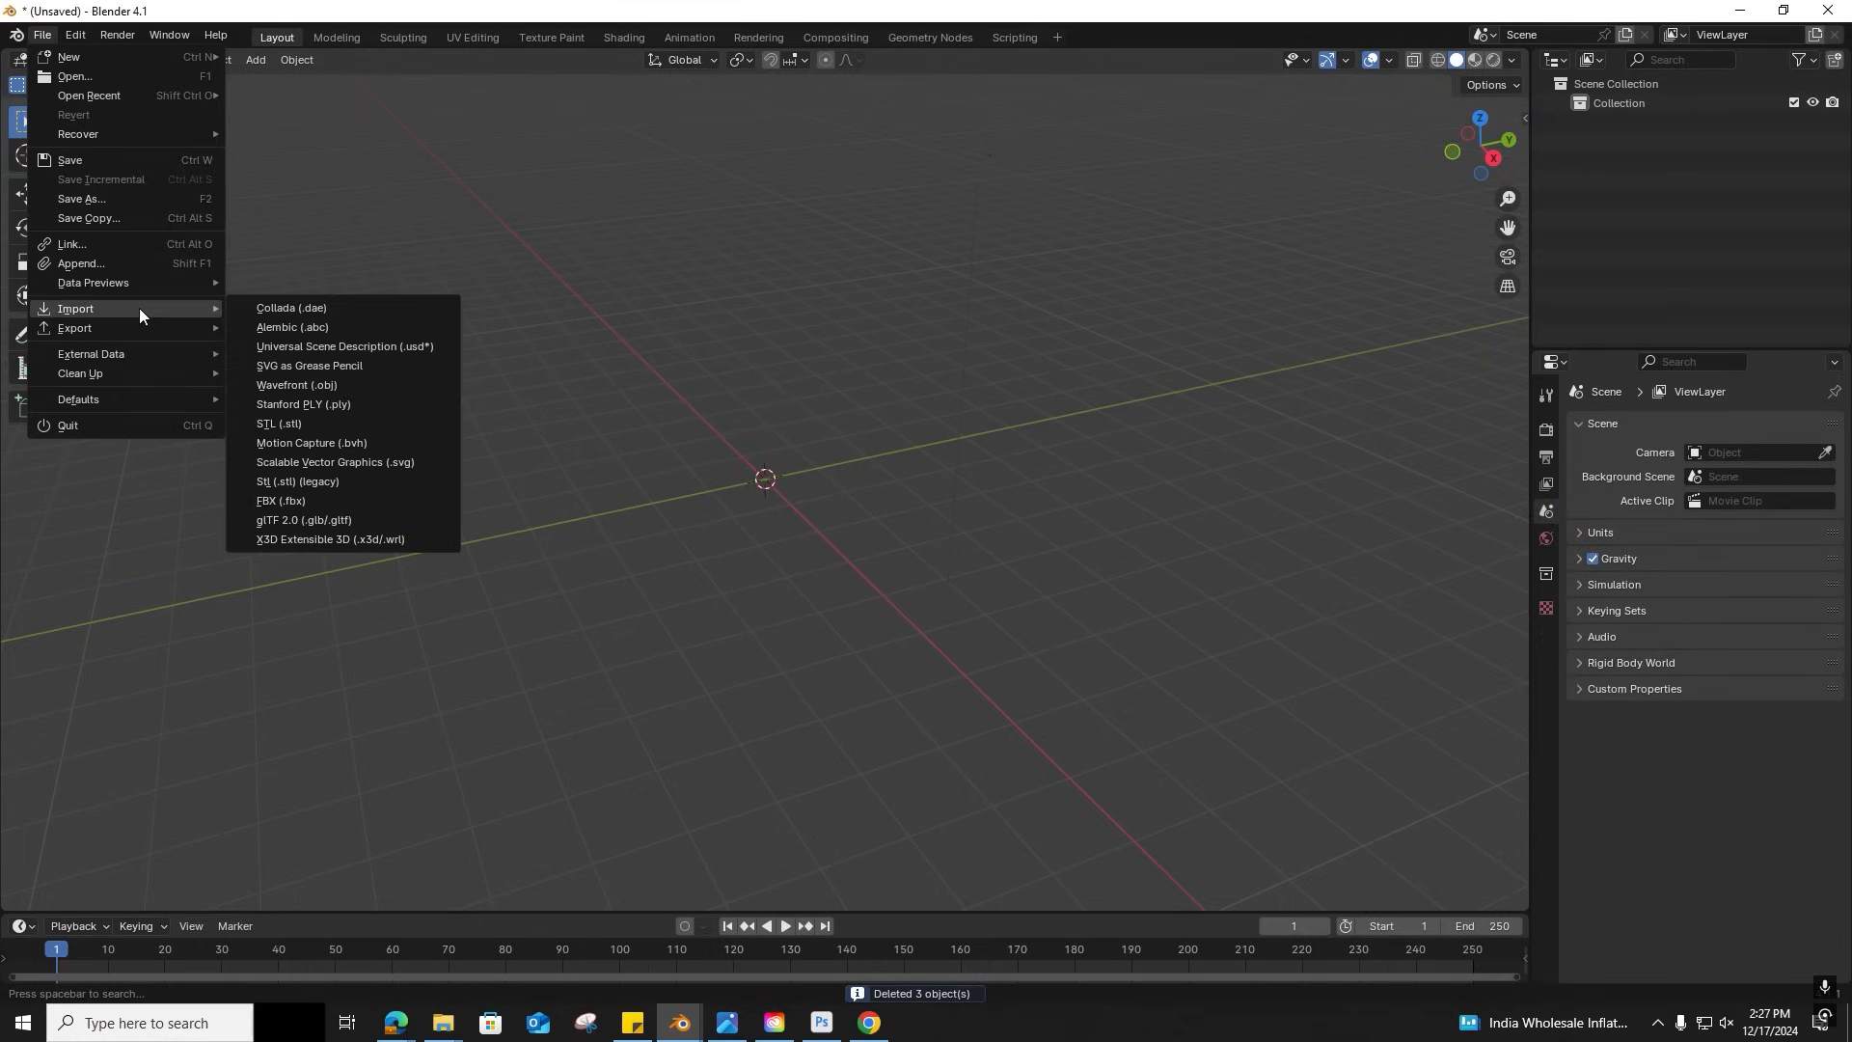
Import the shaded base.obj girl model into Blender as a Wavefront OBJ.
click(296, 385)
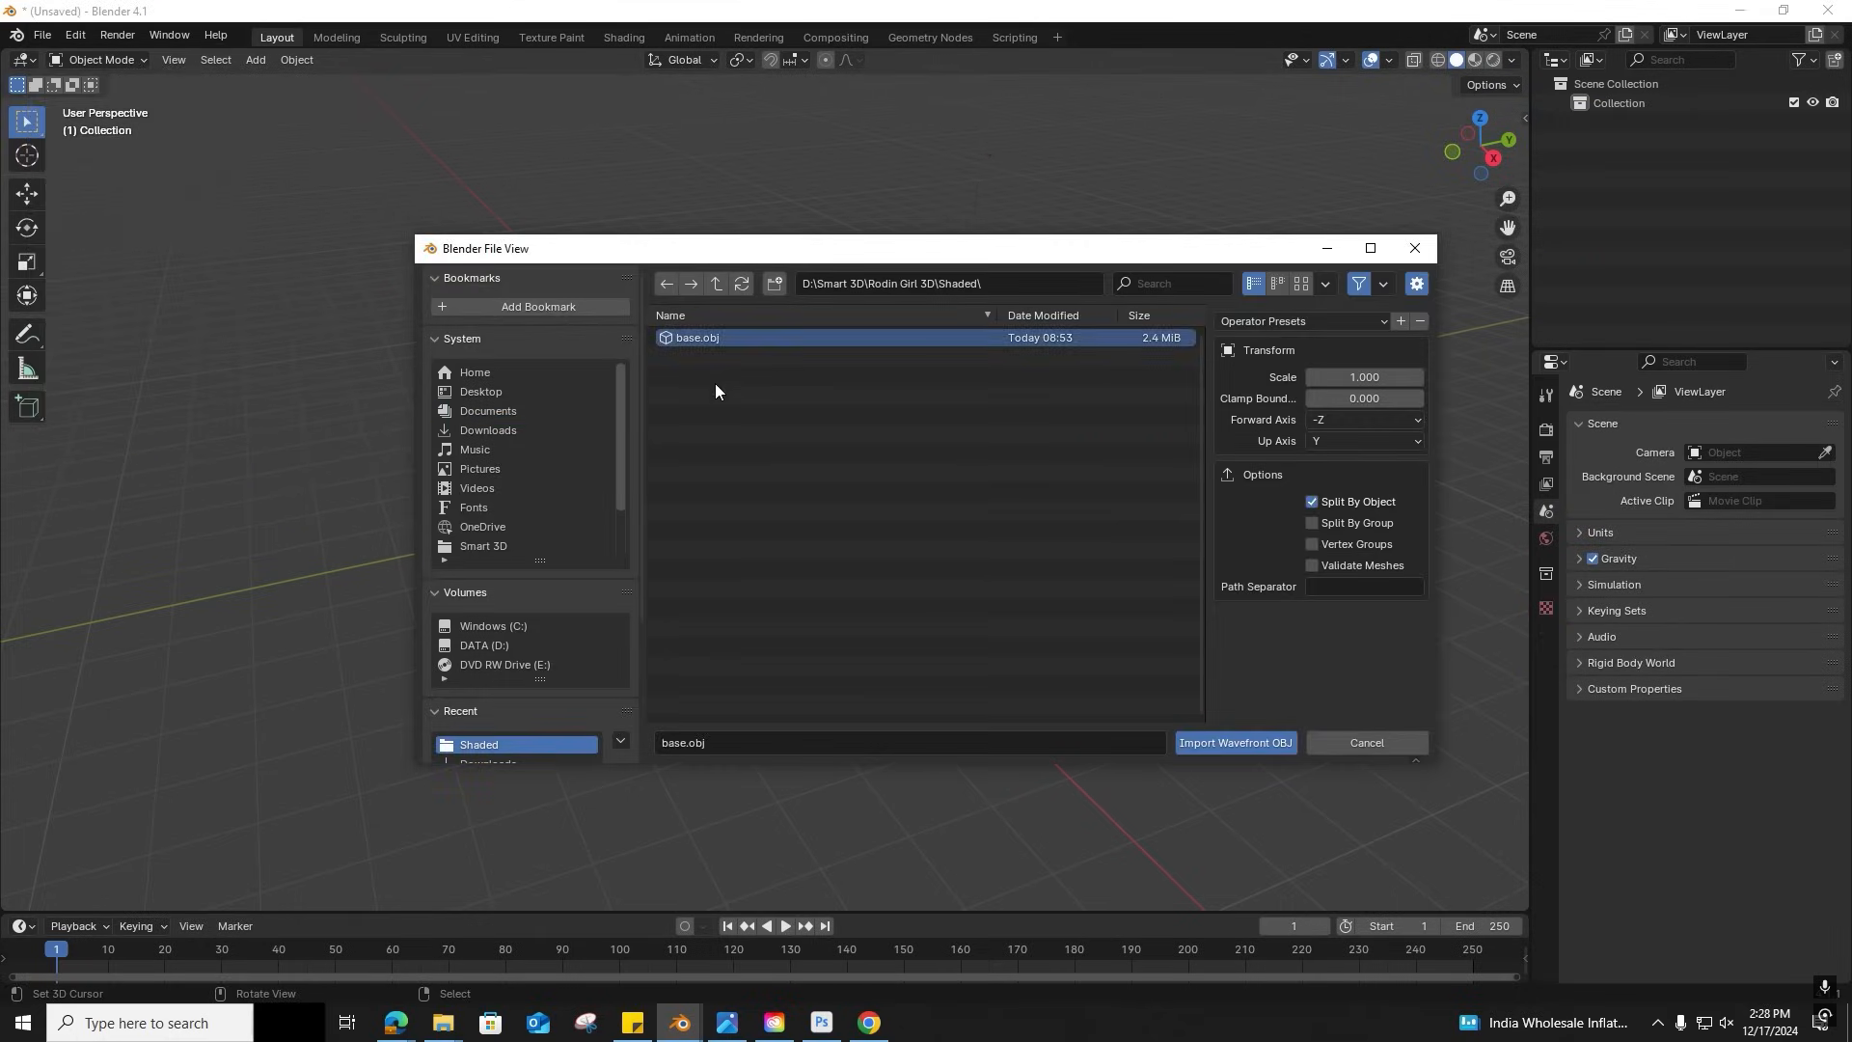
click(1234, 747)
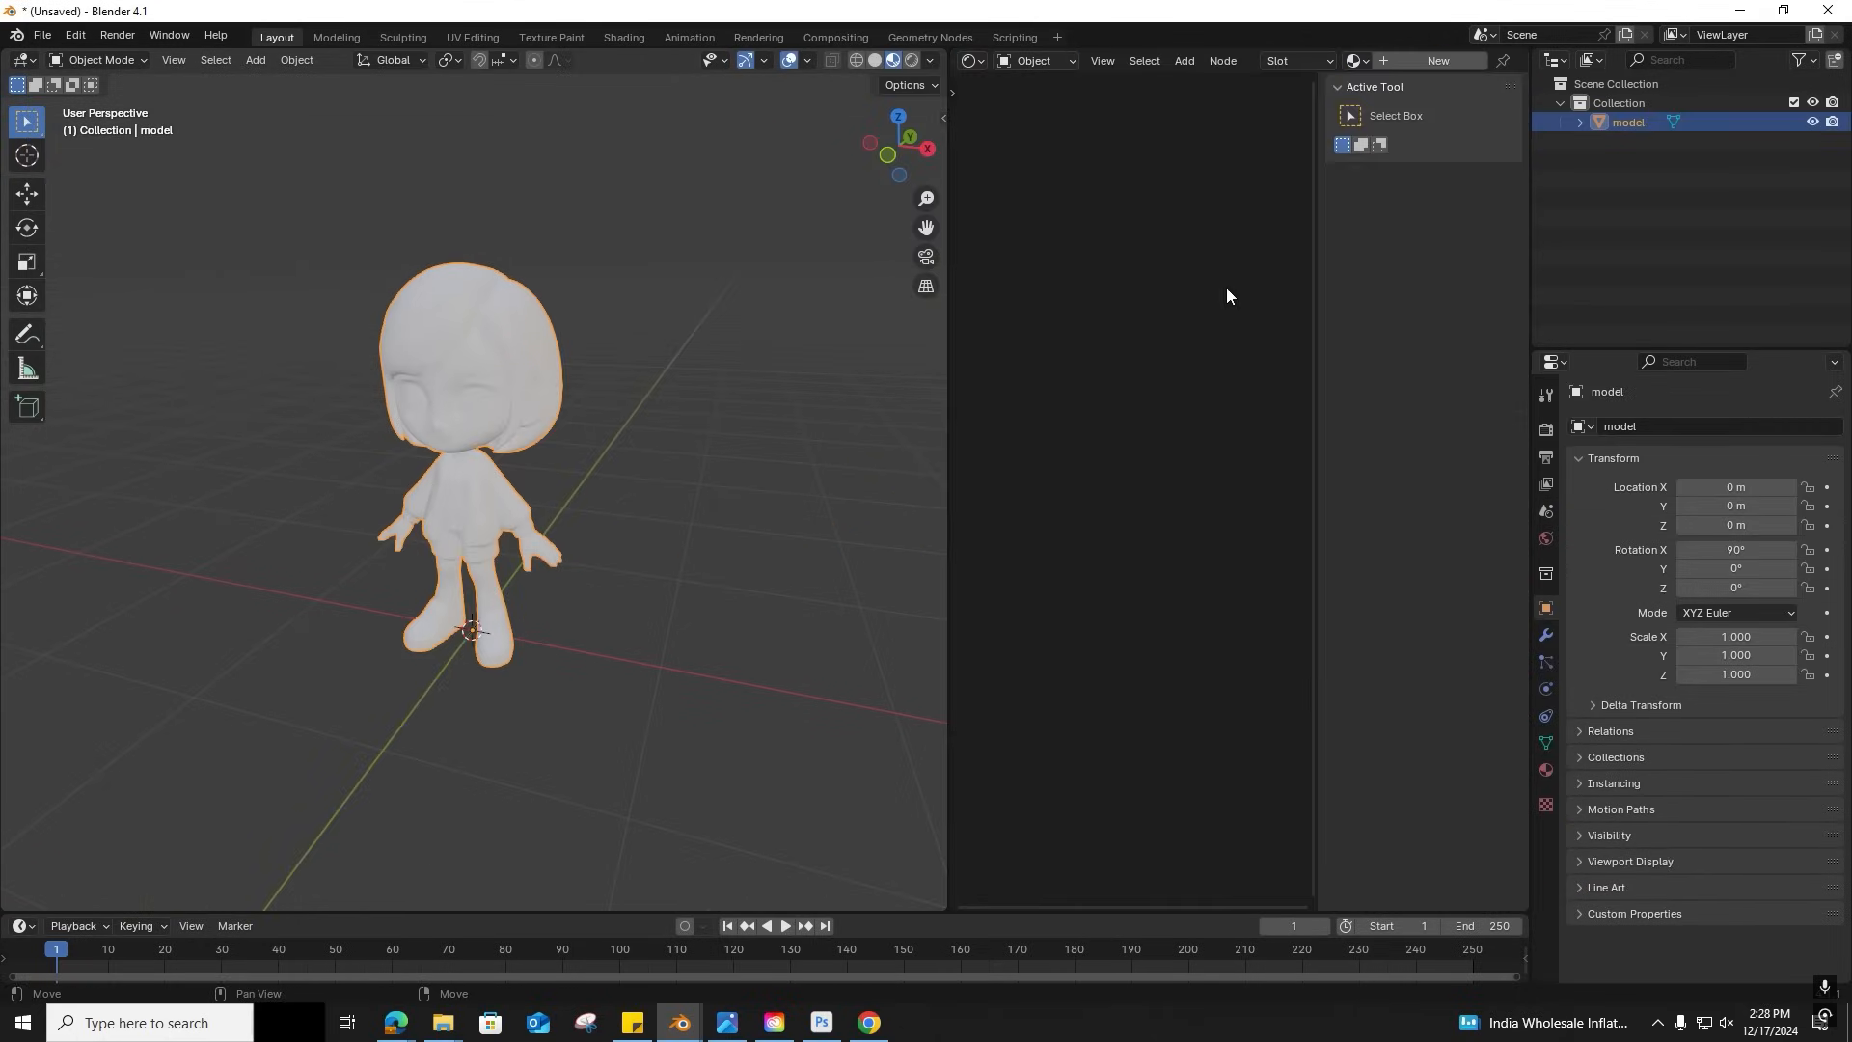
click(441, 1022)
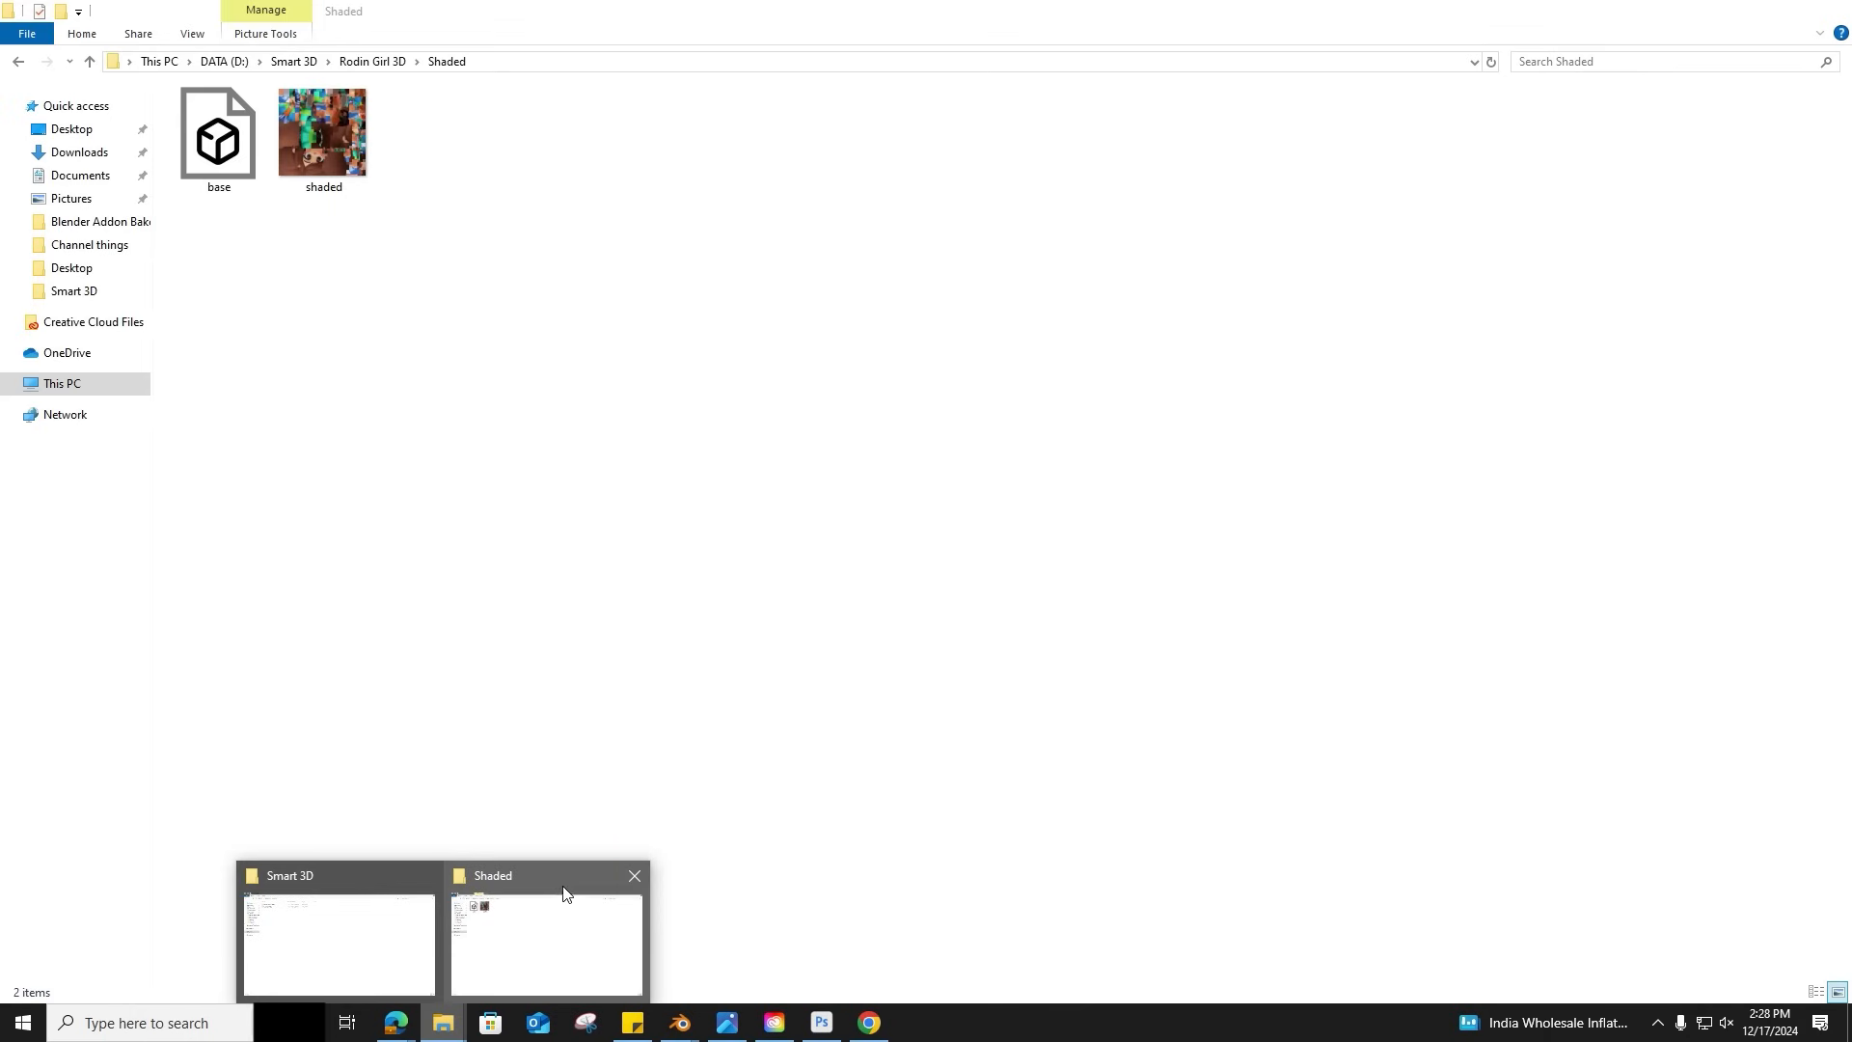
click(679, 1021)
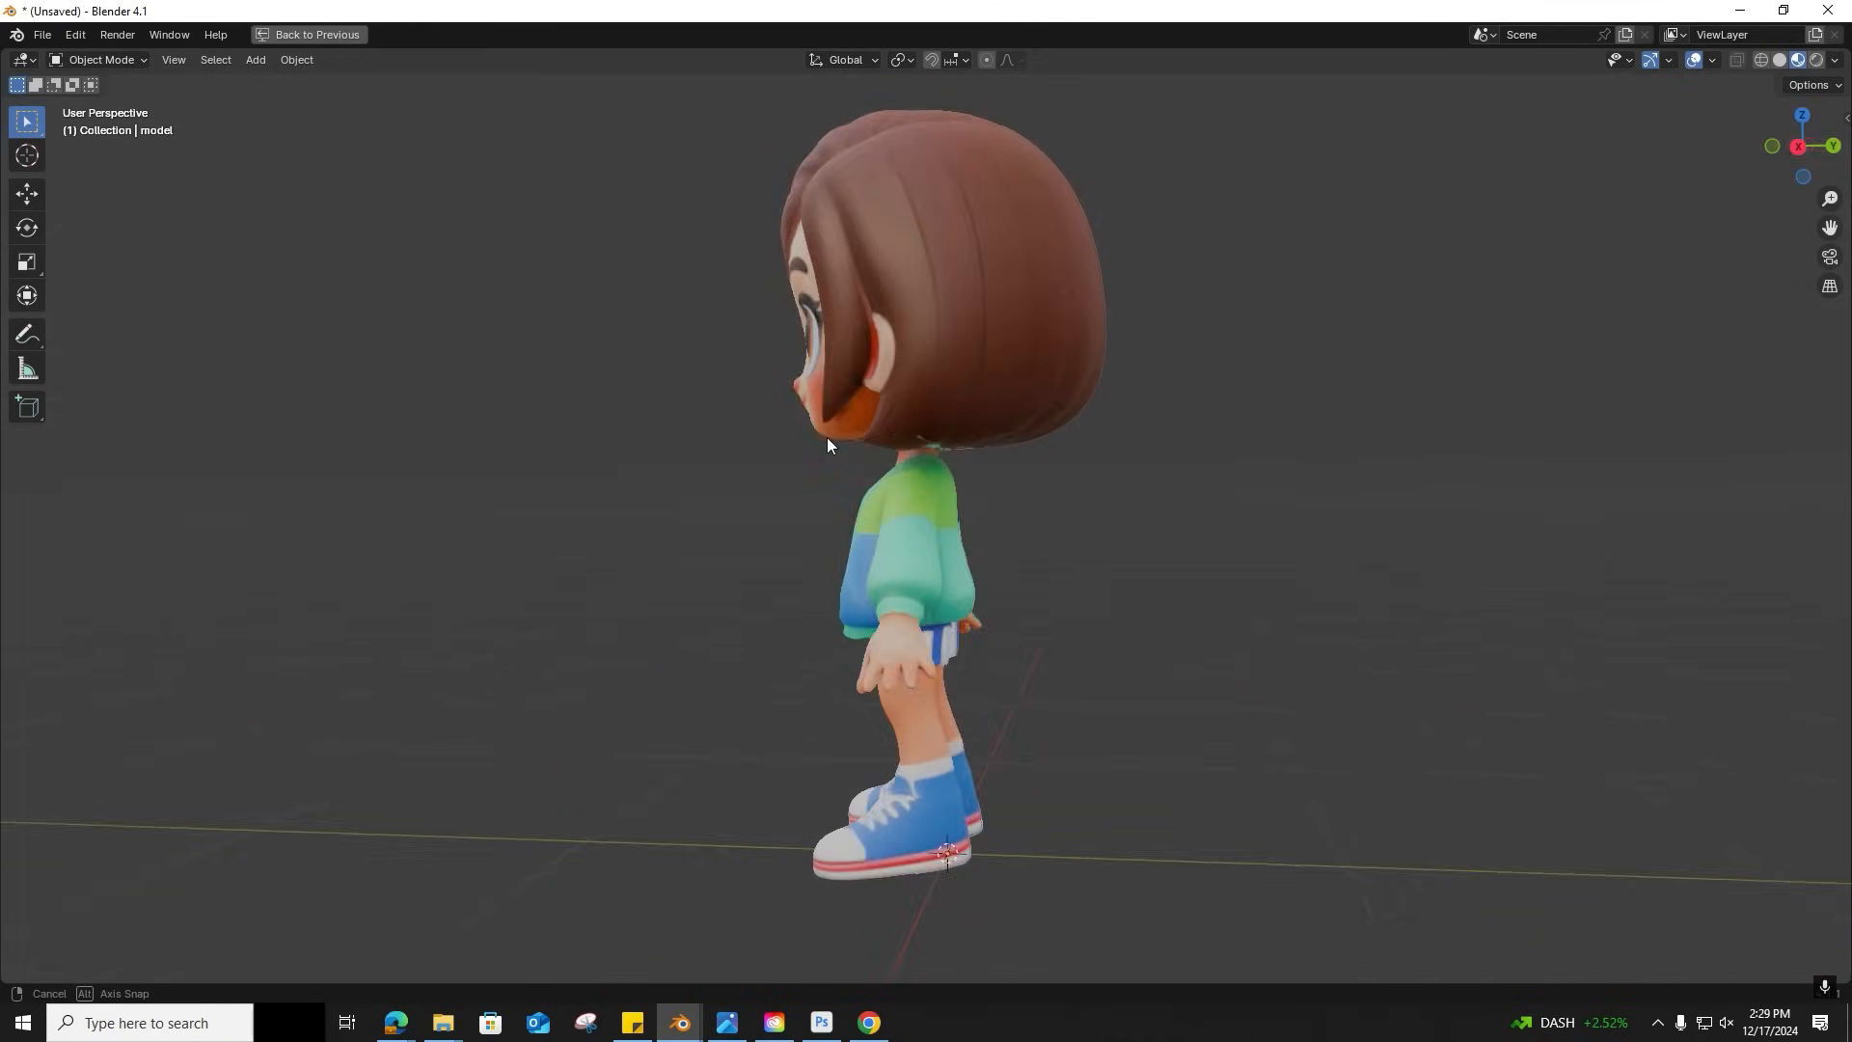
Orbit to the girl's front view and enter Edit Mode on her mesh.
drag(827, 445, 1063, 488)
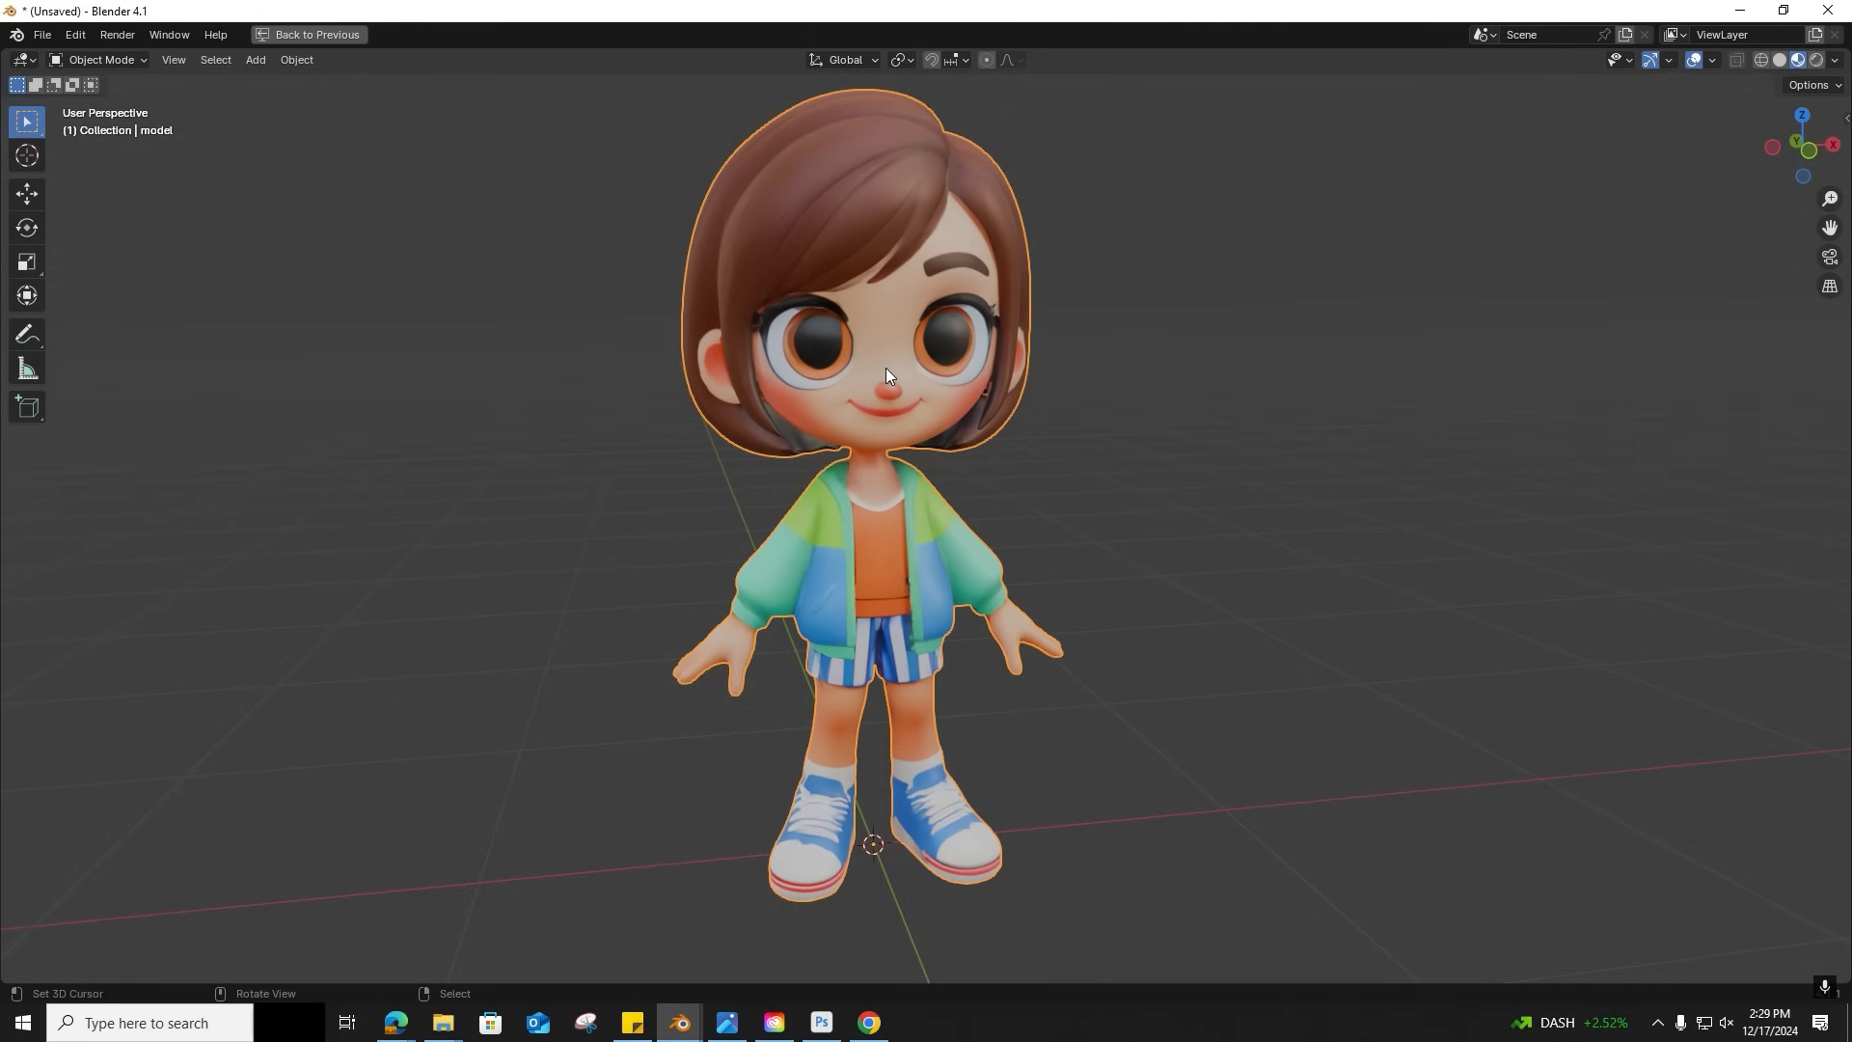
key(Tab)
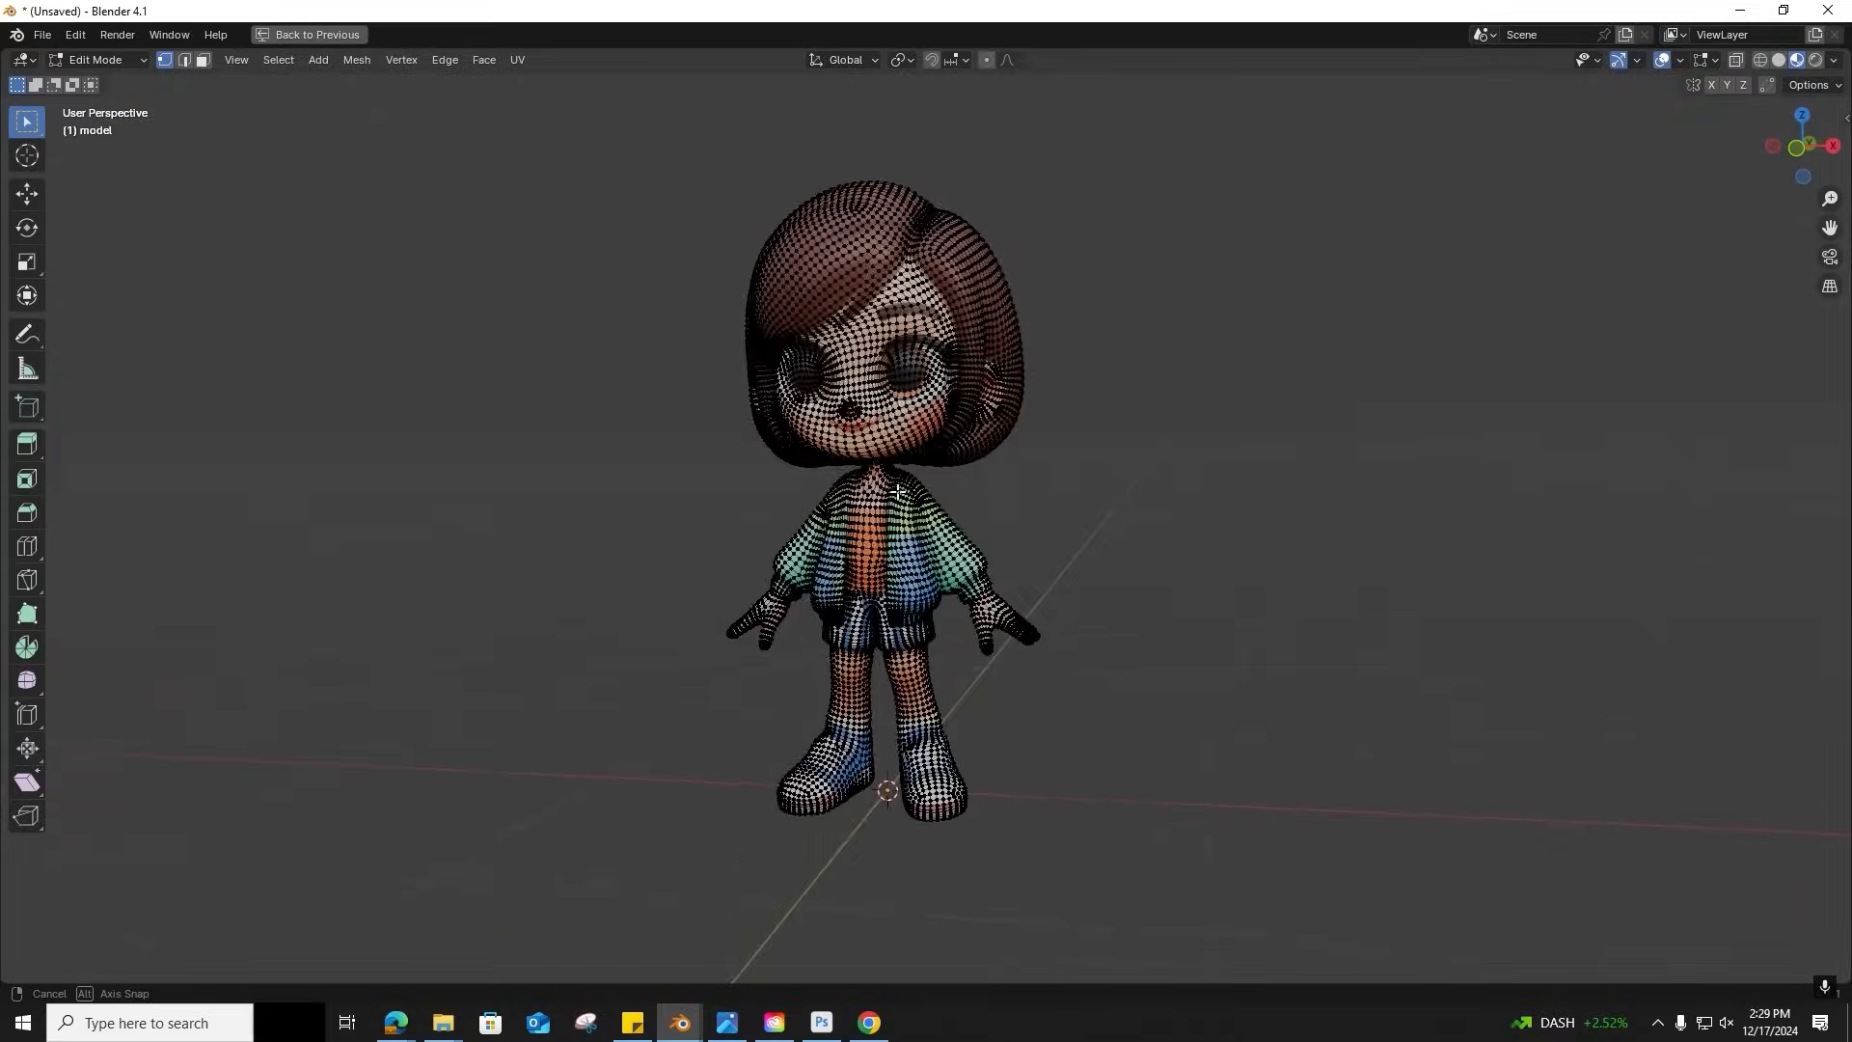
click(623, 37)
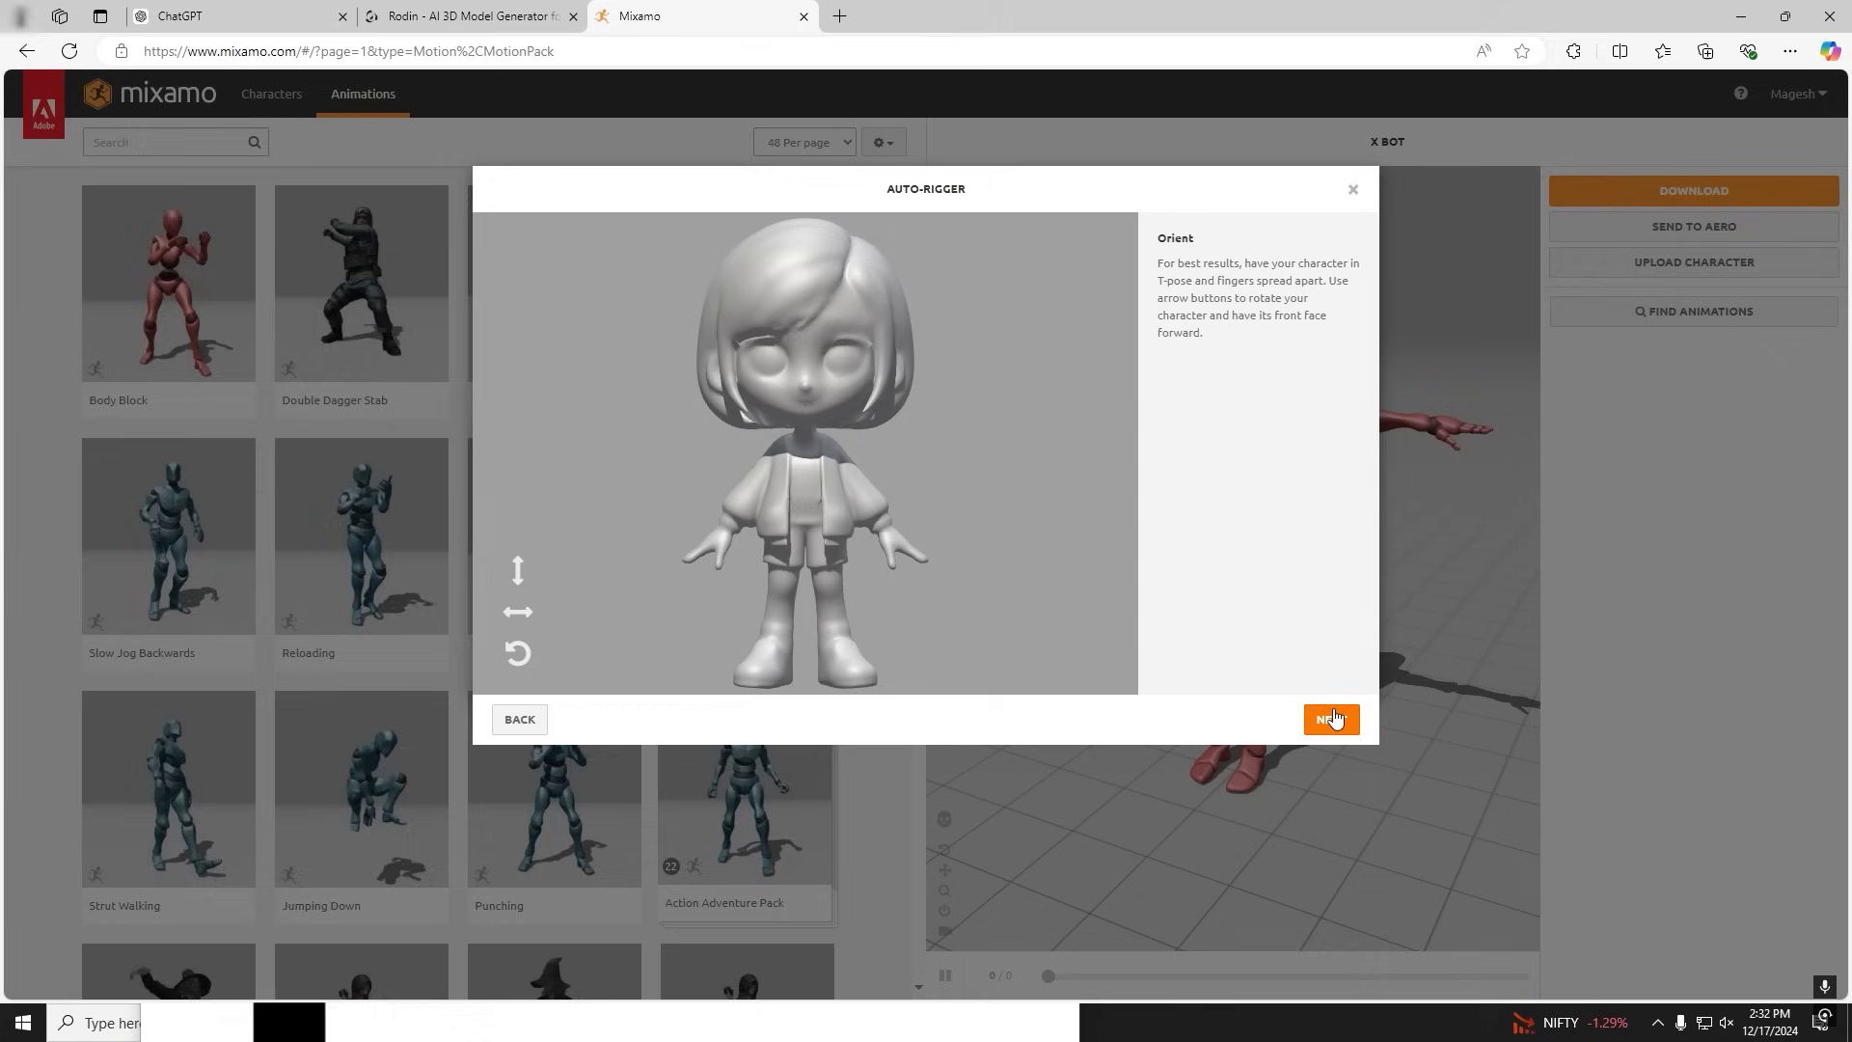
Accept the orientation, place the groin and other markers, and start auto-rigging.
click(1331, 718)
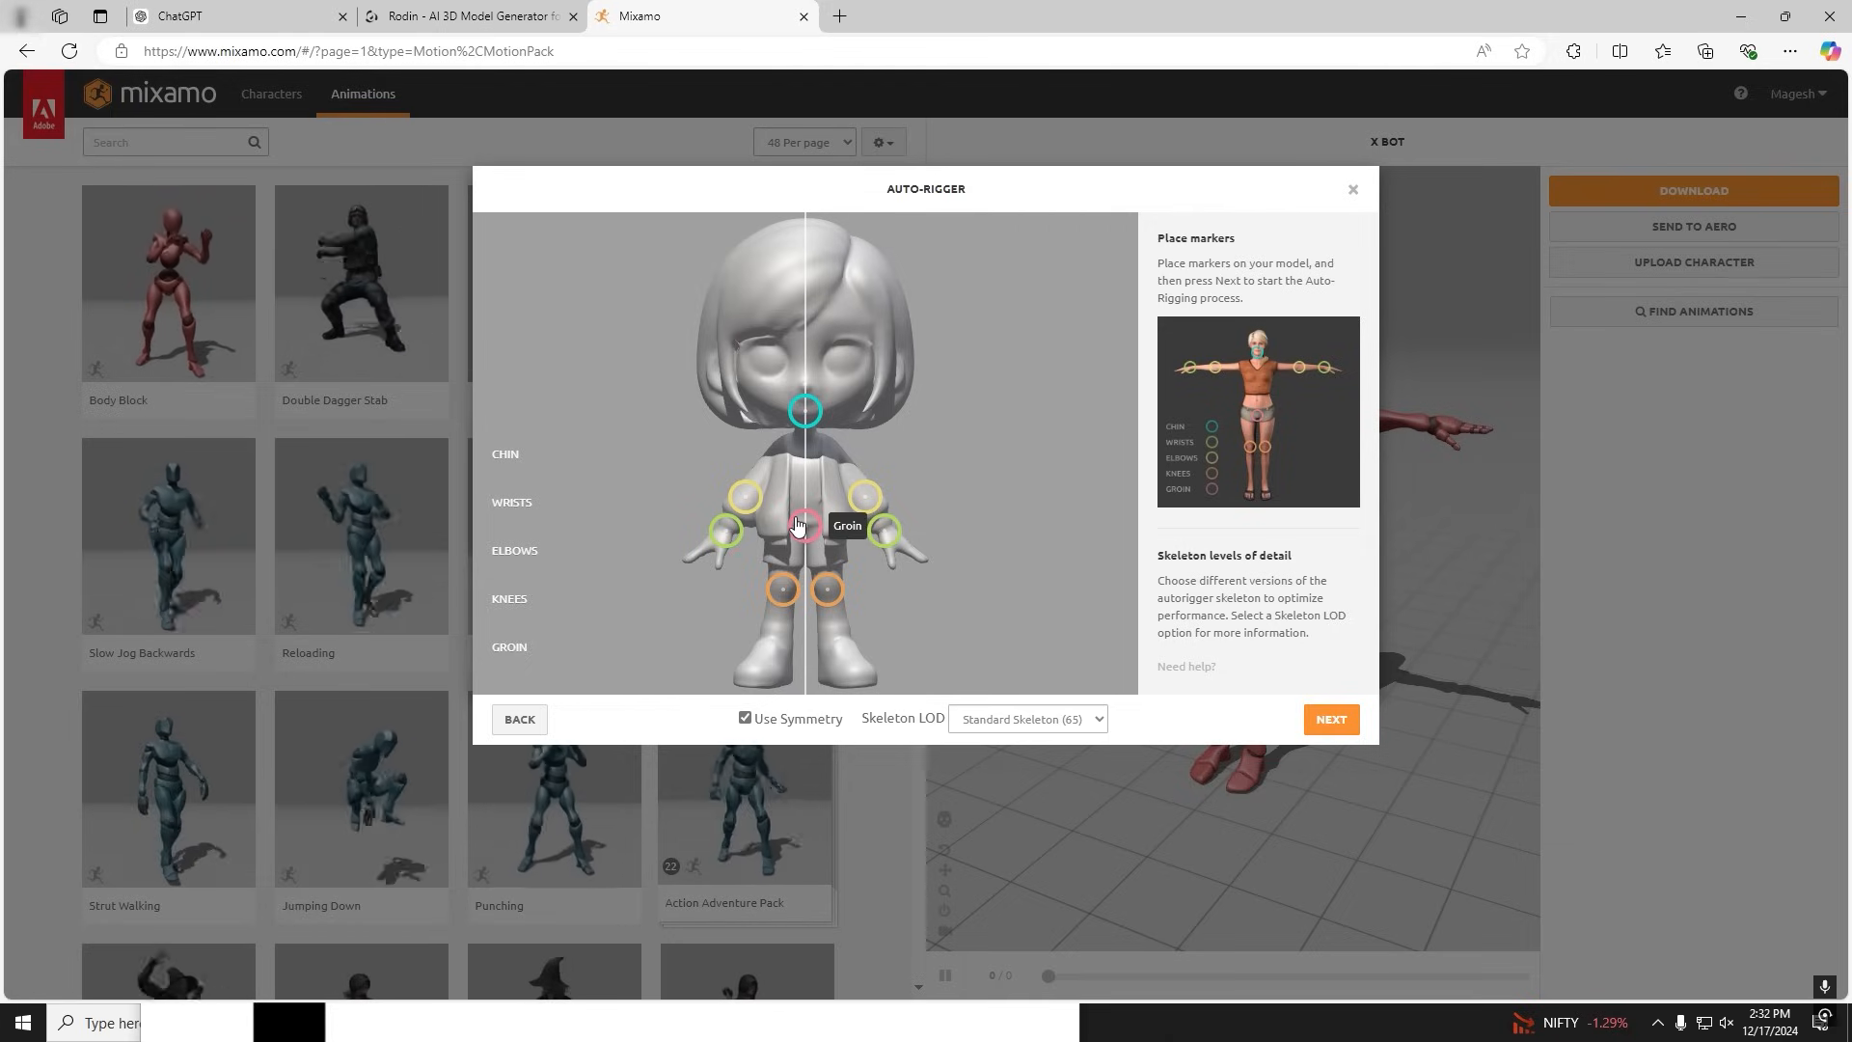
click(1329, 718)
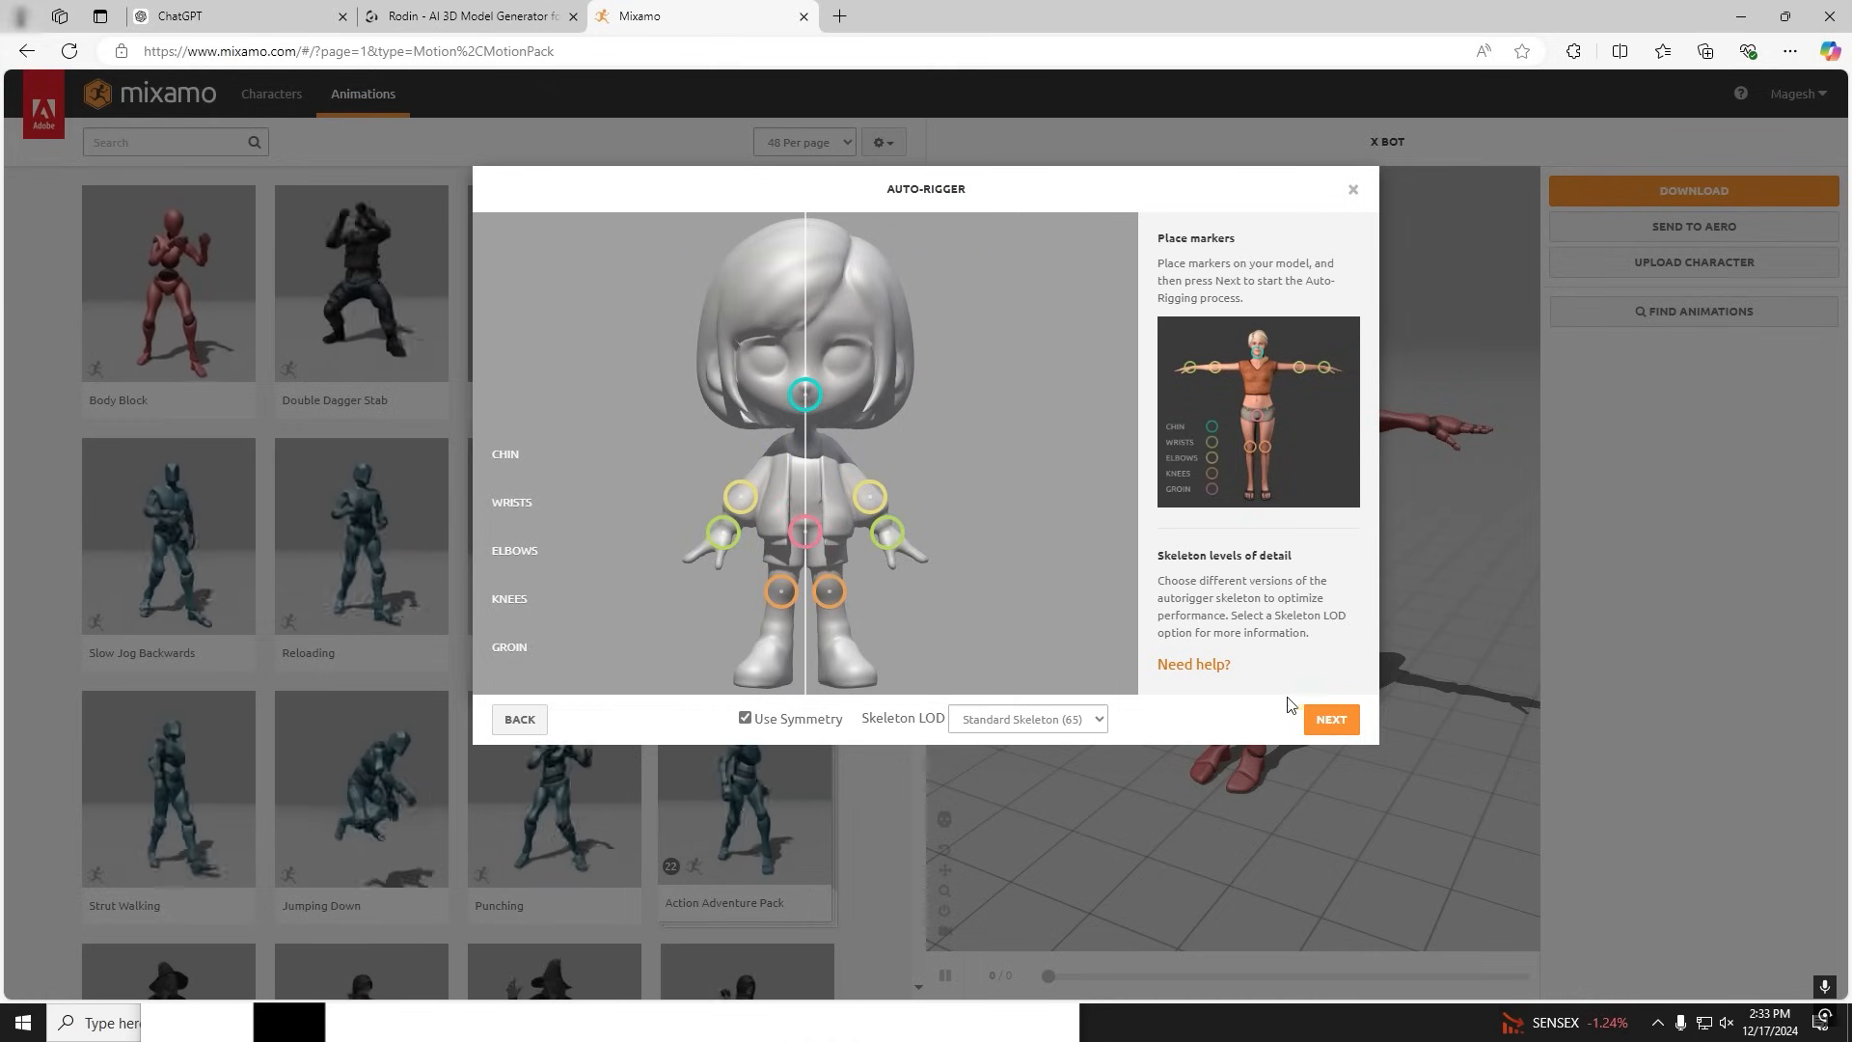
click(1330, 718)
text(walk)
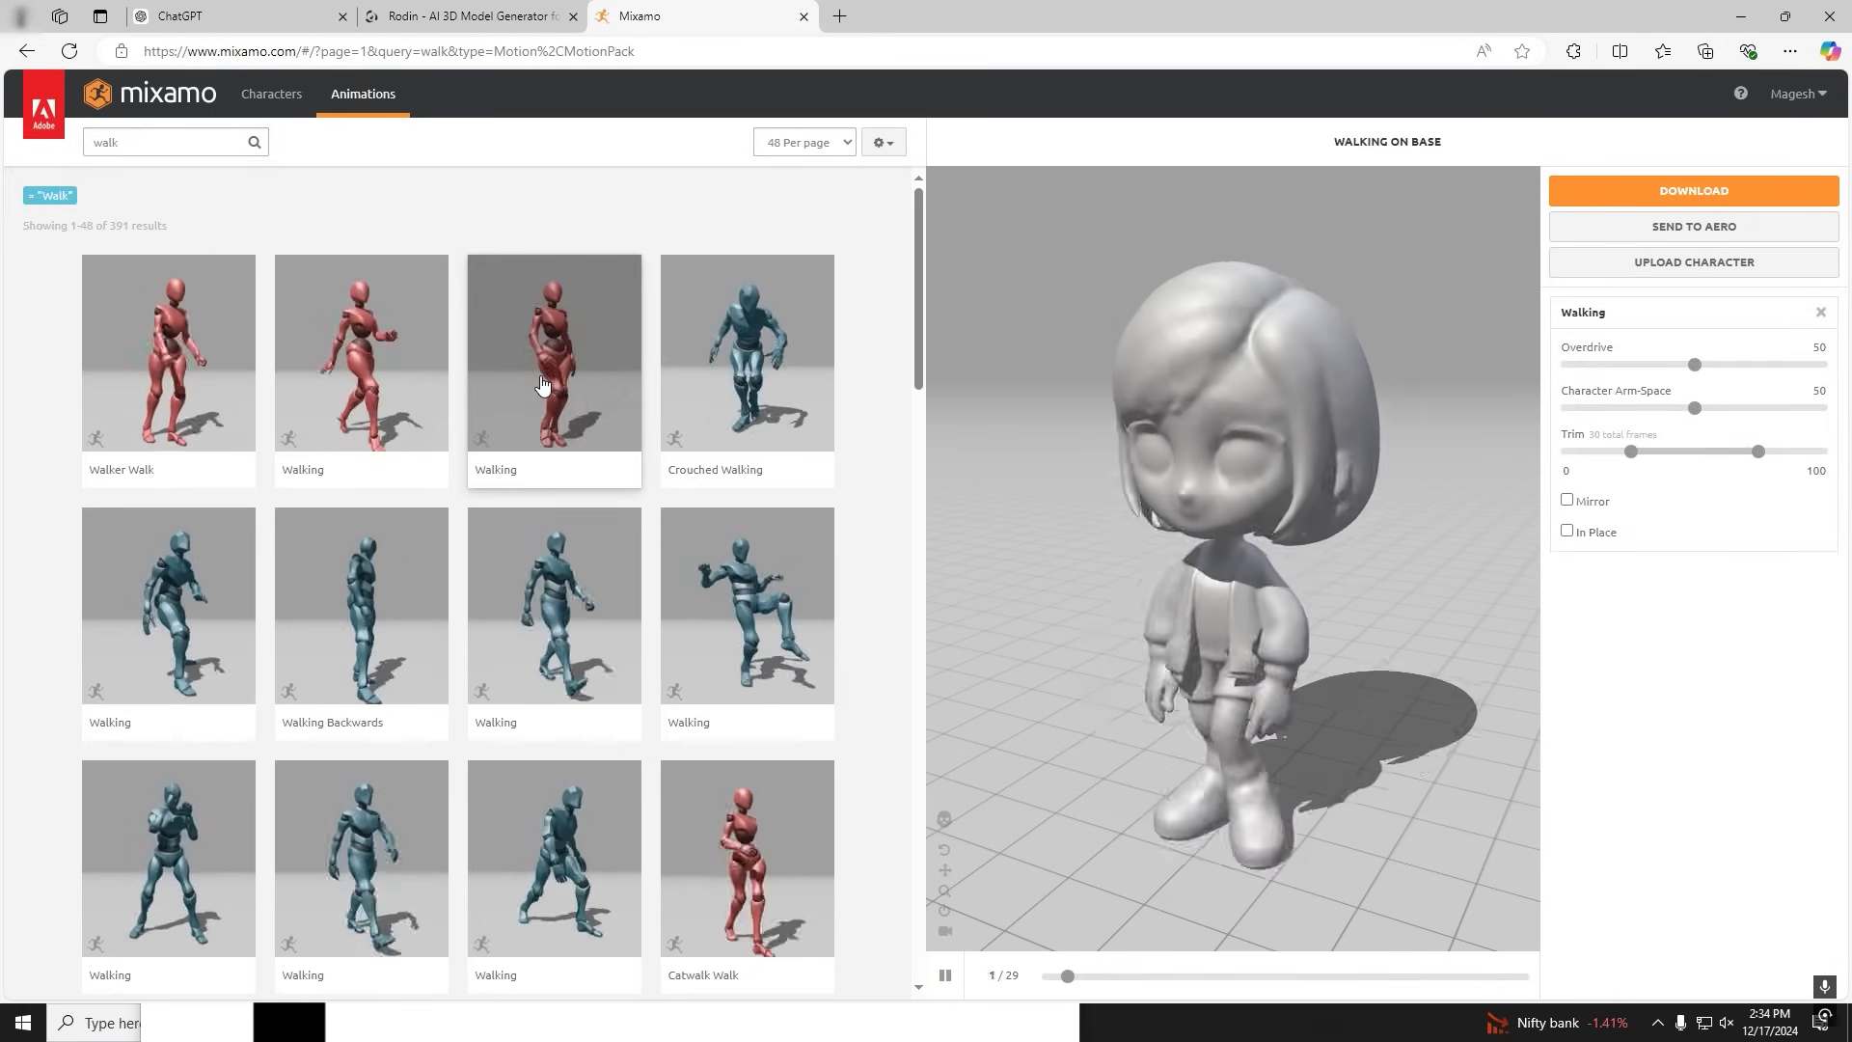
Keep the walk in place, apply Falling Down, and download the animated girl.
click(1567, 532)
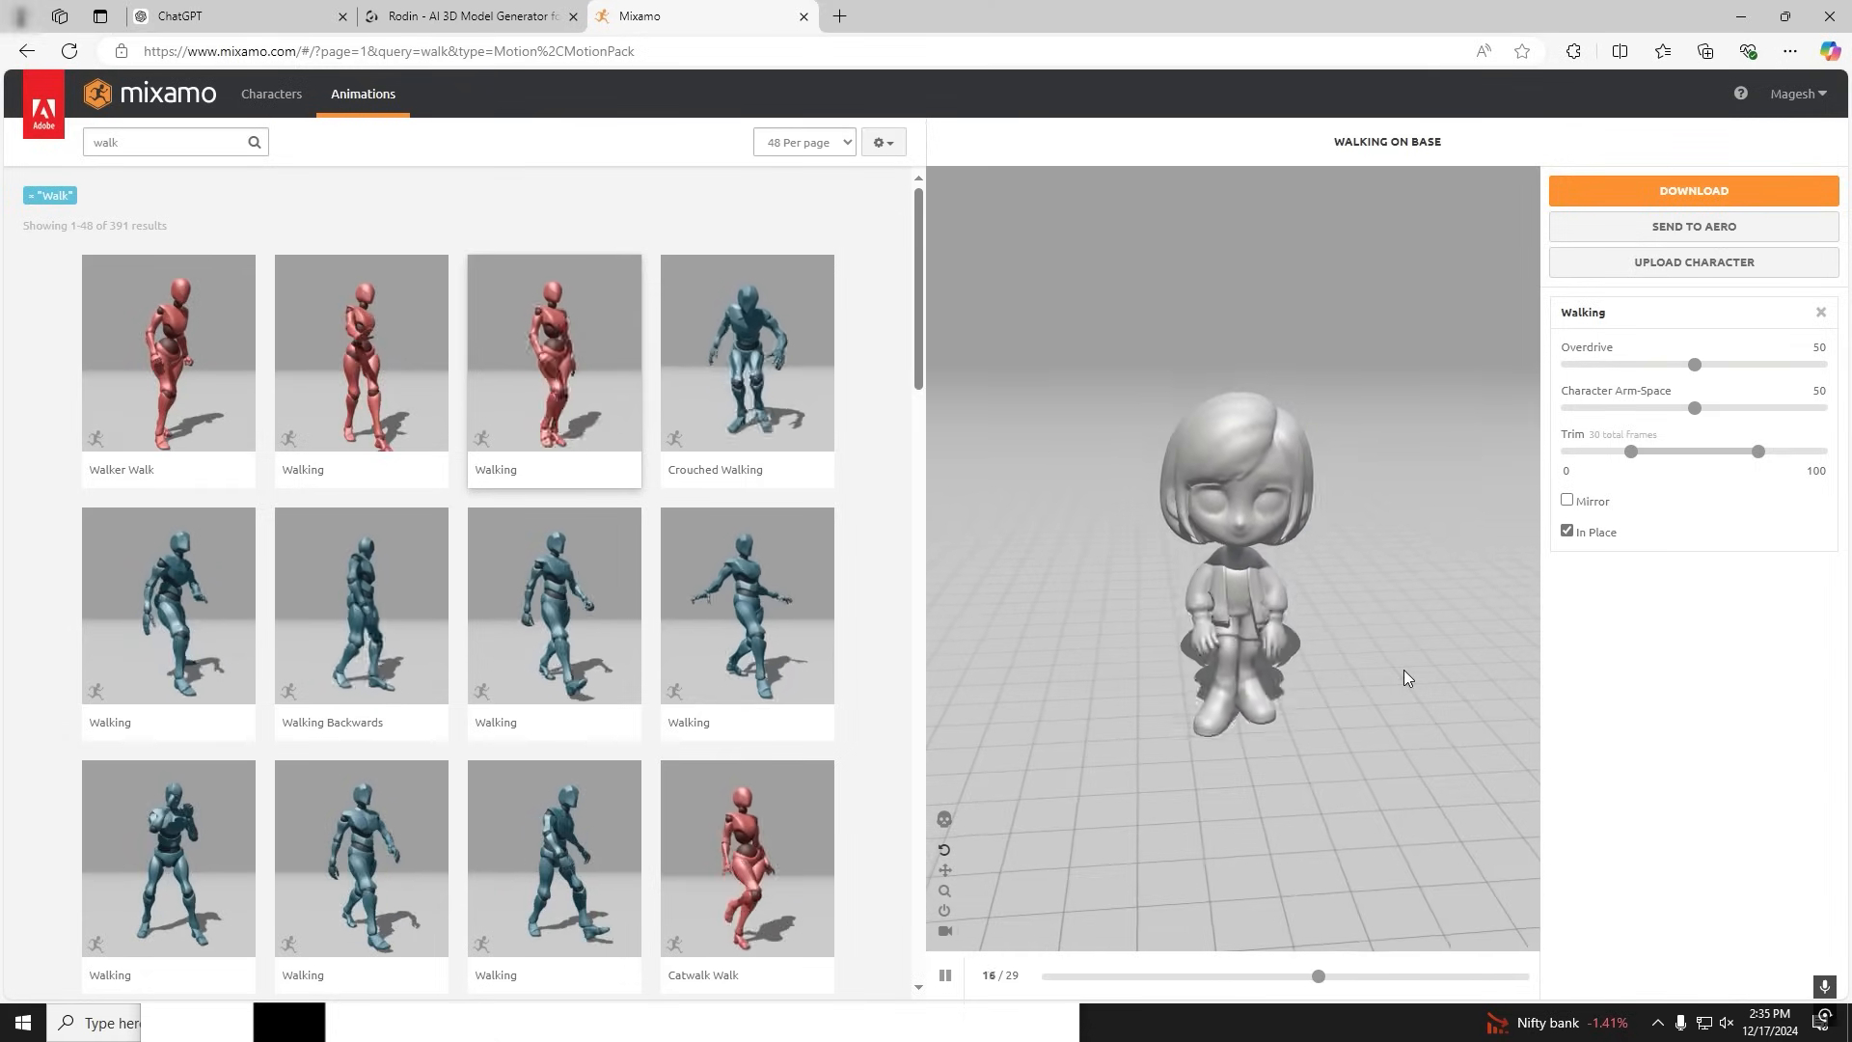
text(fall down)
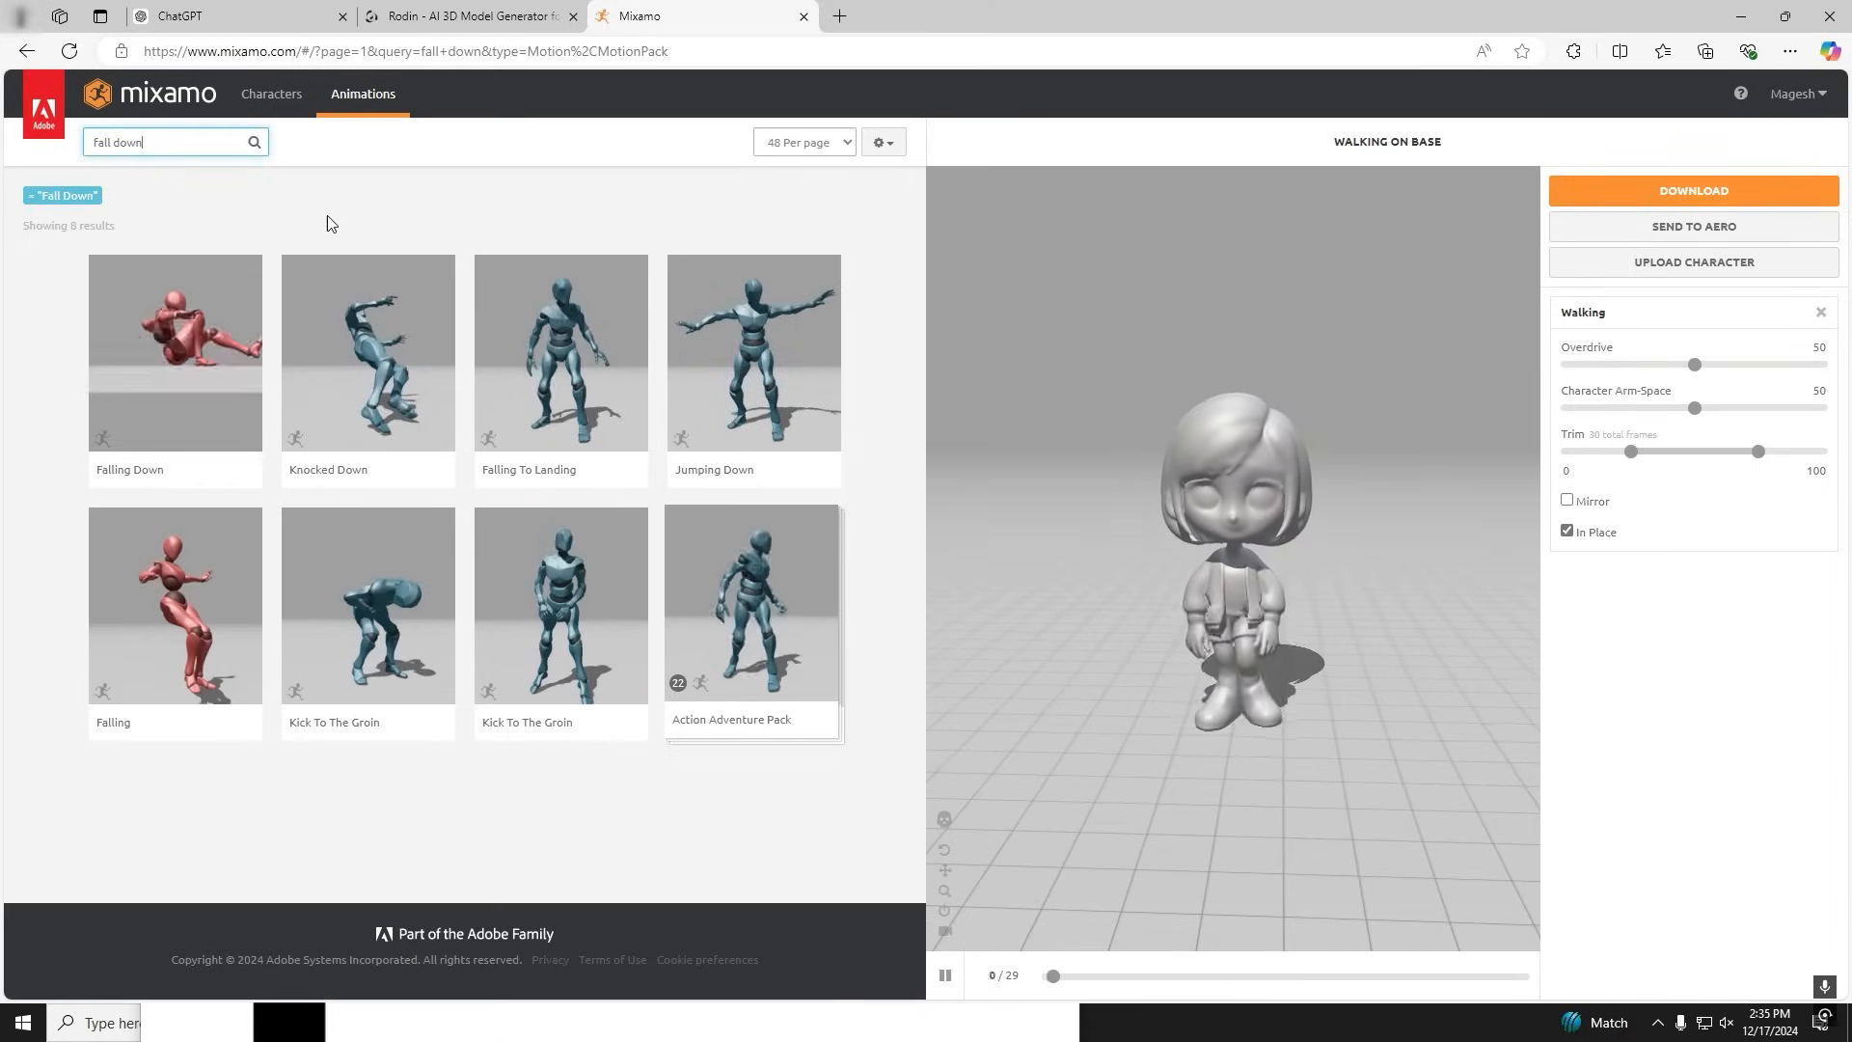
click(175, 351)
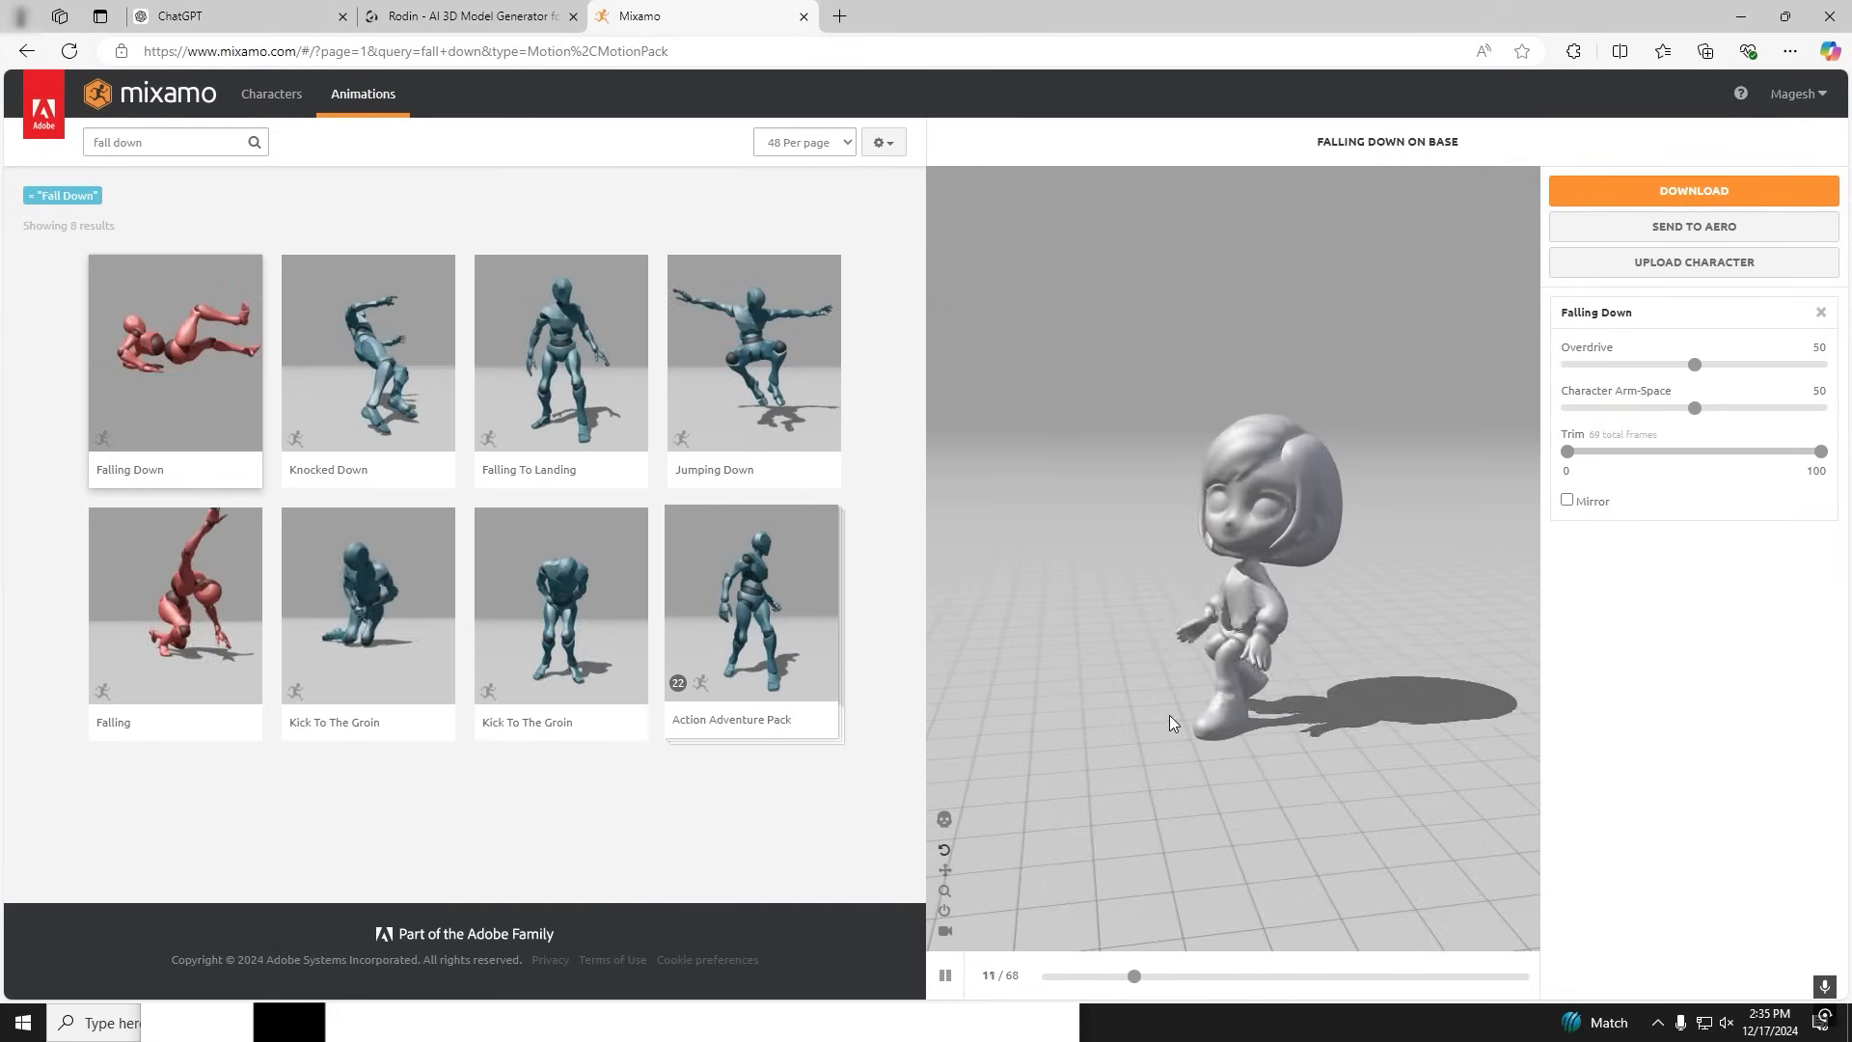
click(1691, 190)
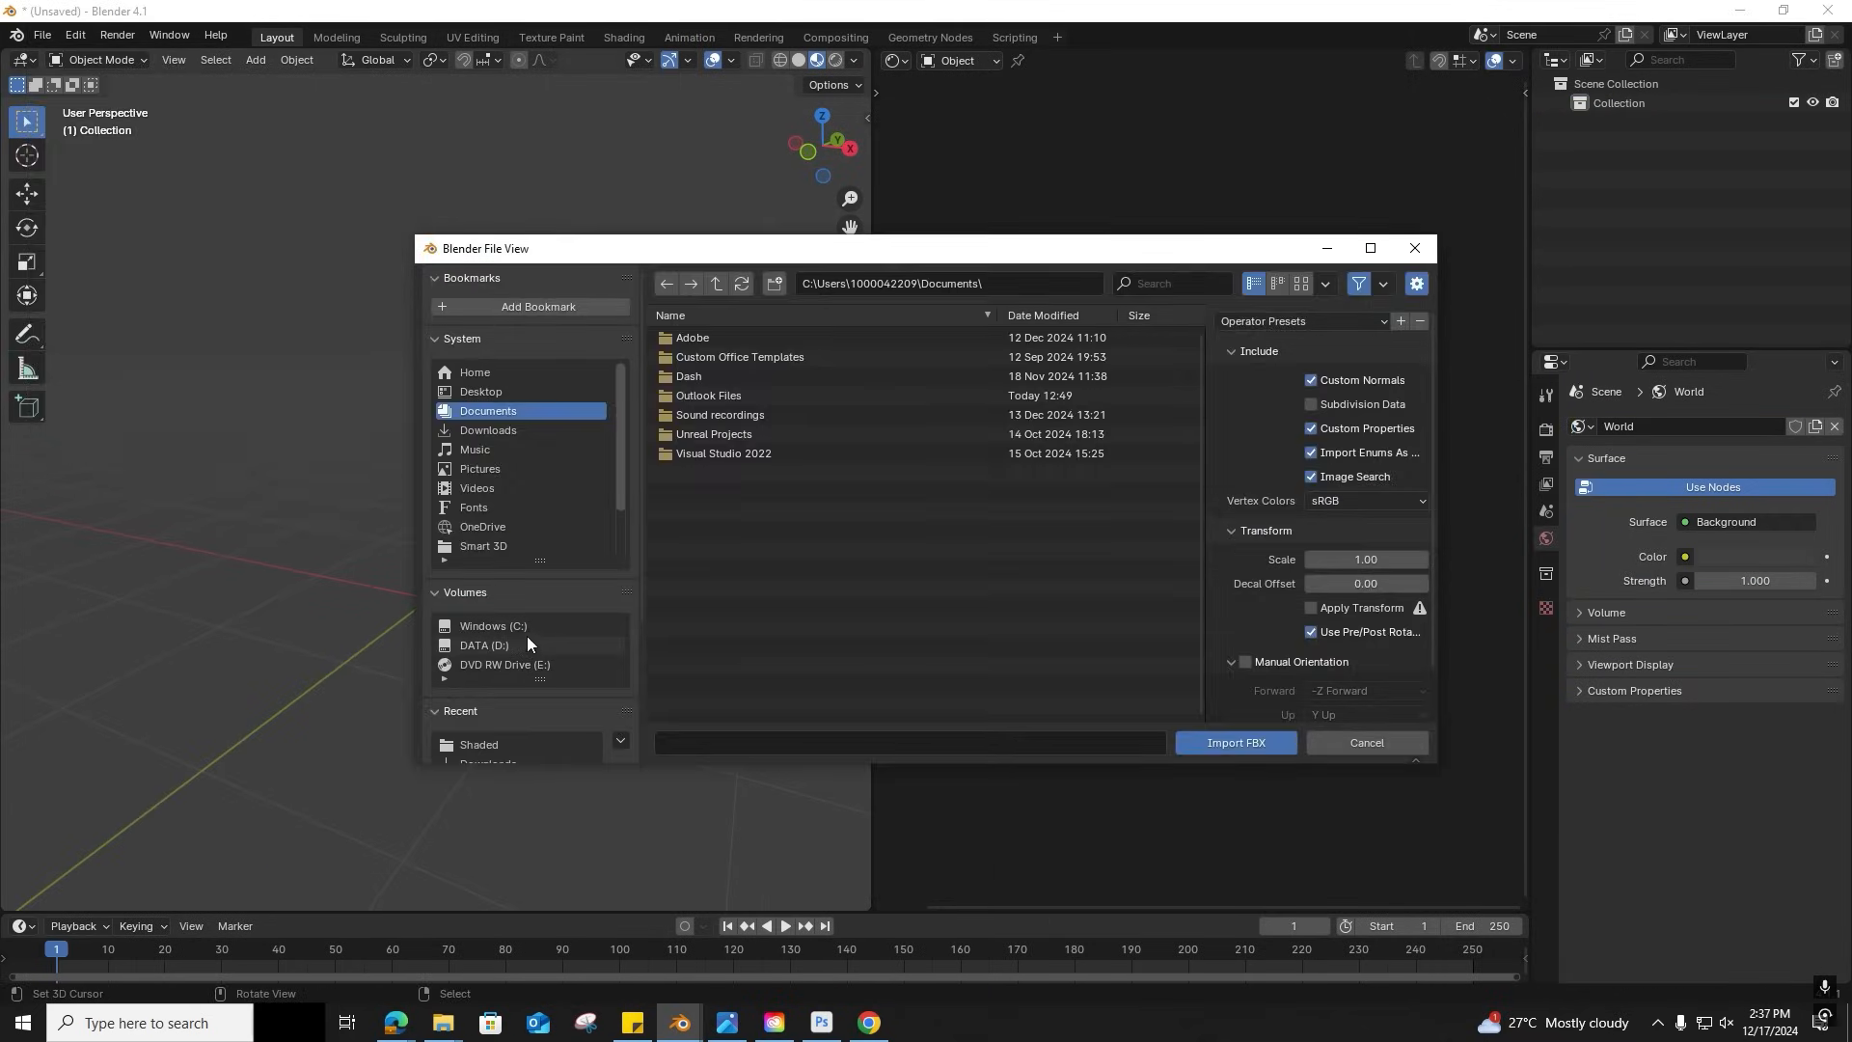
Import the Mixamo FBX from the D drive and play back the falling animation.
click(1236, 742)
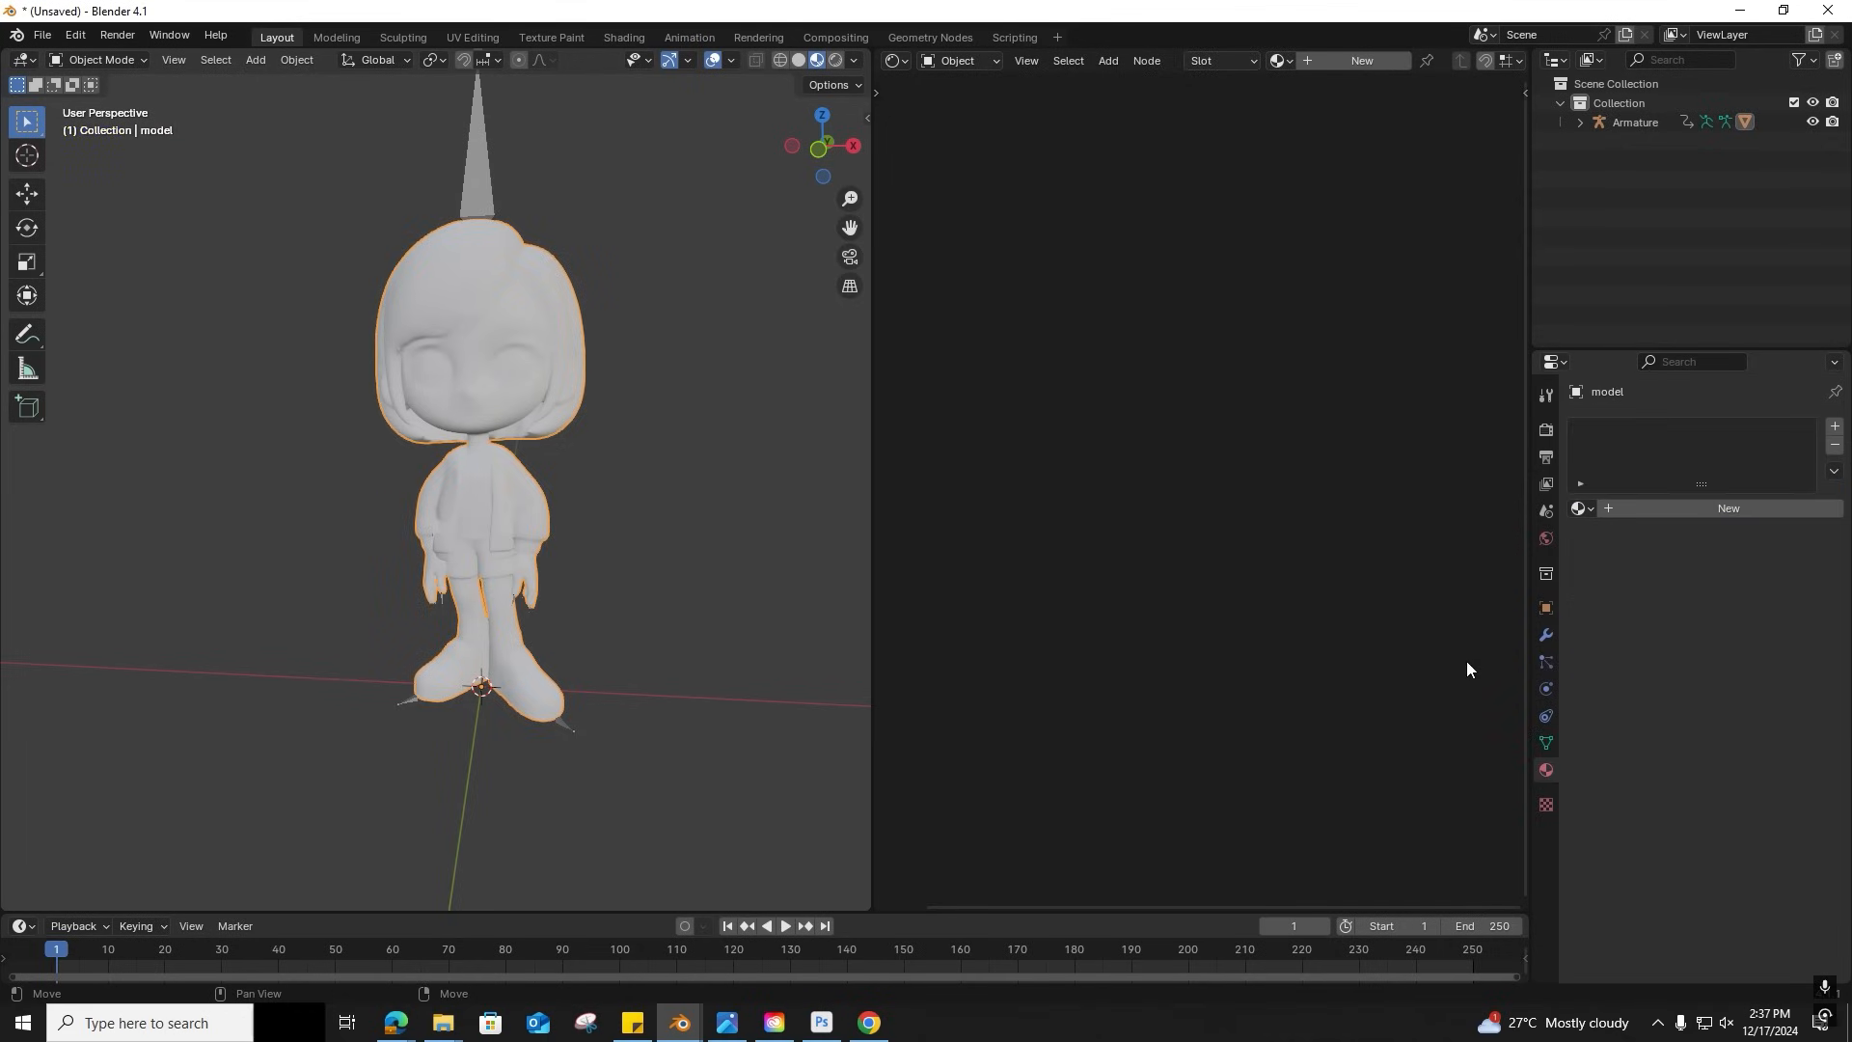
click(1580, 508)
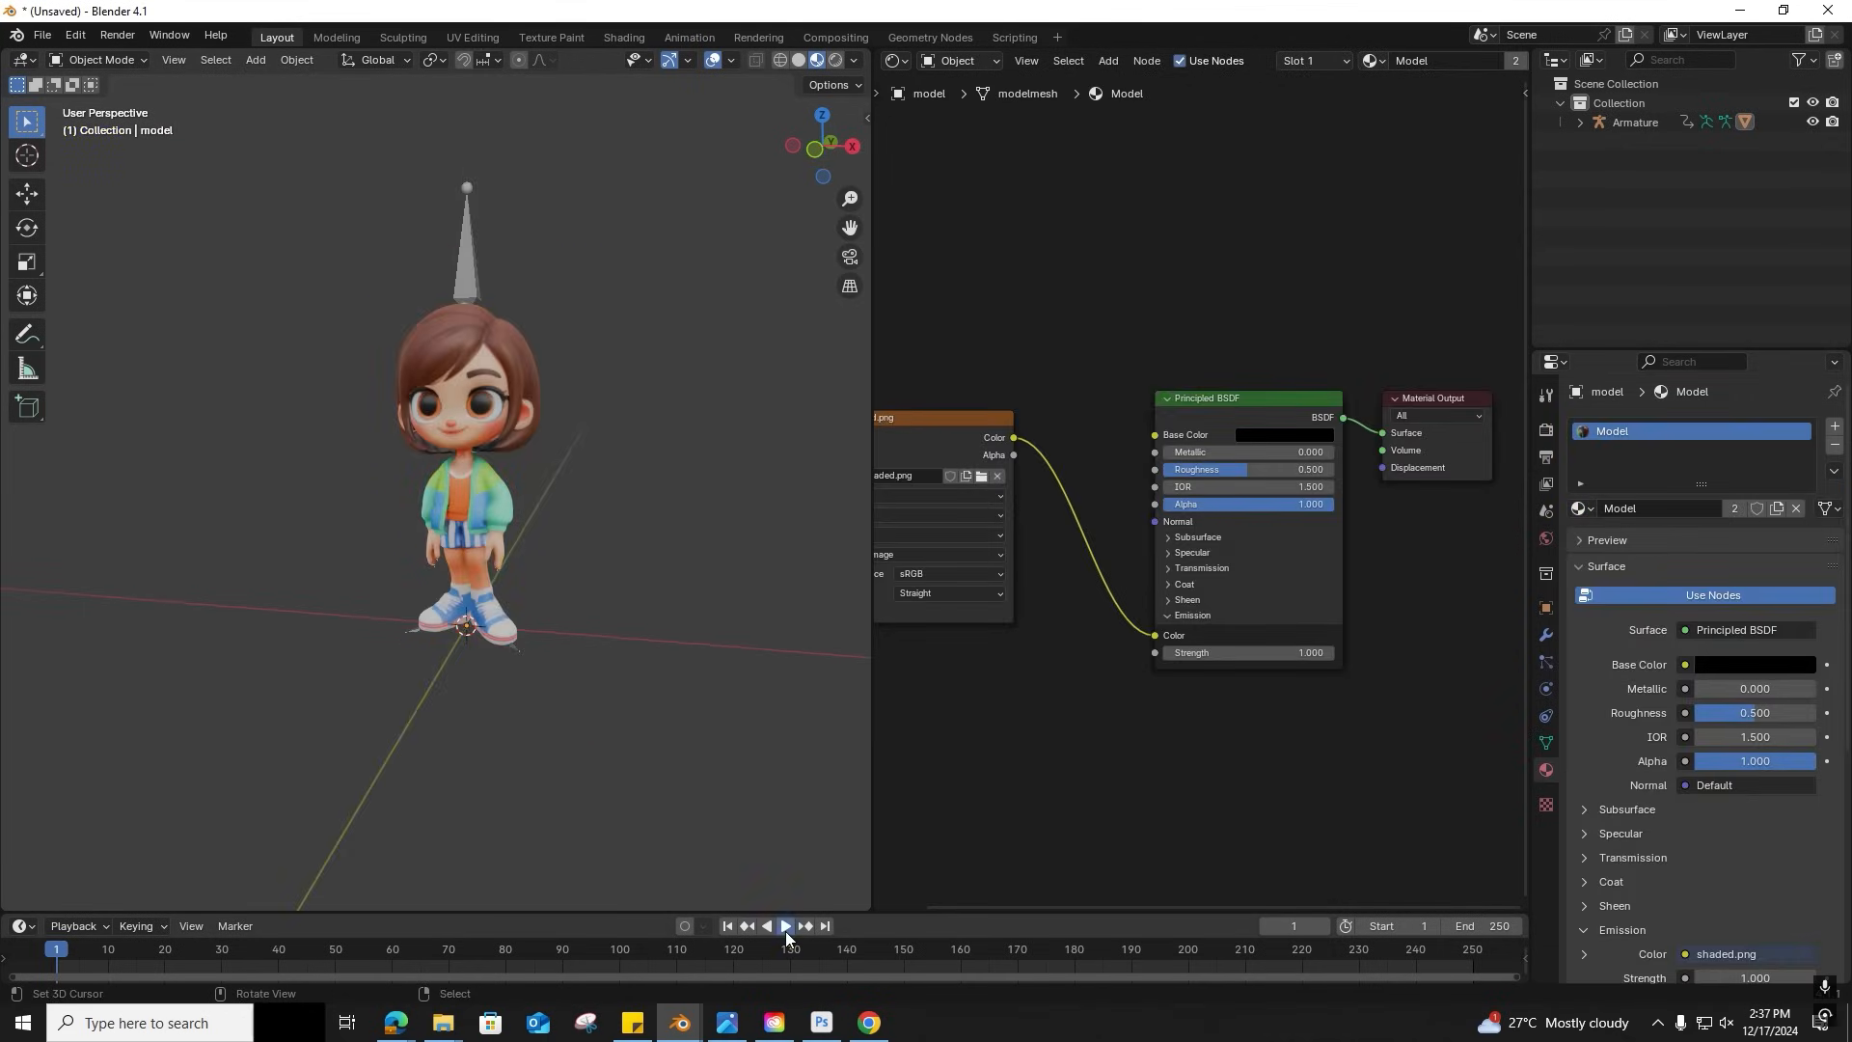
click(783, 926)
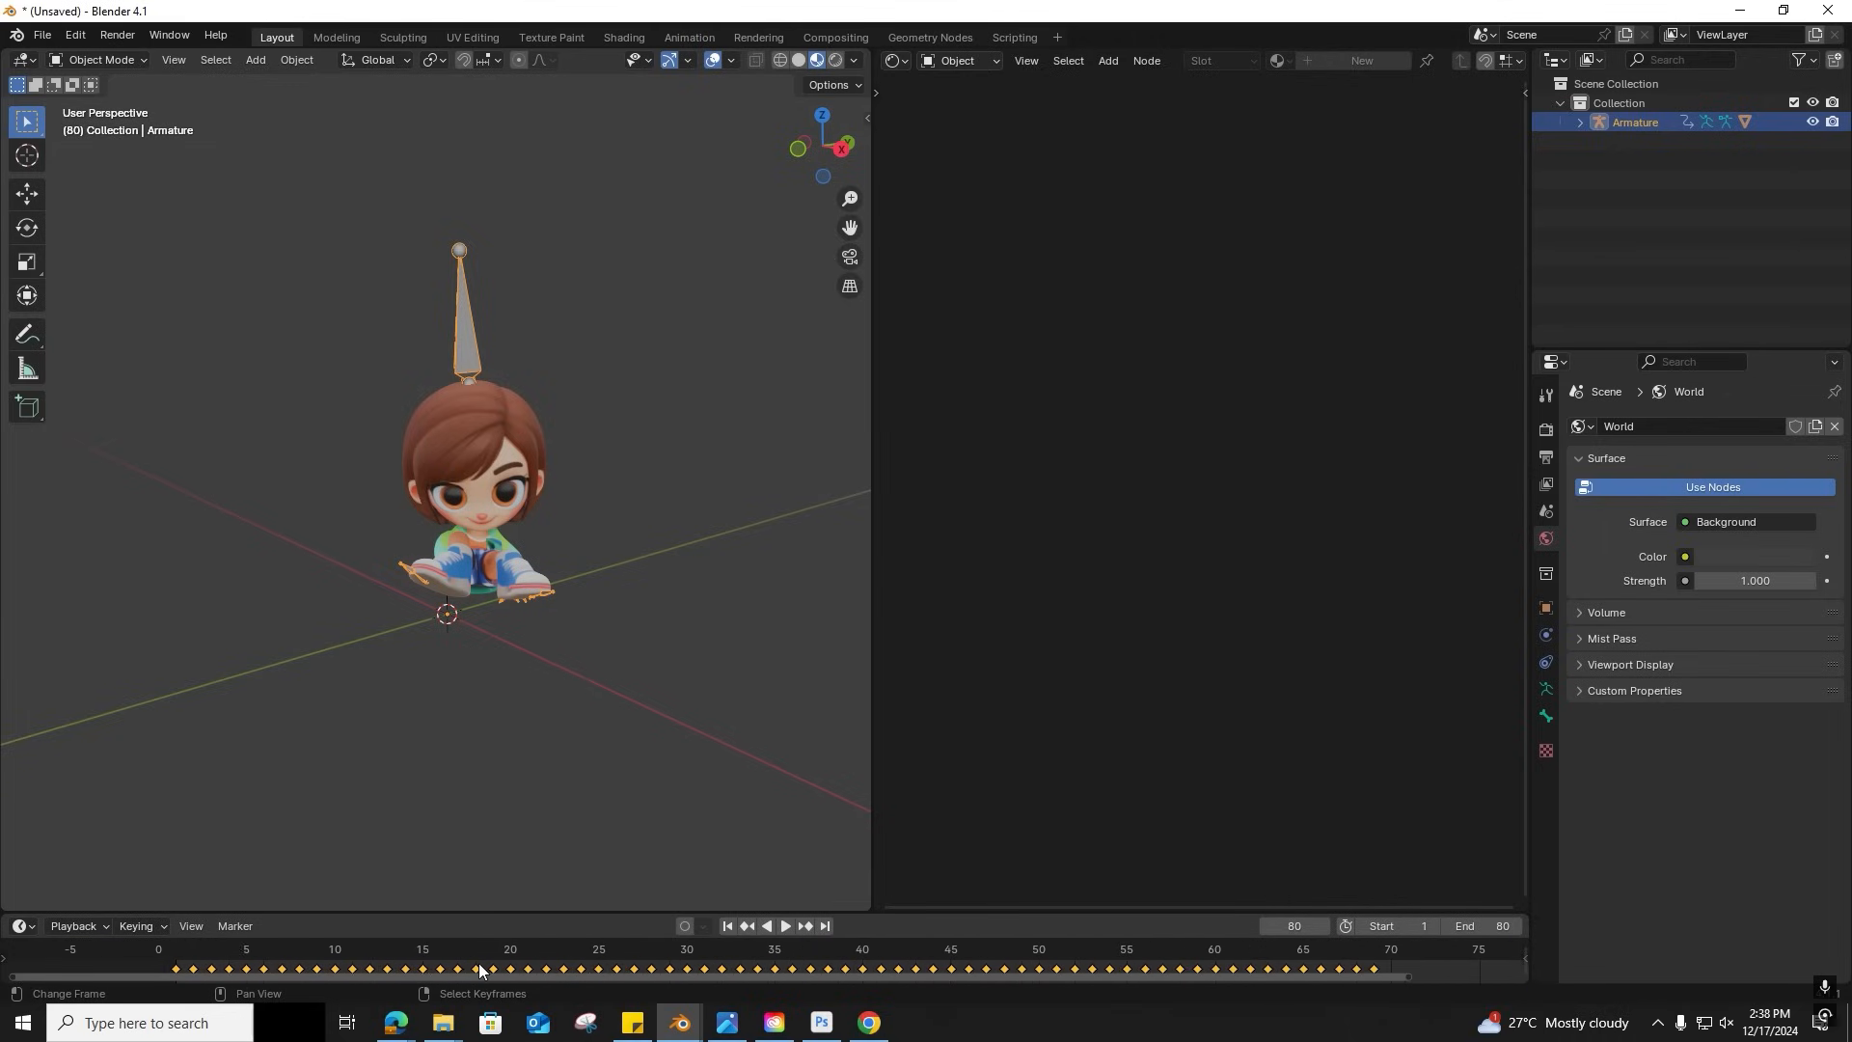
click(785, 926)
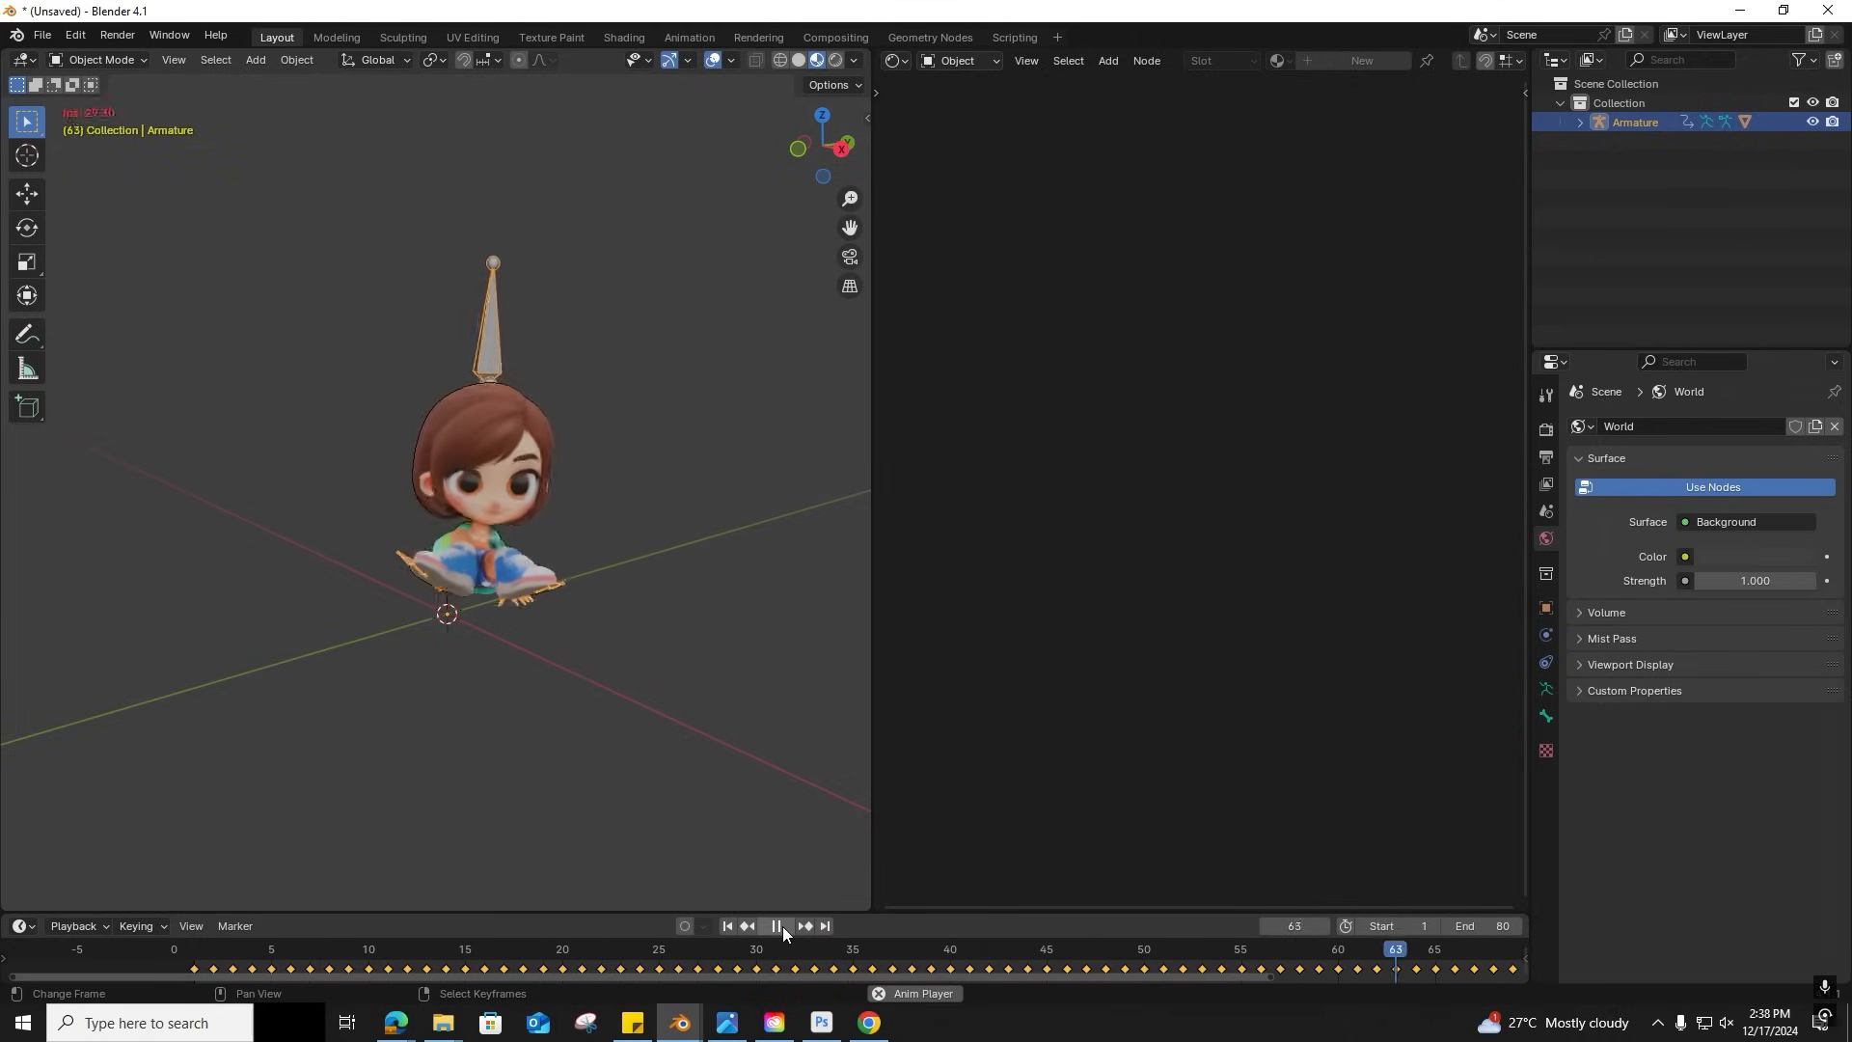
click(42, 37)
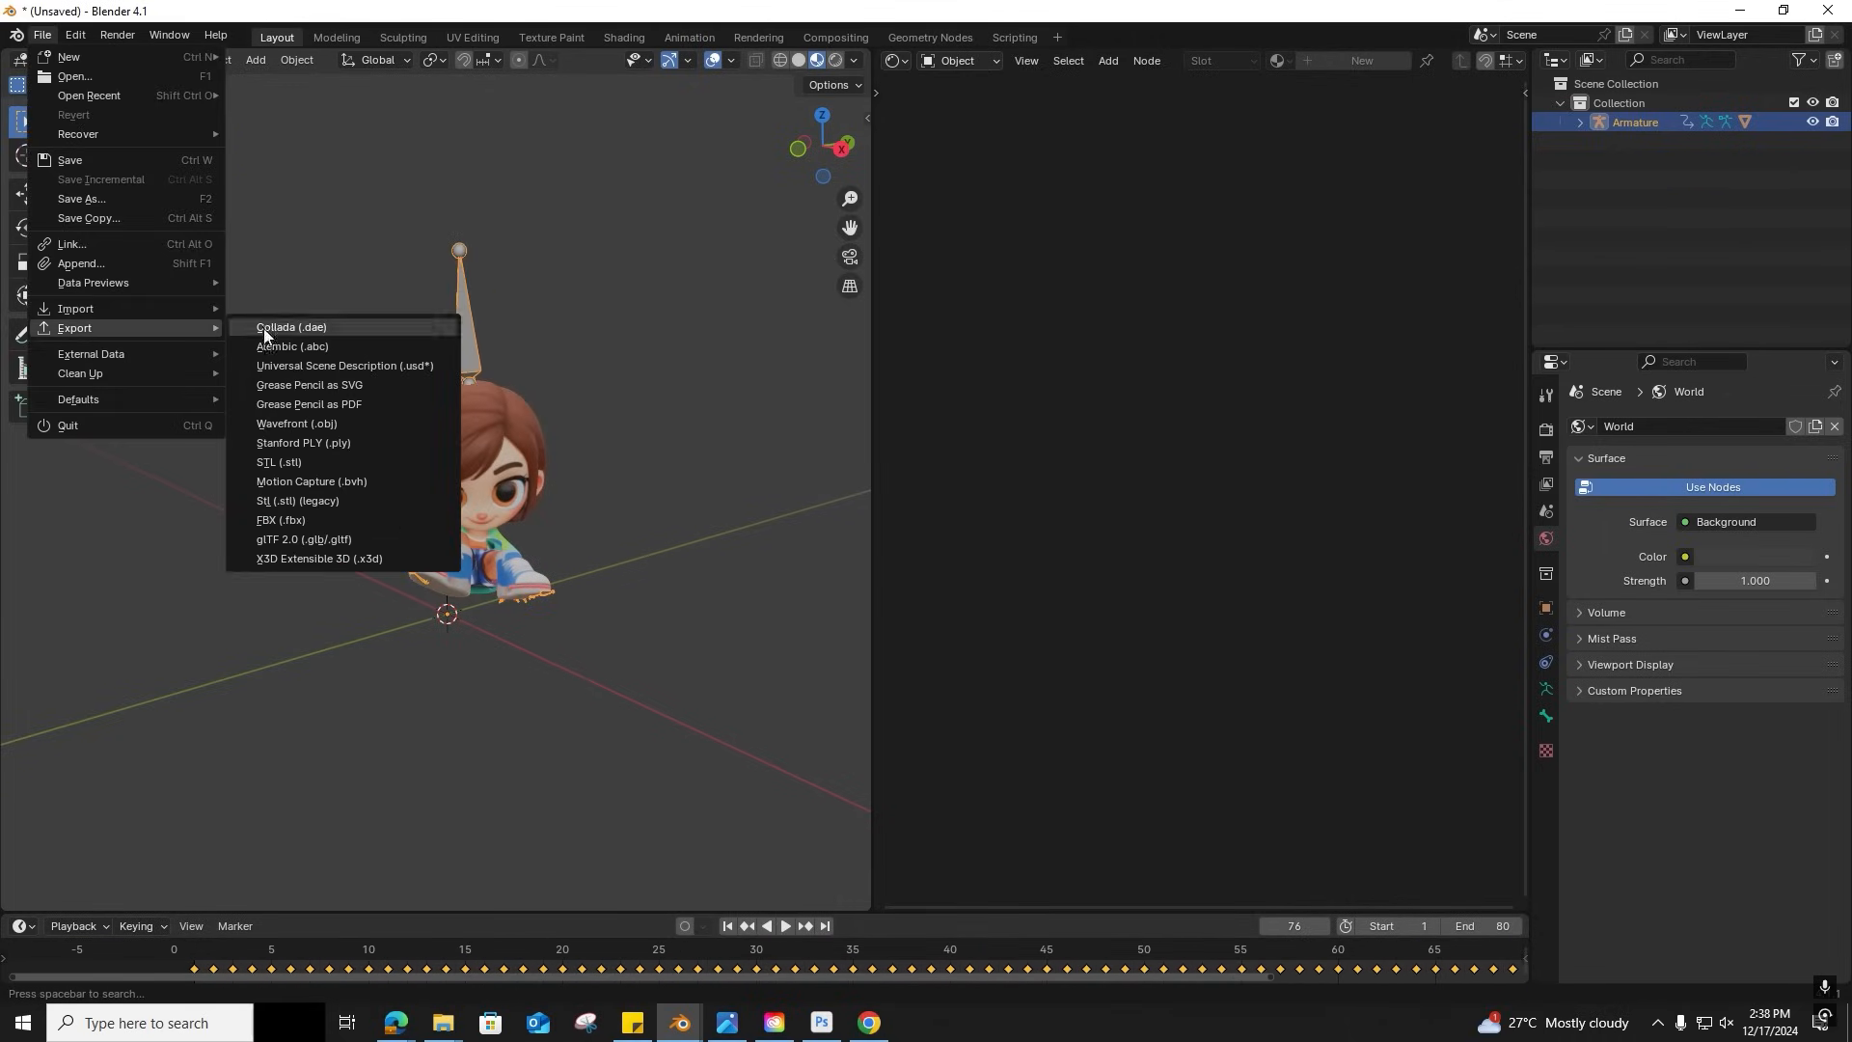
Export the animated girl as a glTF 2.0 binary named 'Final Girl 3D'.
click(302, 543)
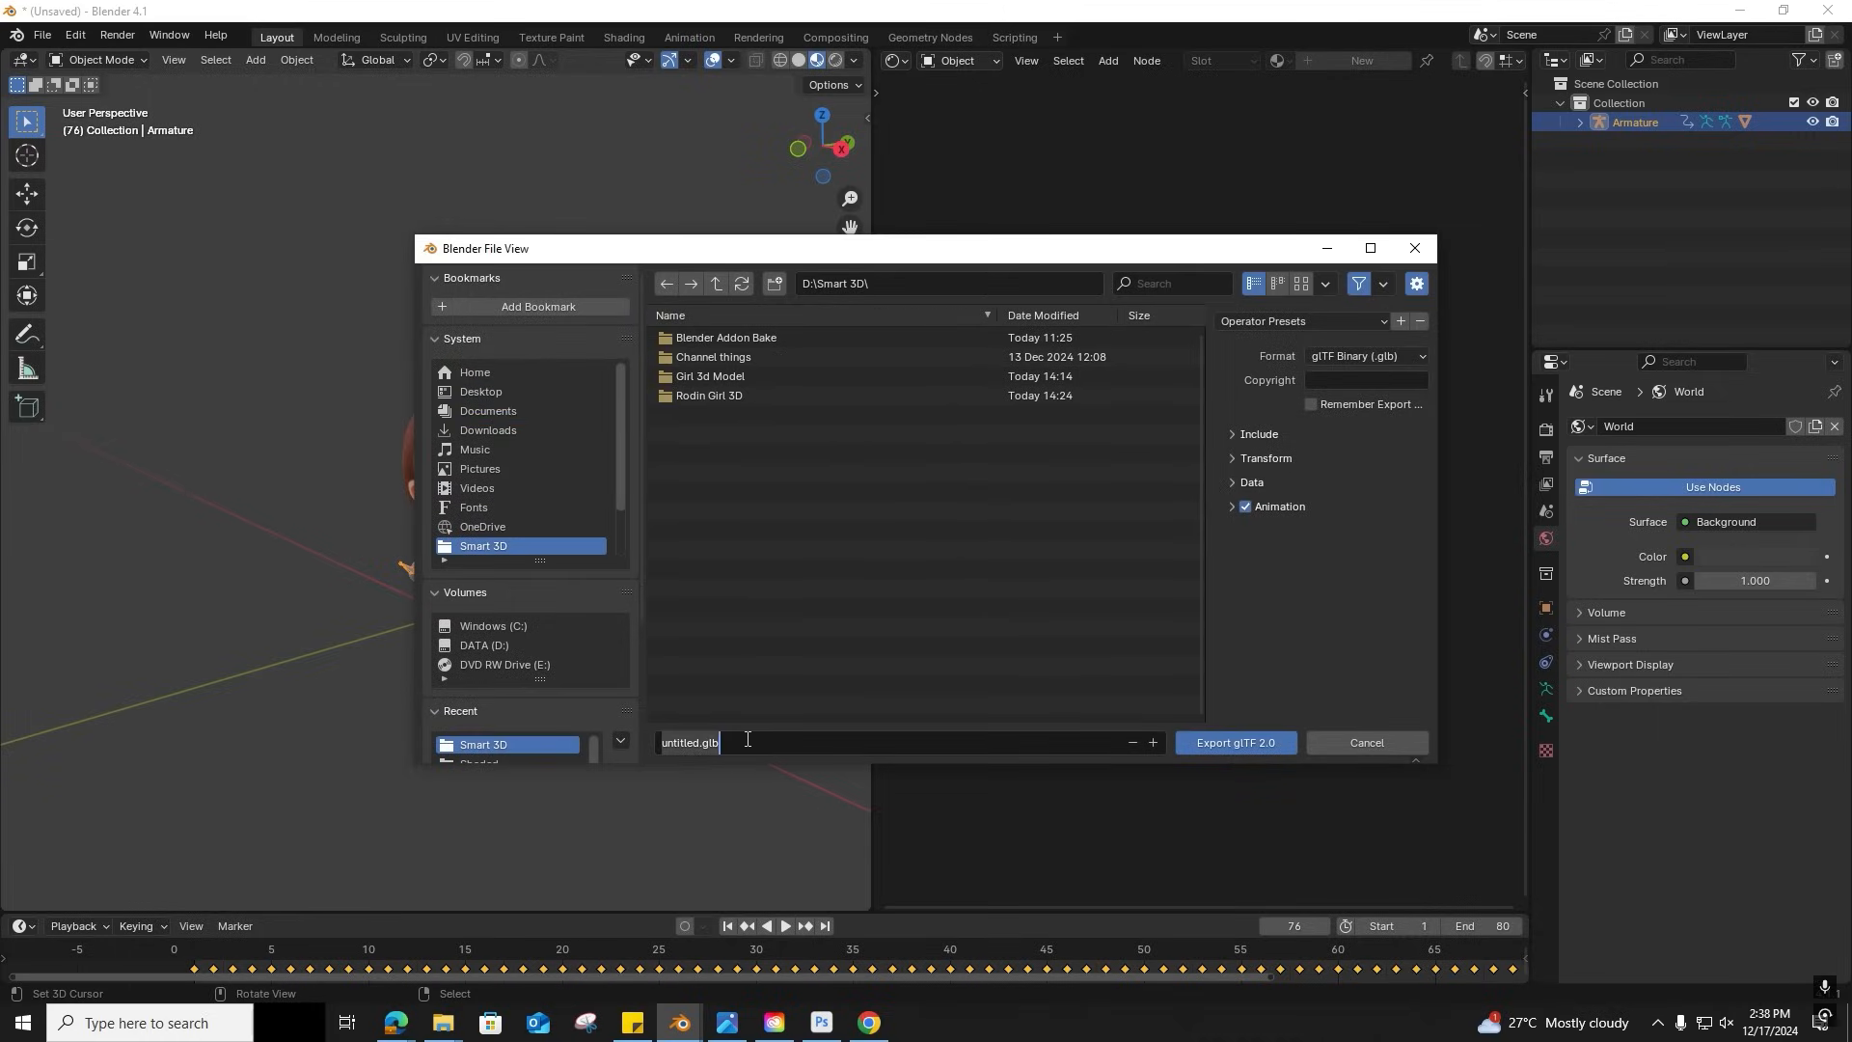
text(Final Girl 3D)
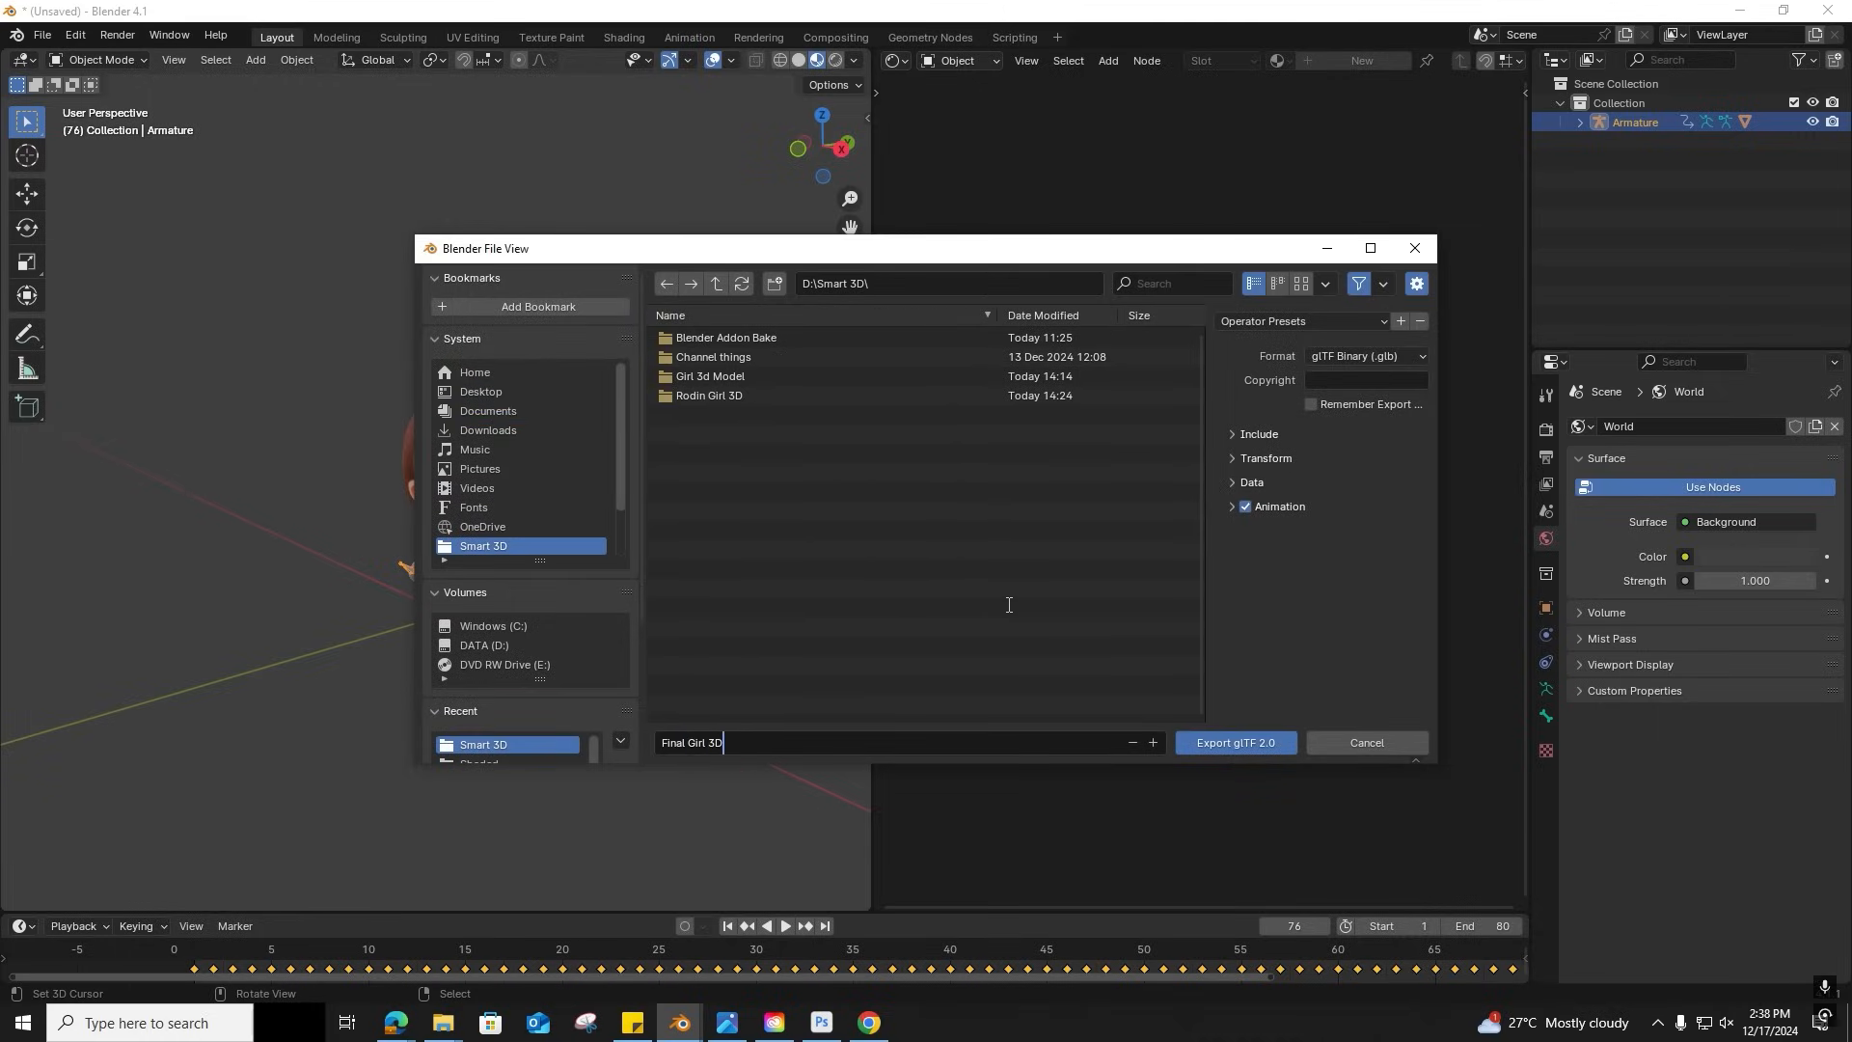